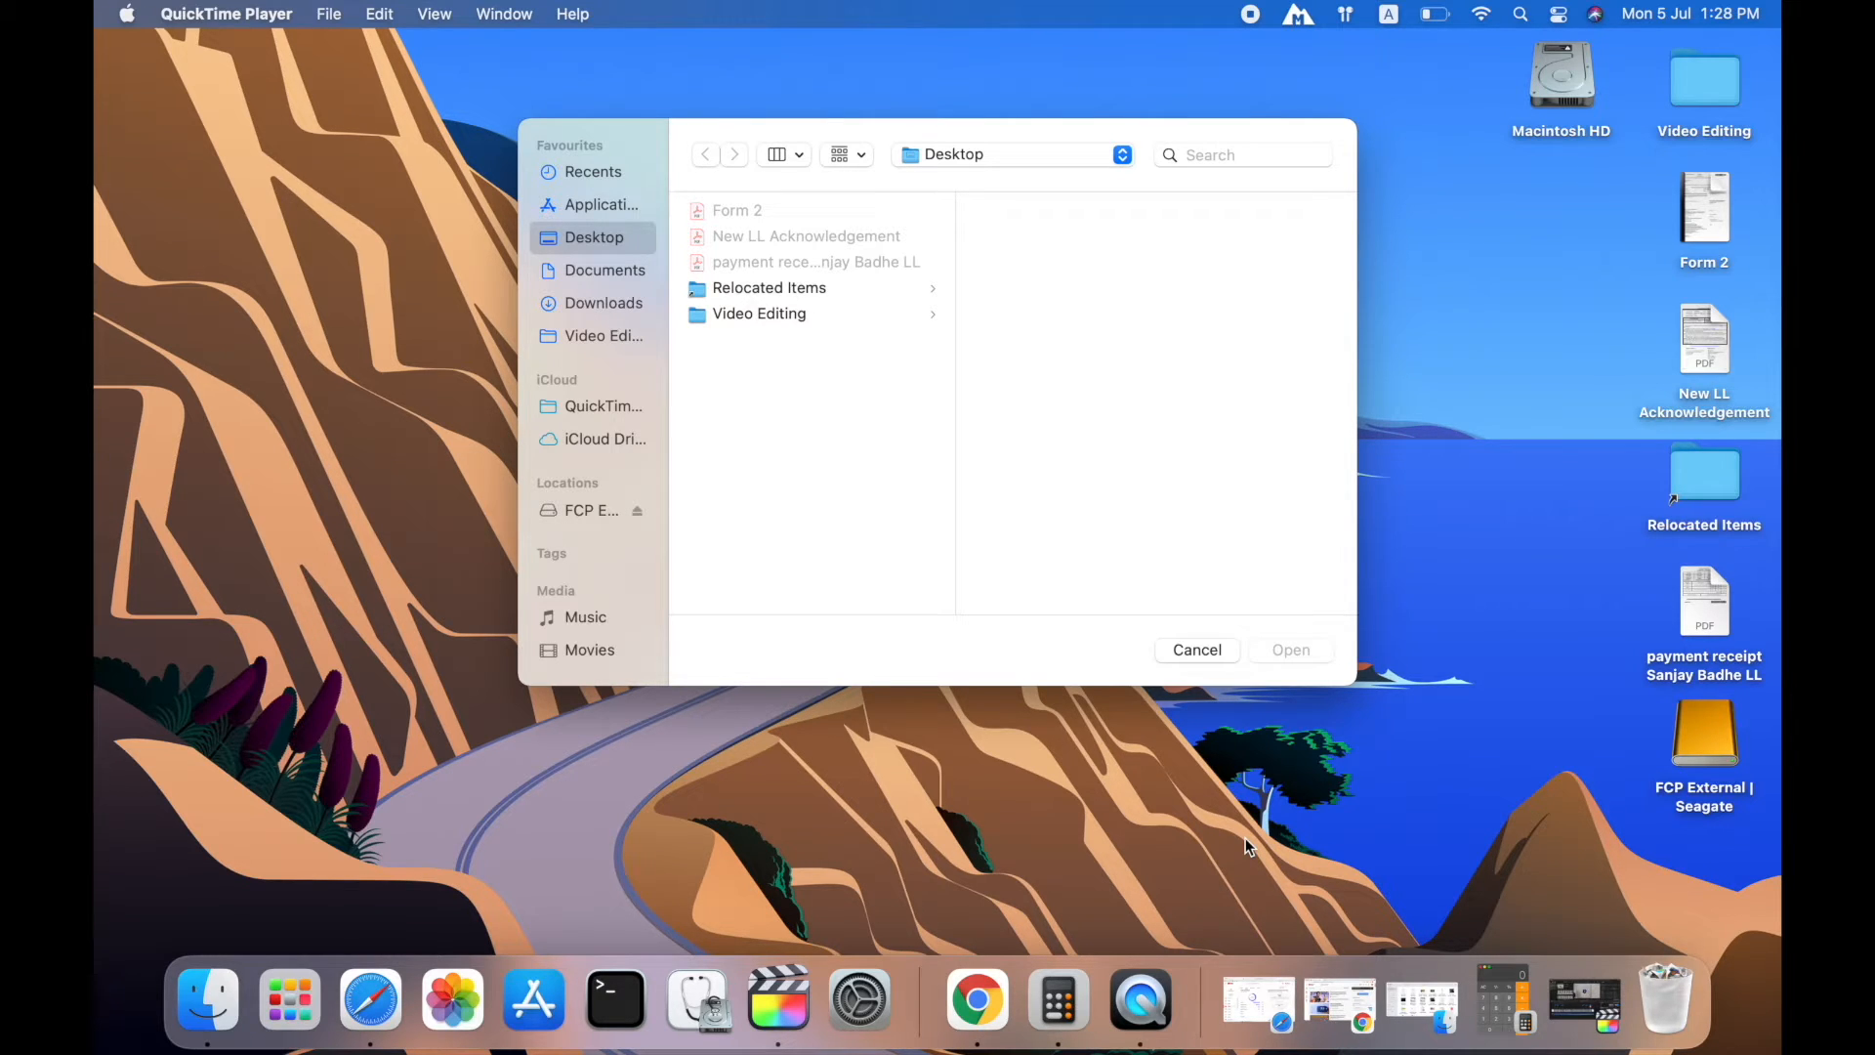
pyautogui.moveTo(801, 924)
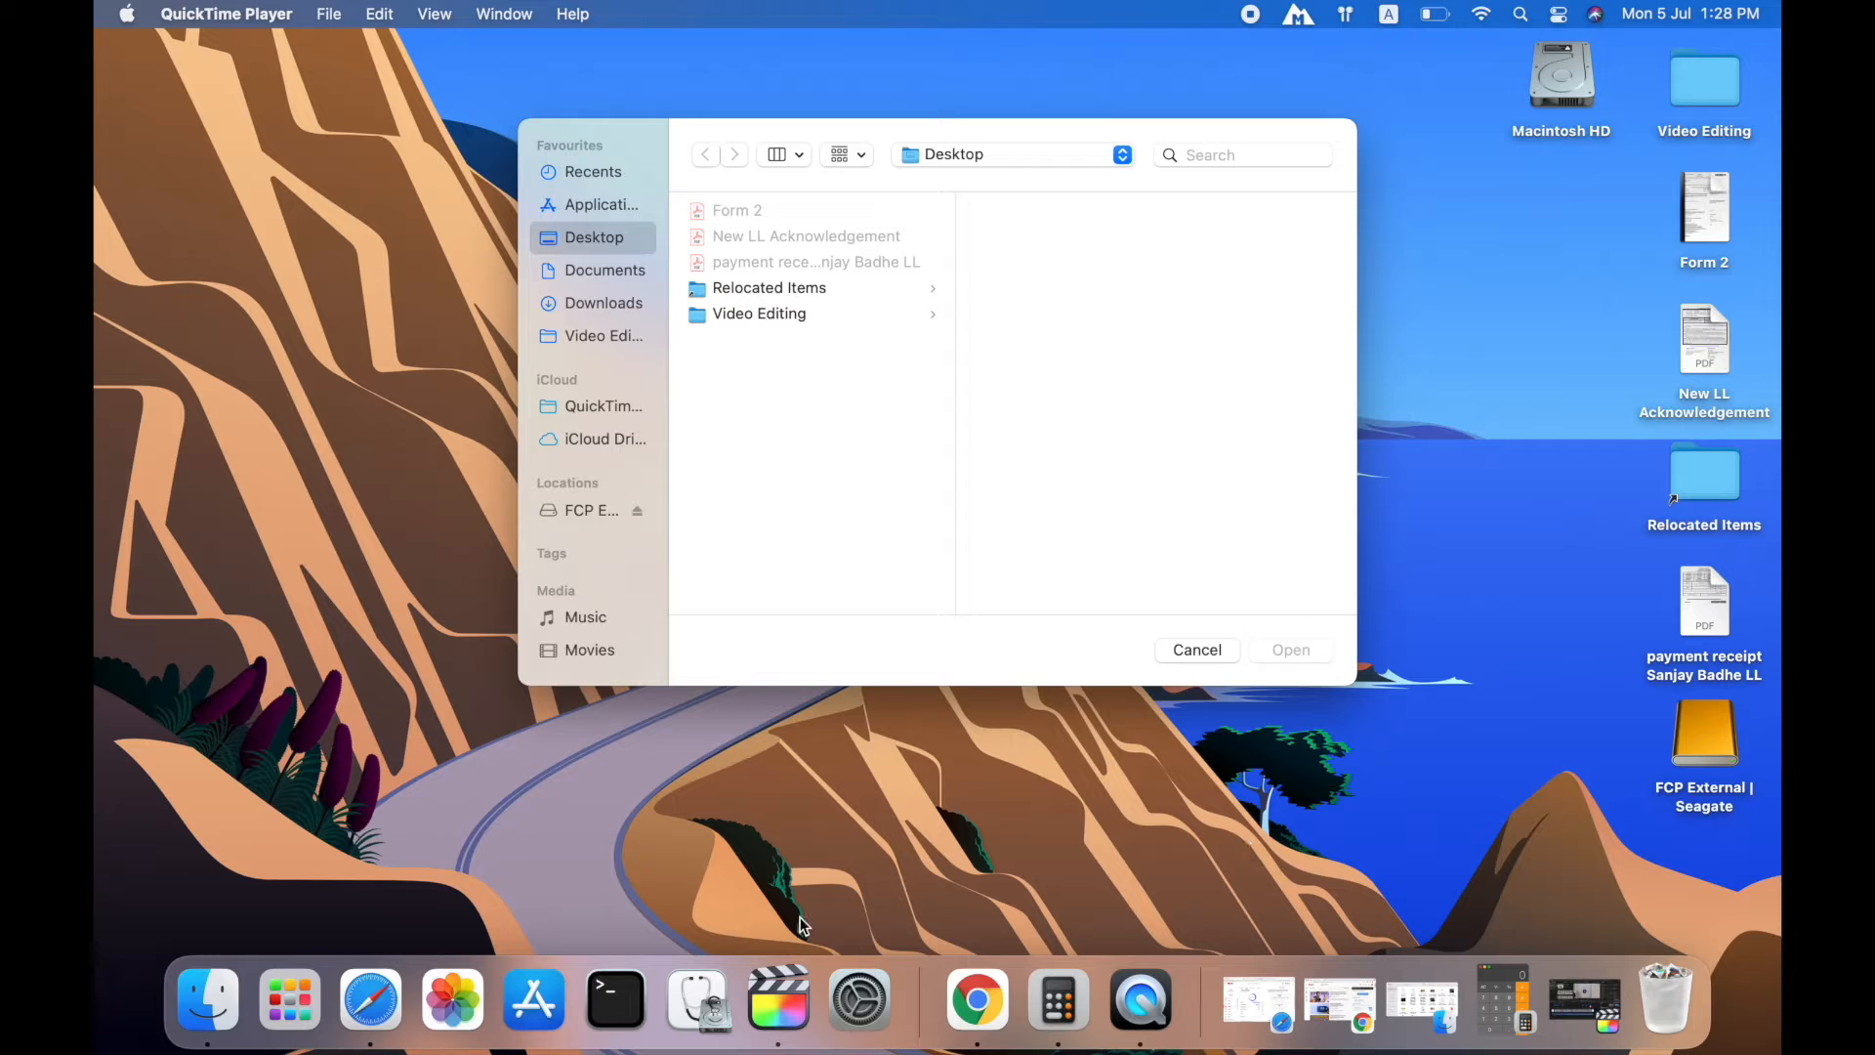
# - Switch from QuickTime's Open dialog to the Flower rangoli 6 project in Final Cut Pro
pyautogui.click(783, 998)
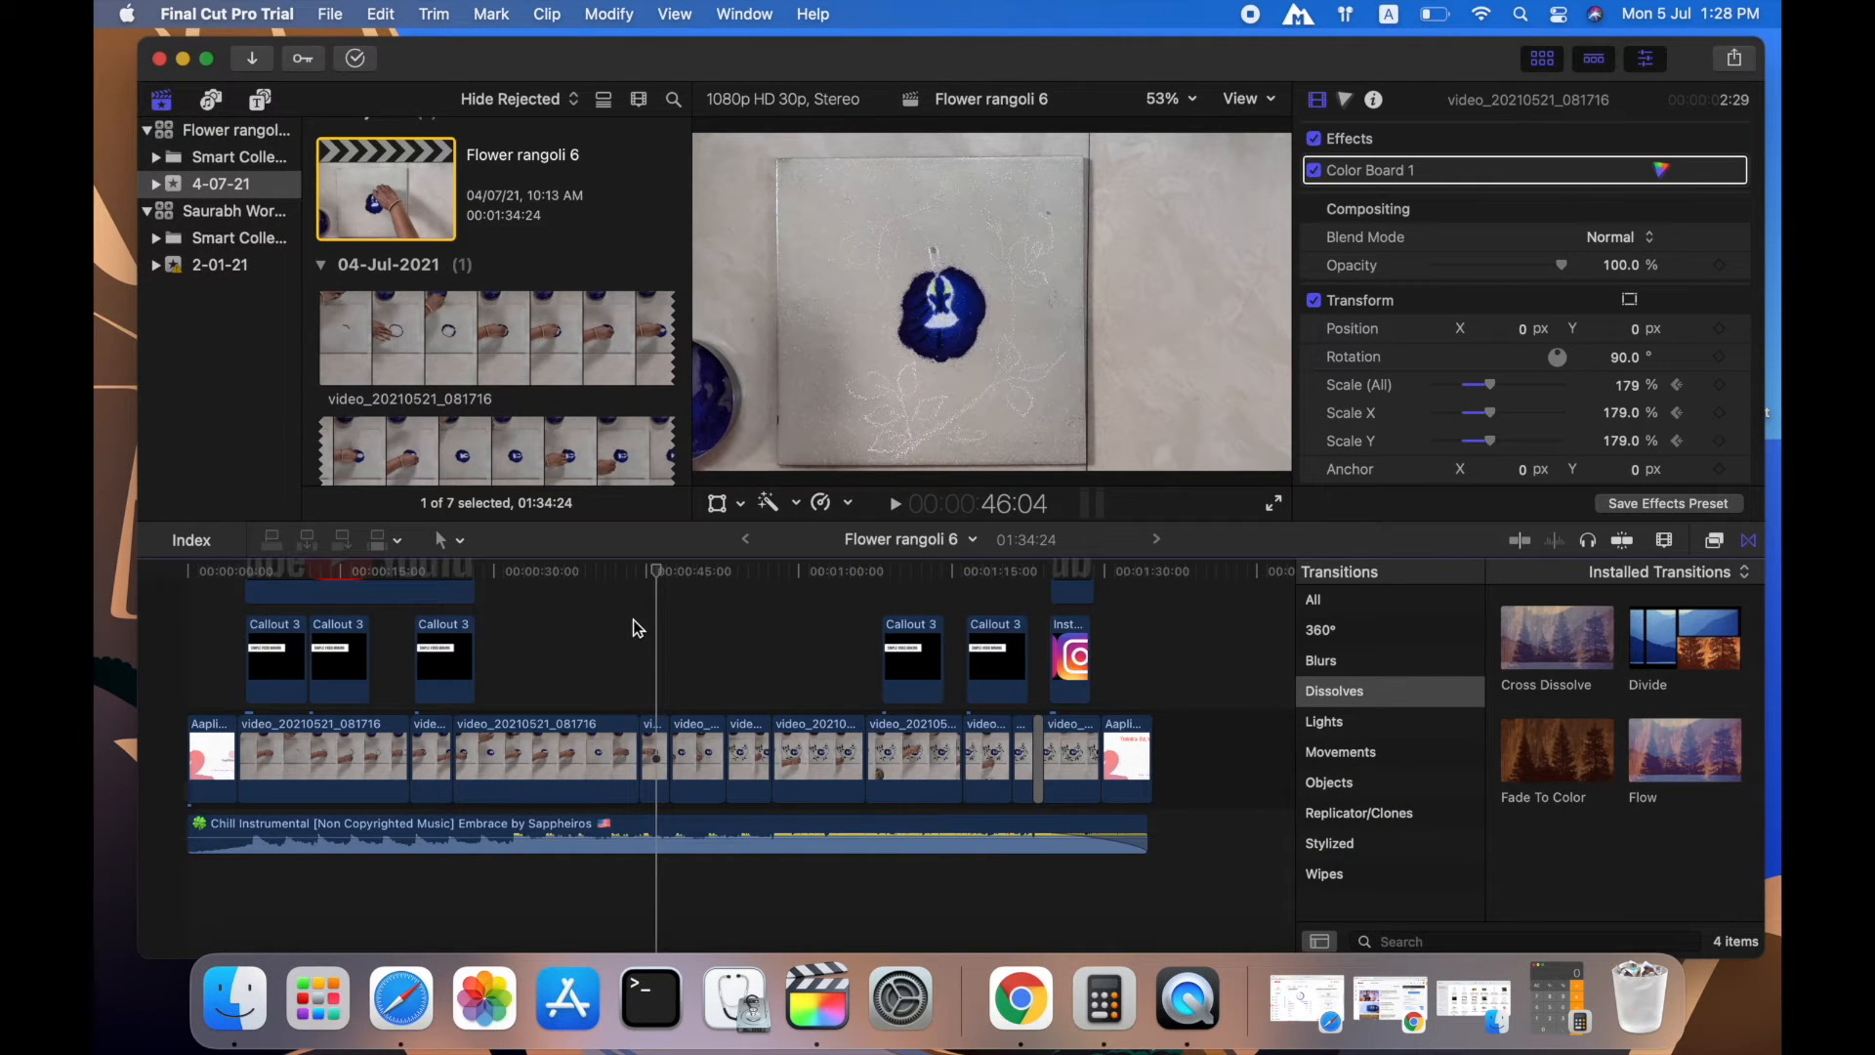
pyautogui.moveTo(1166, 574)
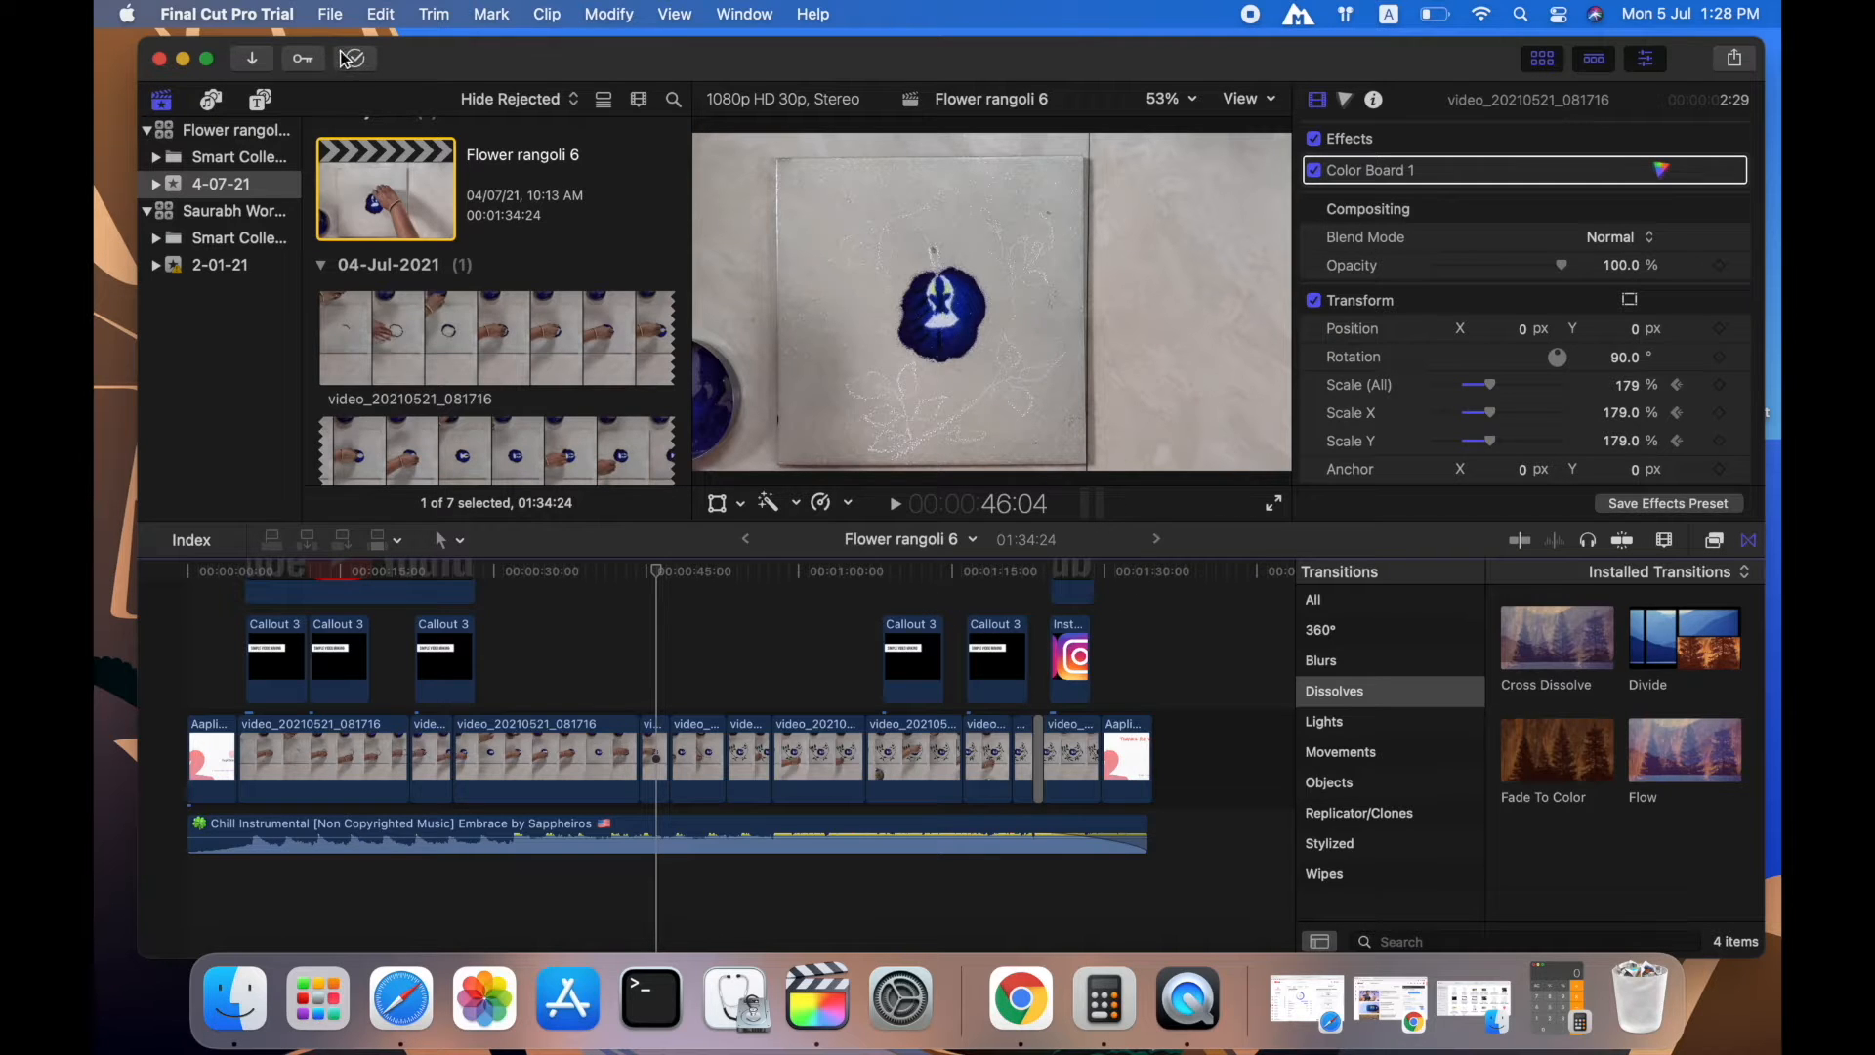
# - Share Flower rangoli 6 as Apple Devices 1080p, saving it to the Desktop under its name
pyautogui.click(330, 13)
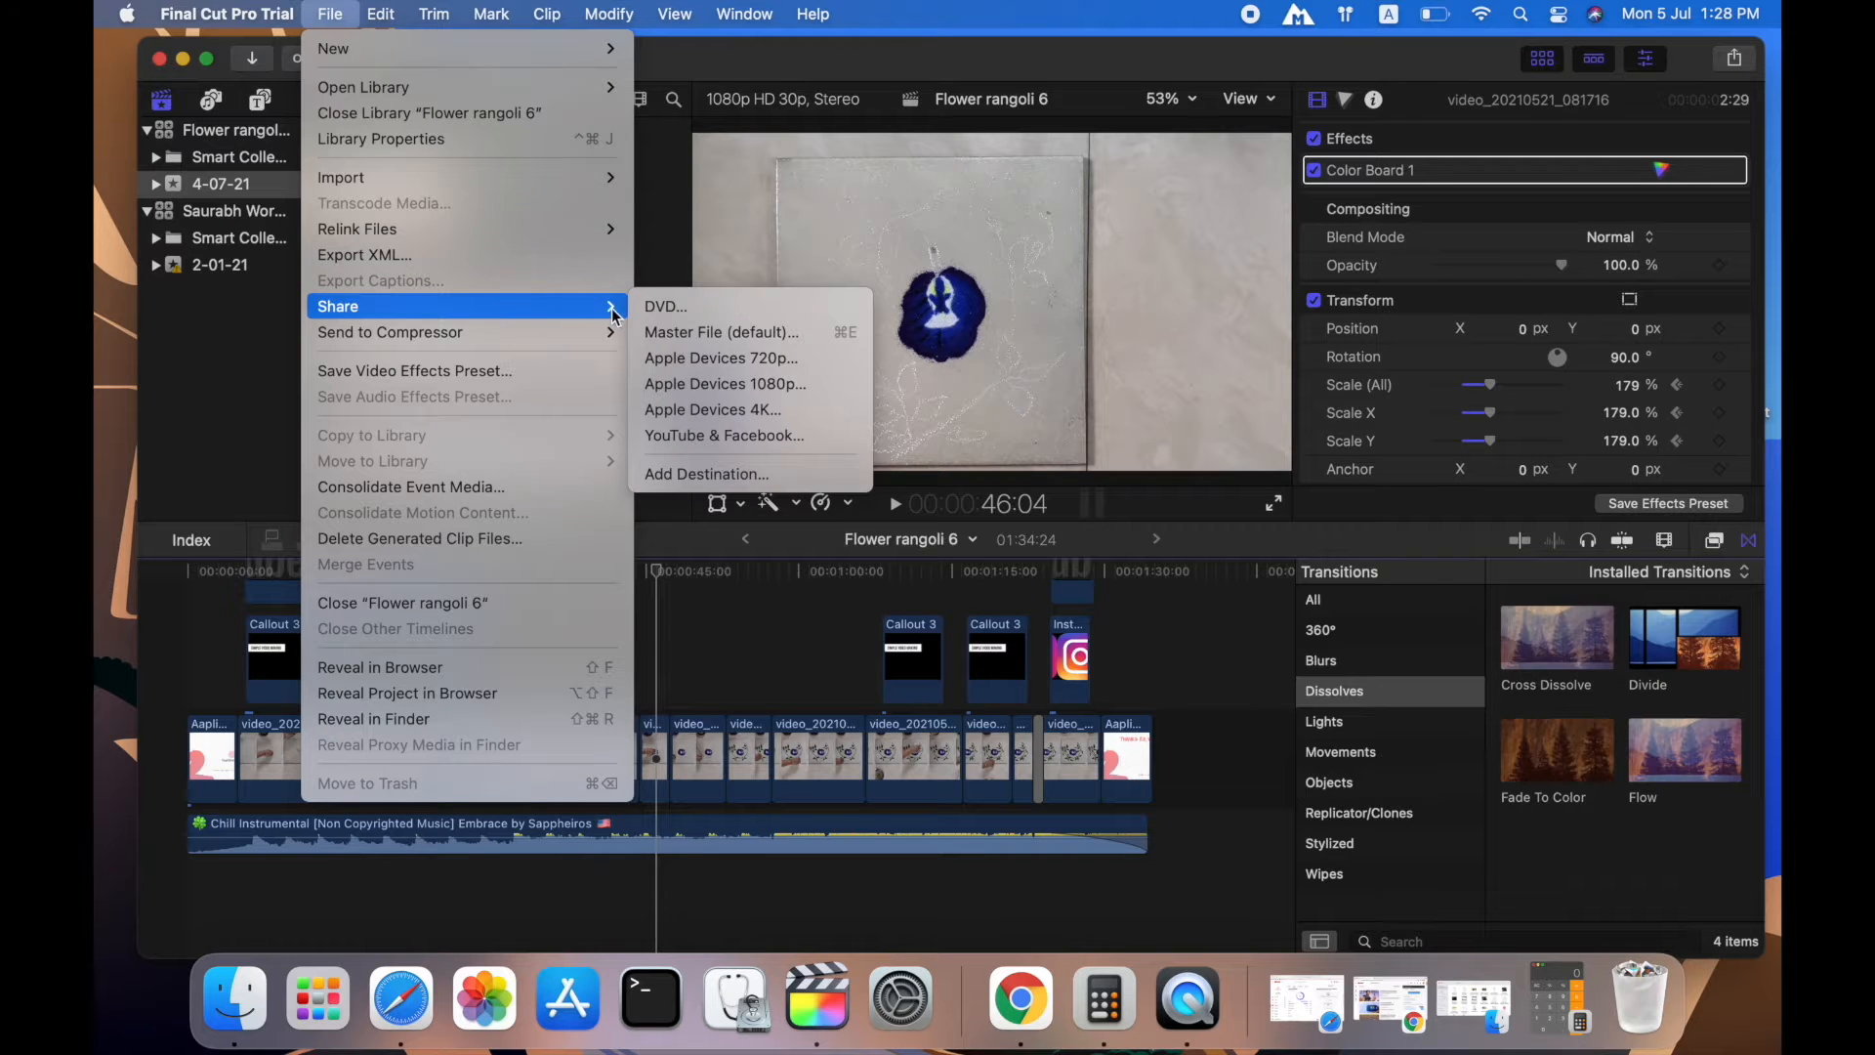
pyautogui.moveTo(564, 317)
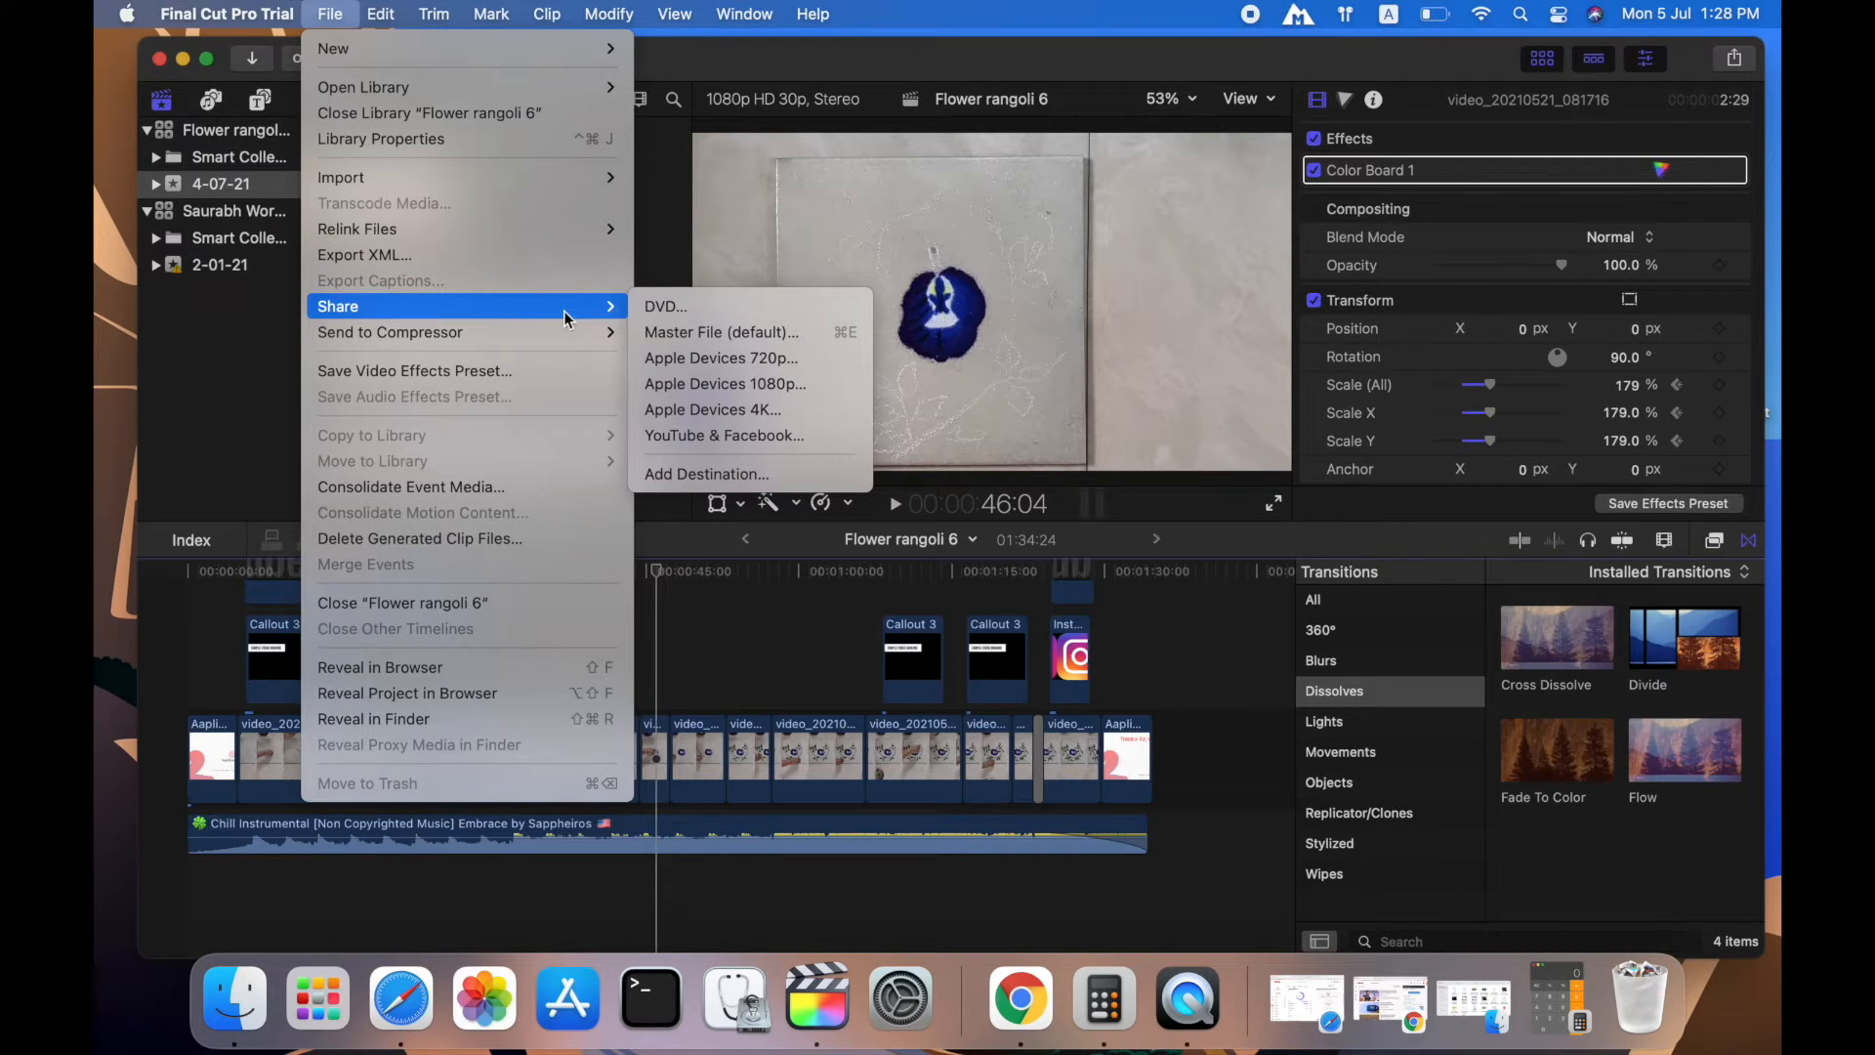
pyautogui.moveTo(762, 383)
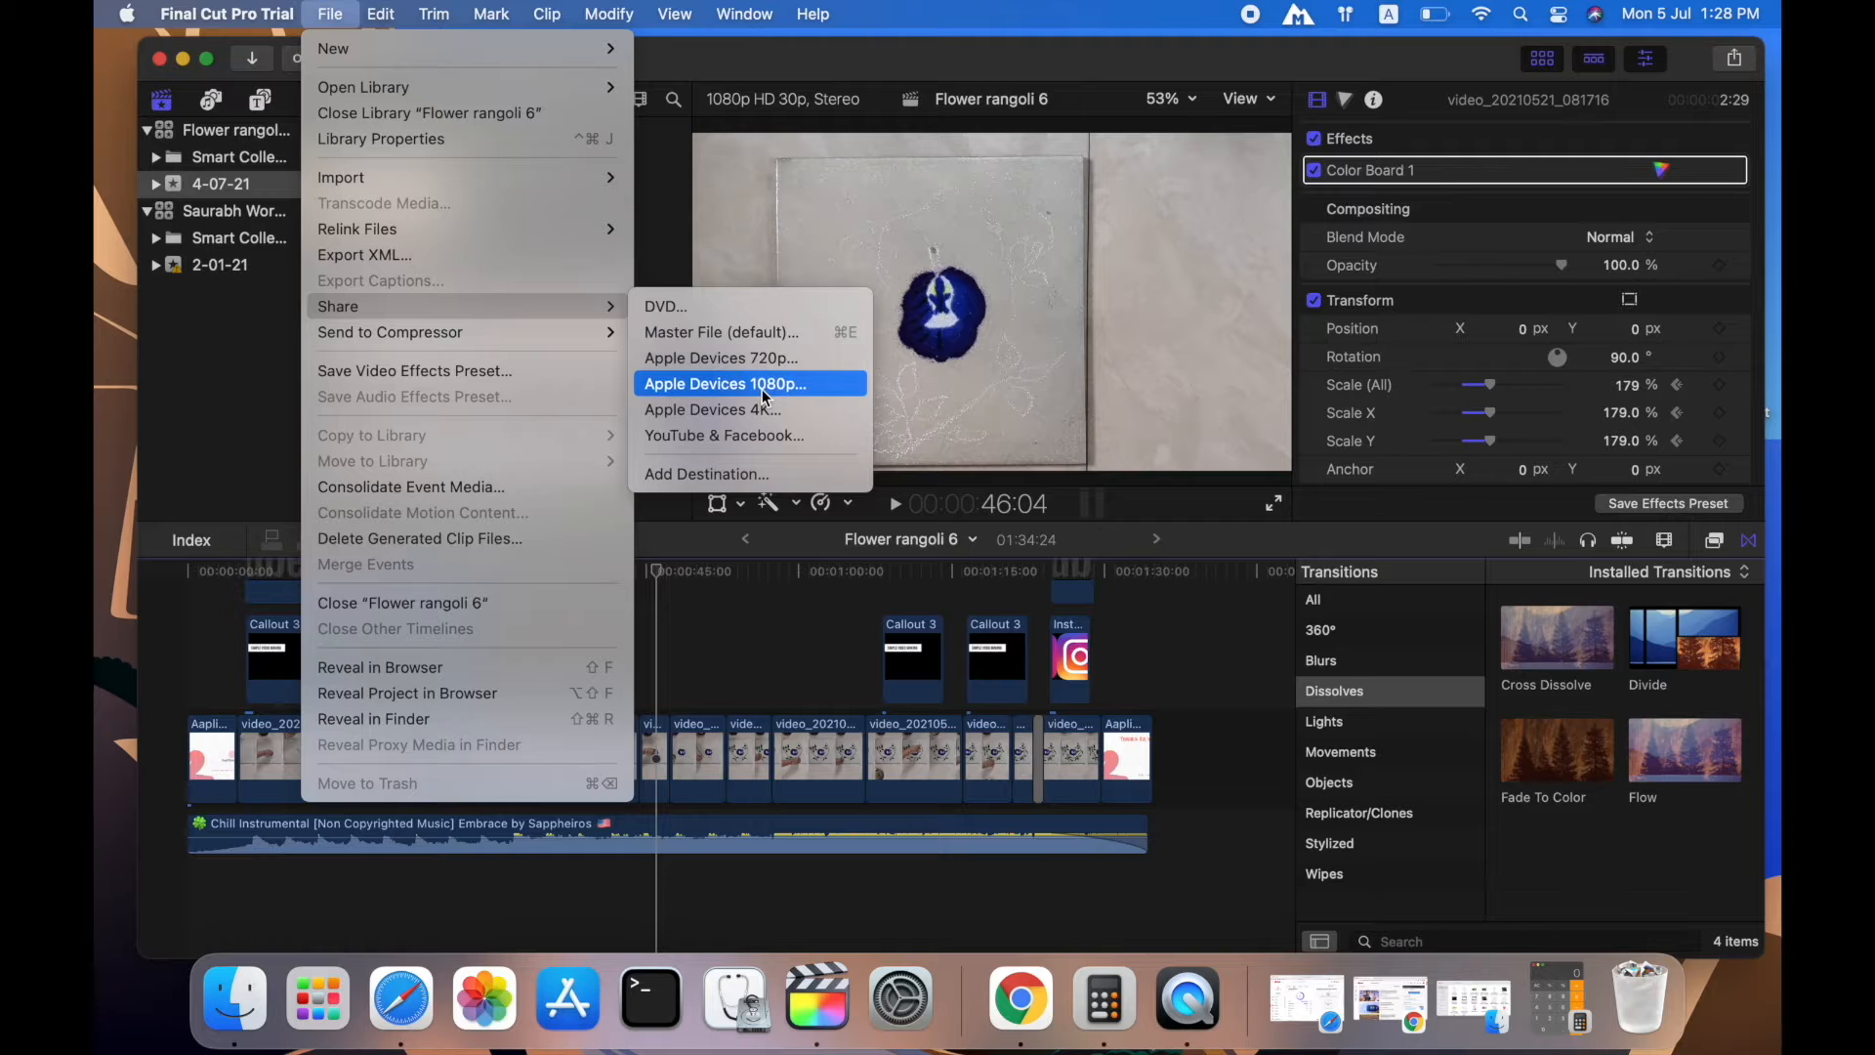
pyautogui.click(726, 384)
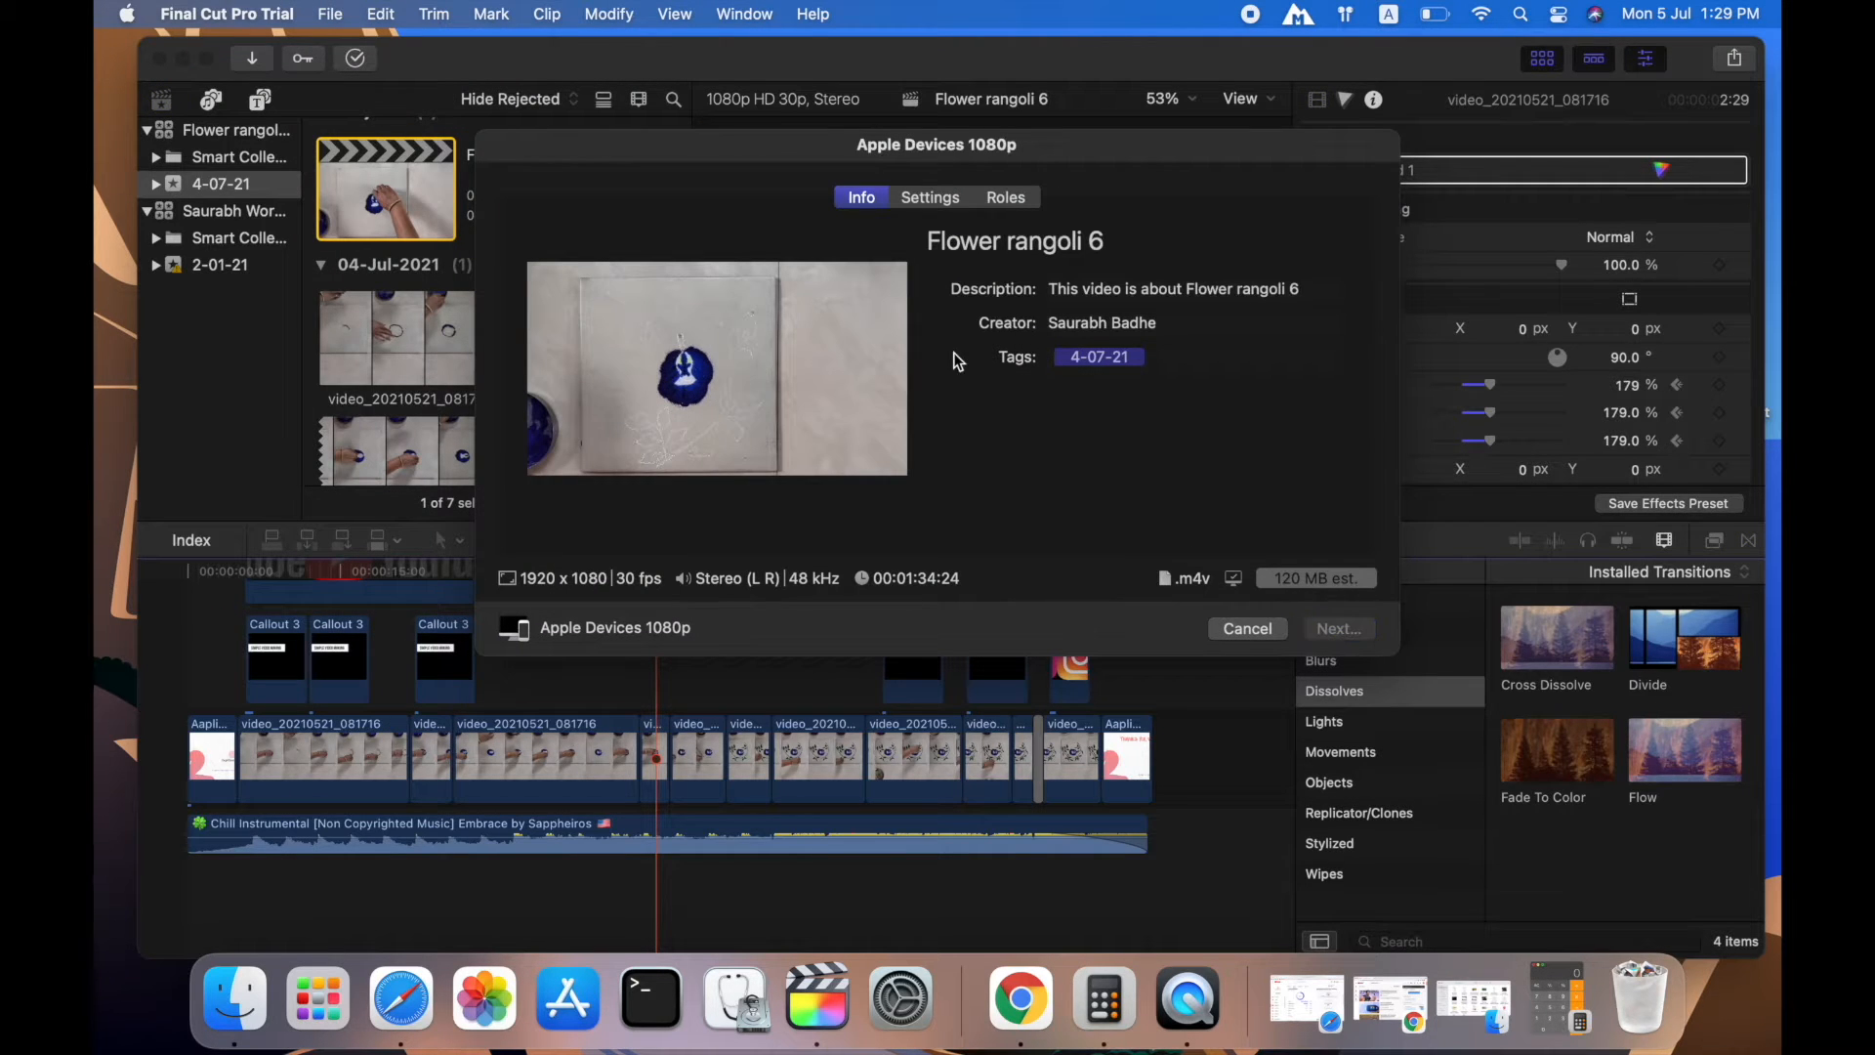
pyautogui.click(1336, 628)
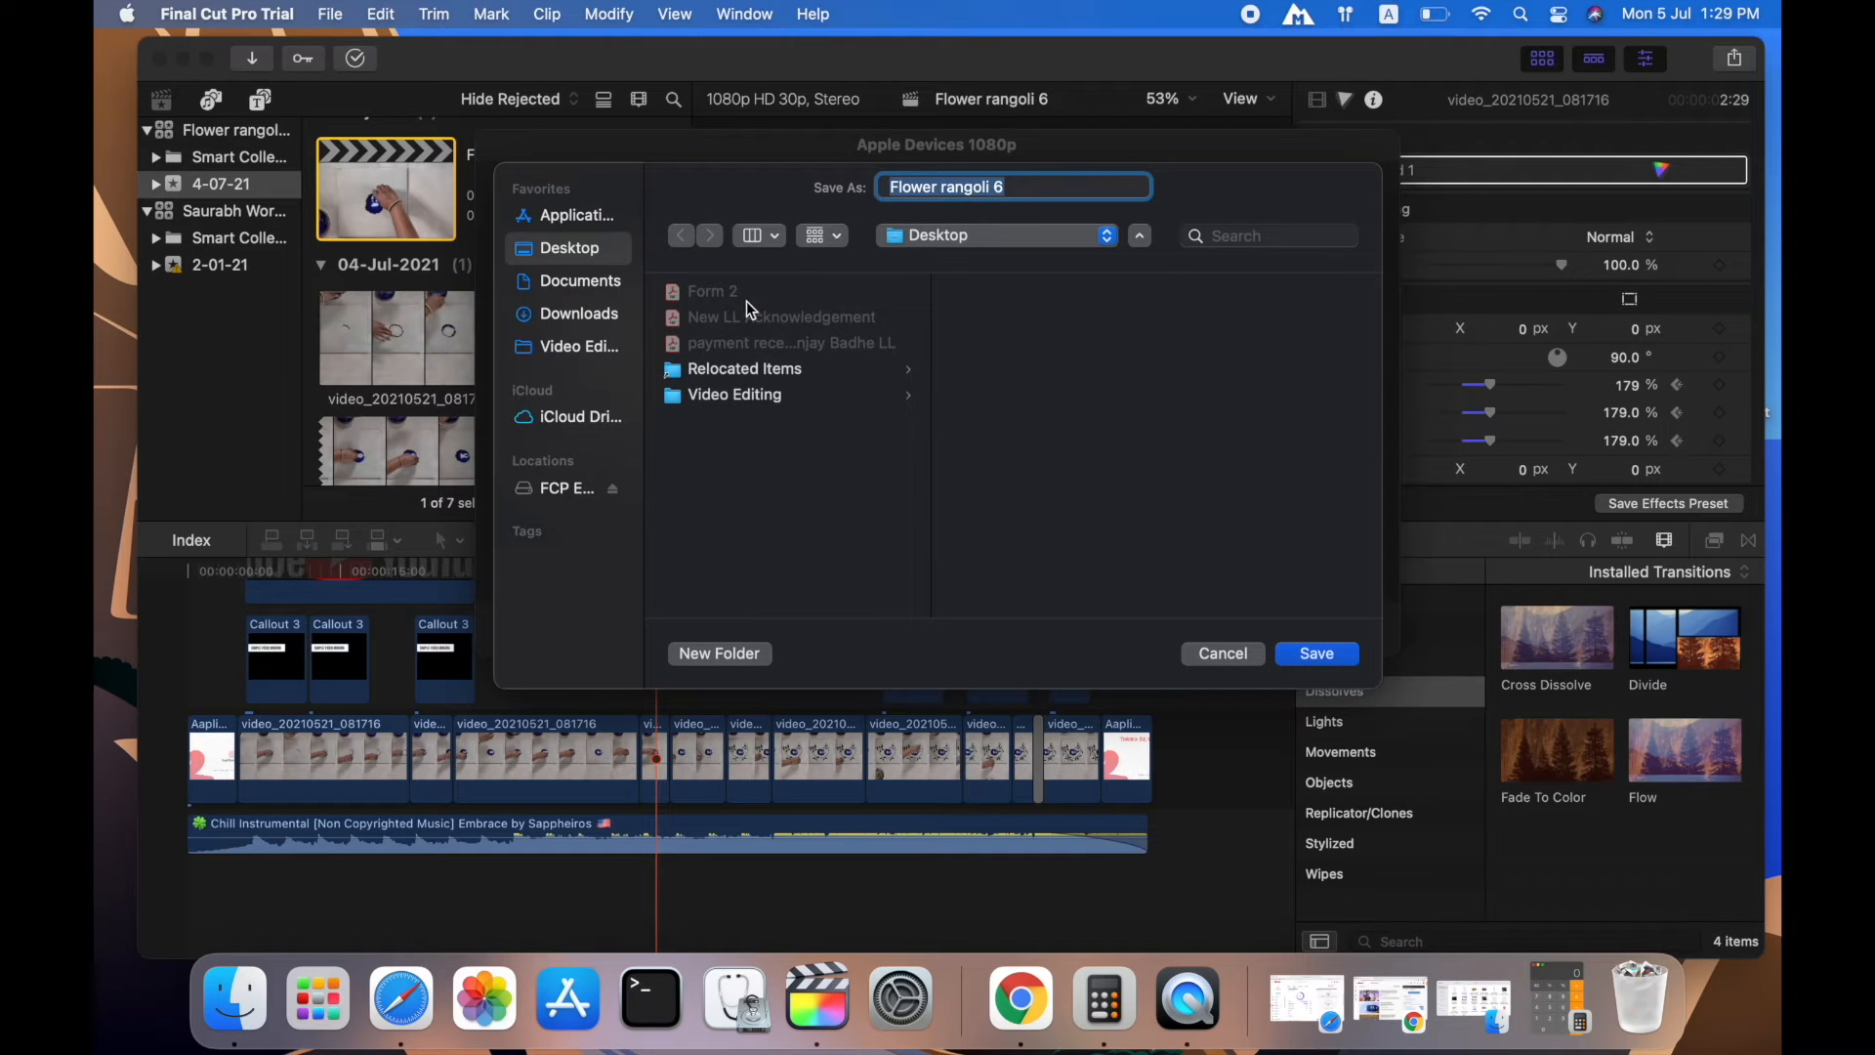
pyautogui.click(1315, 653)
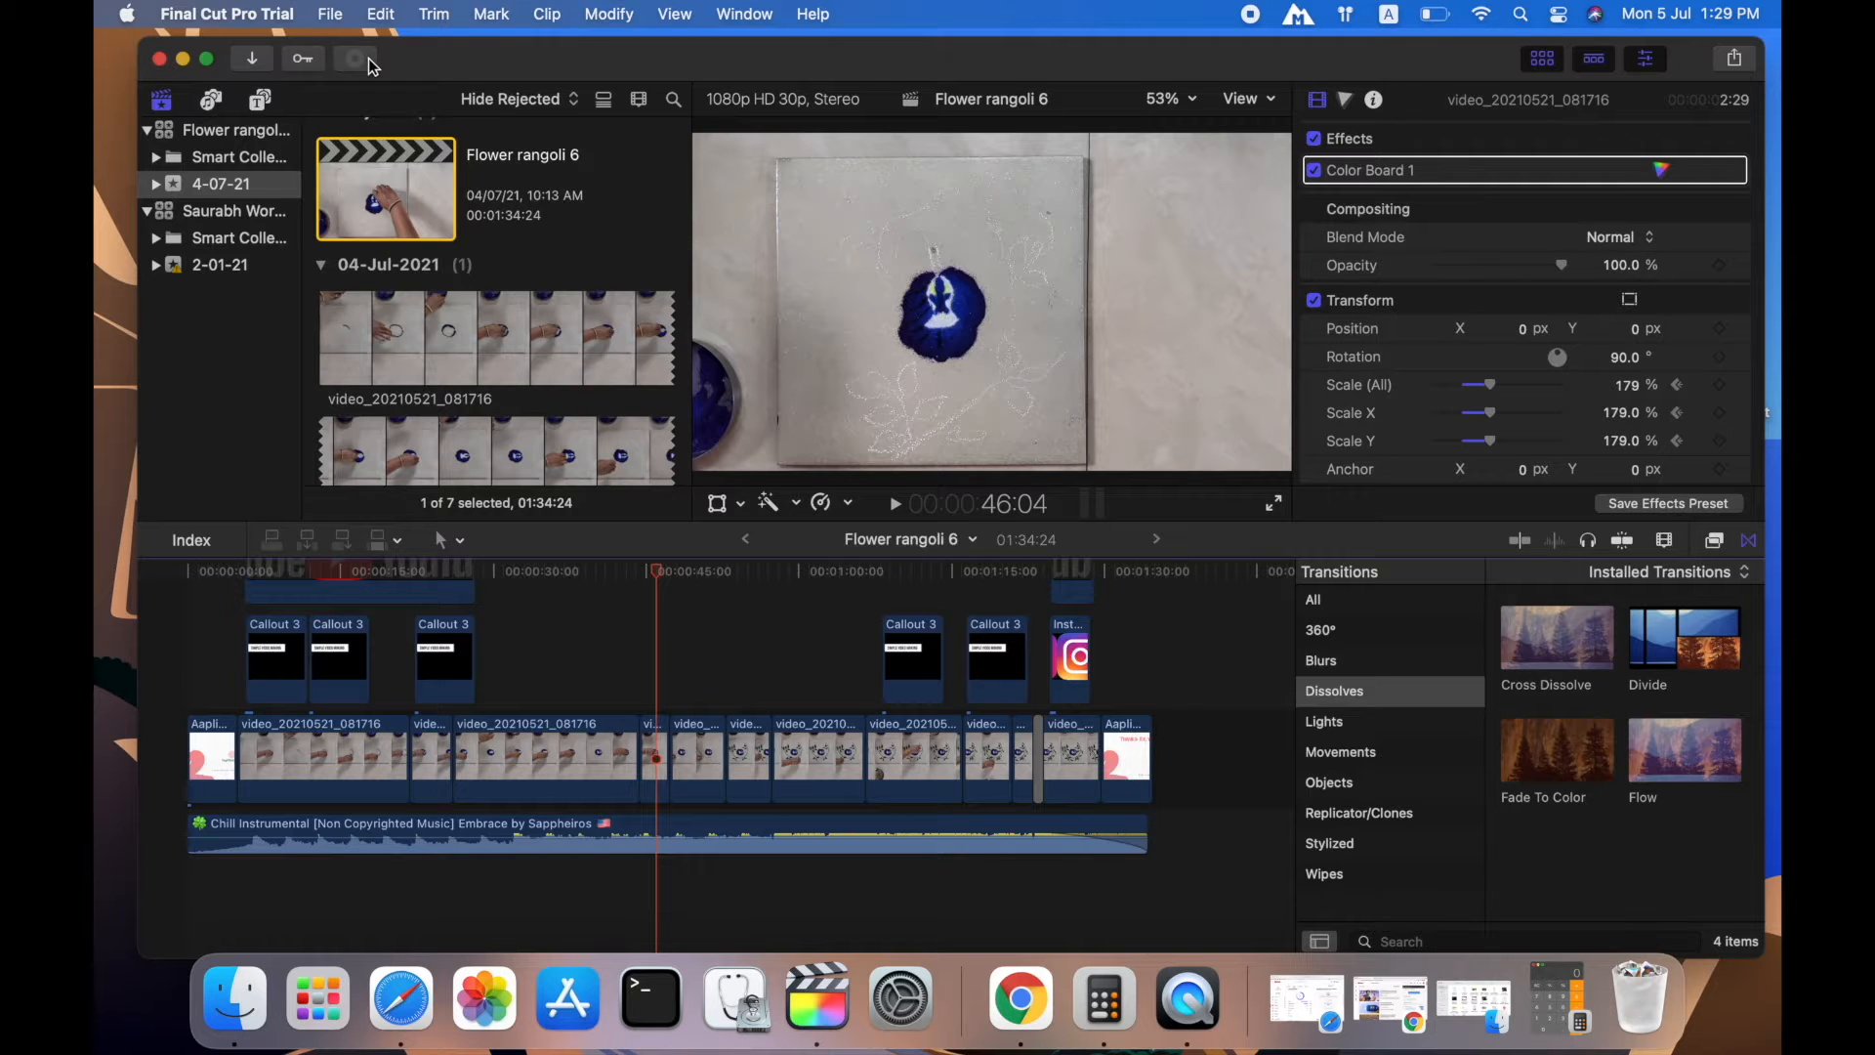
# - Watch the export's background task progress until a Share Failed notice appears
pyautogui.click(352, 58)
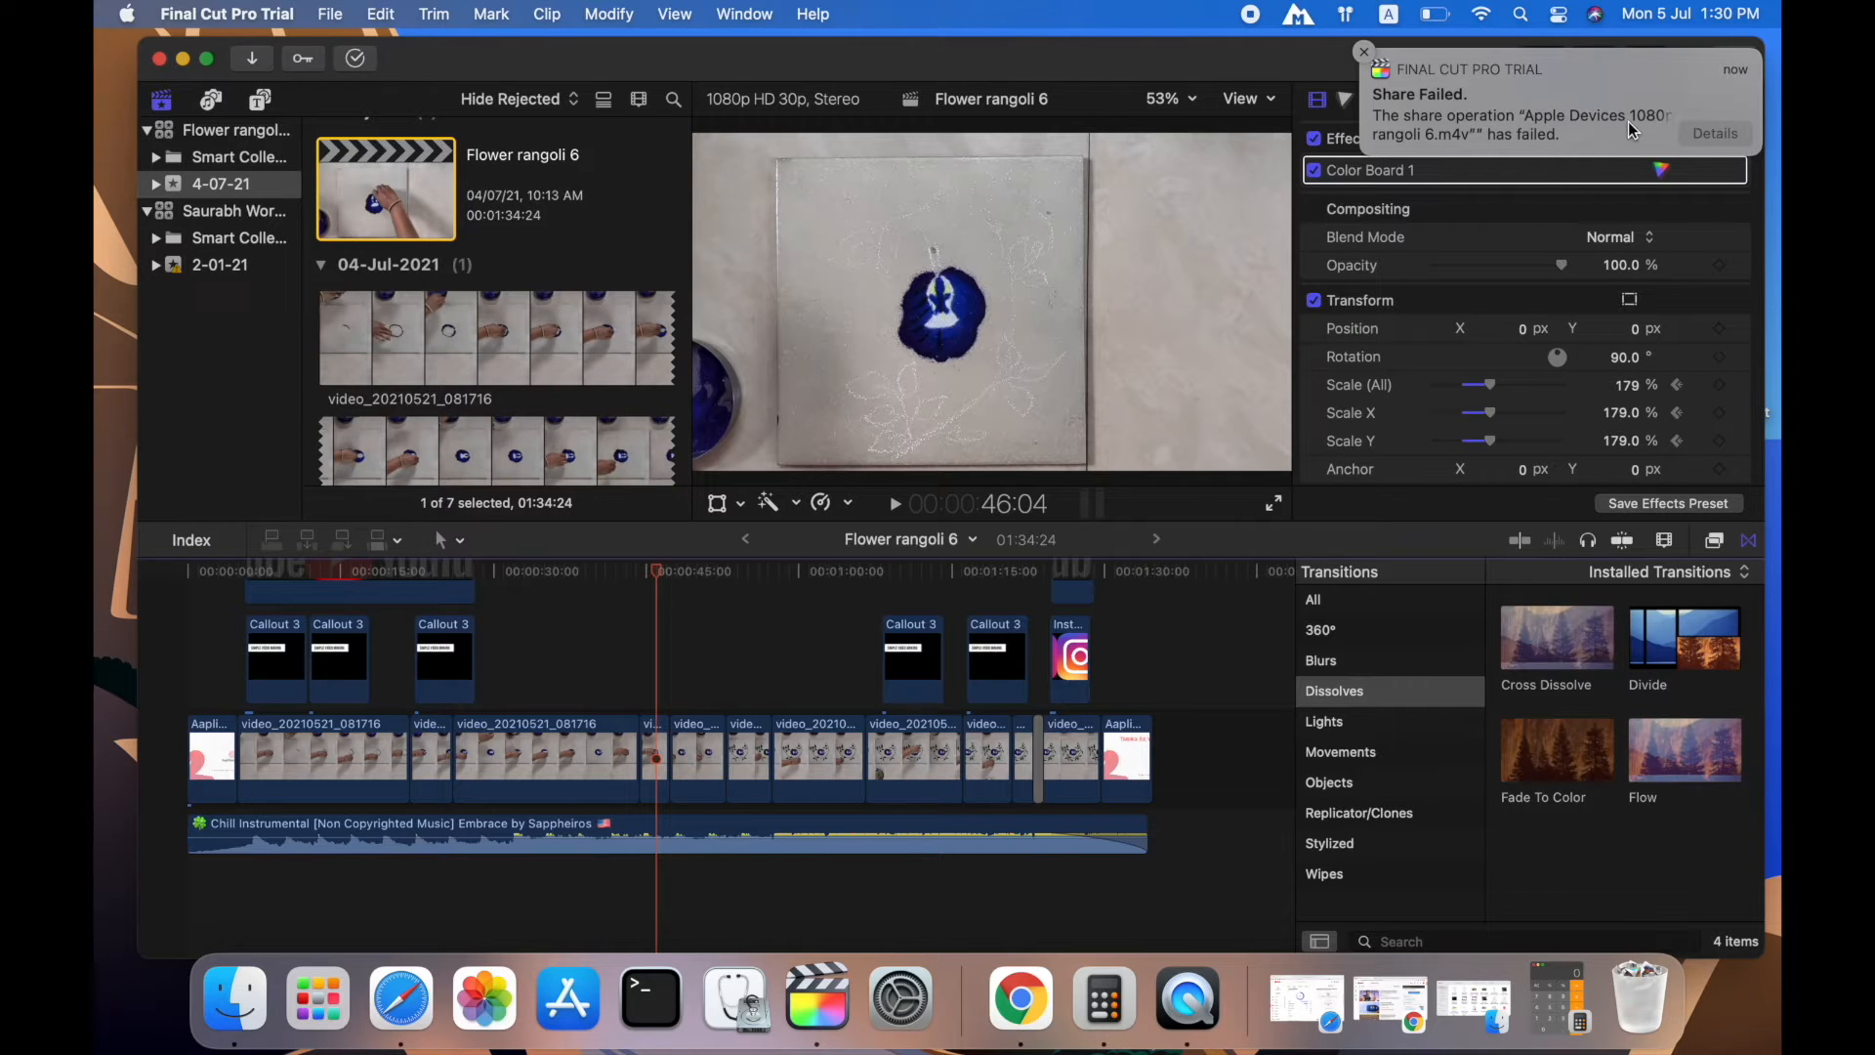
# - Show the Share Failed details naming frame 979, then bring up Calculator
pyautogui.click(1714, 133)
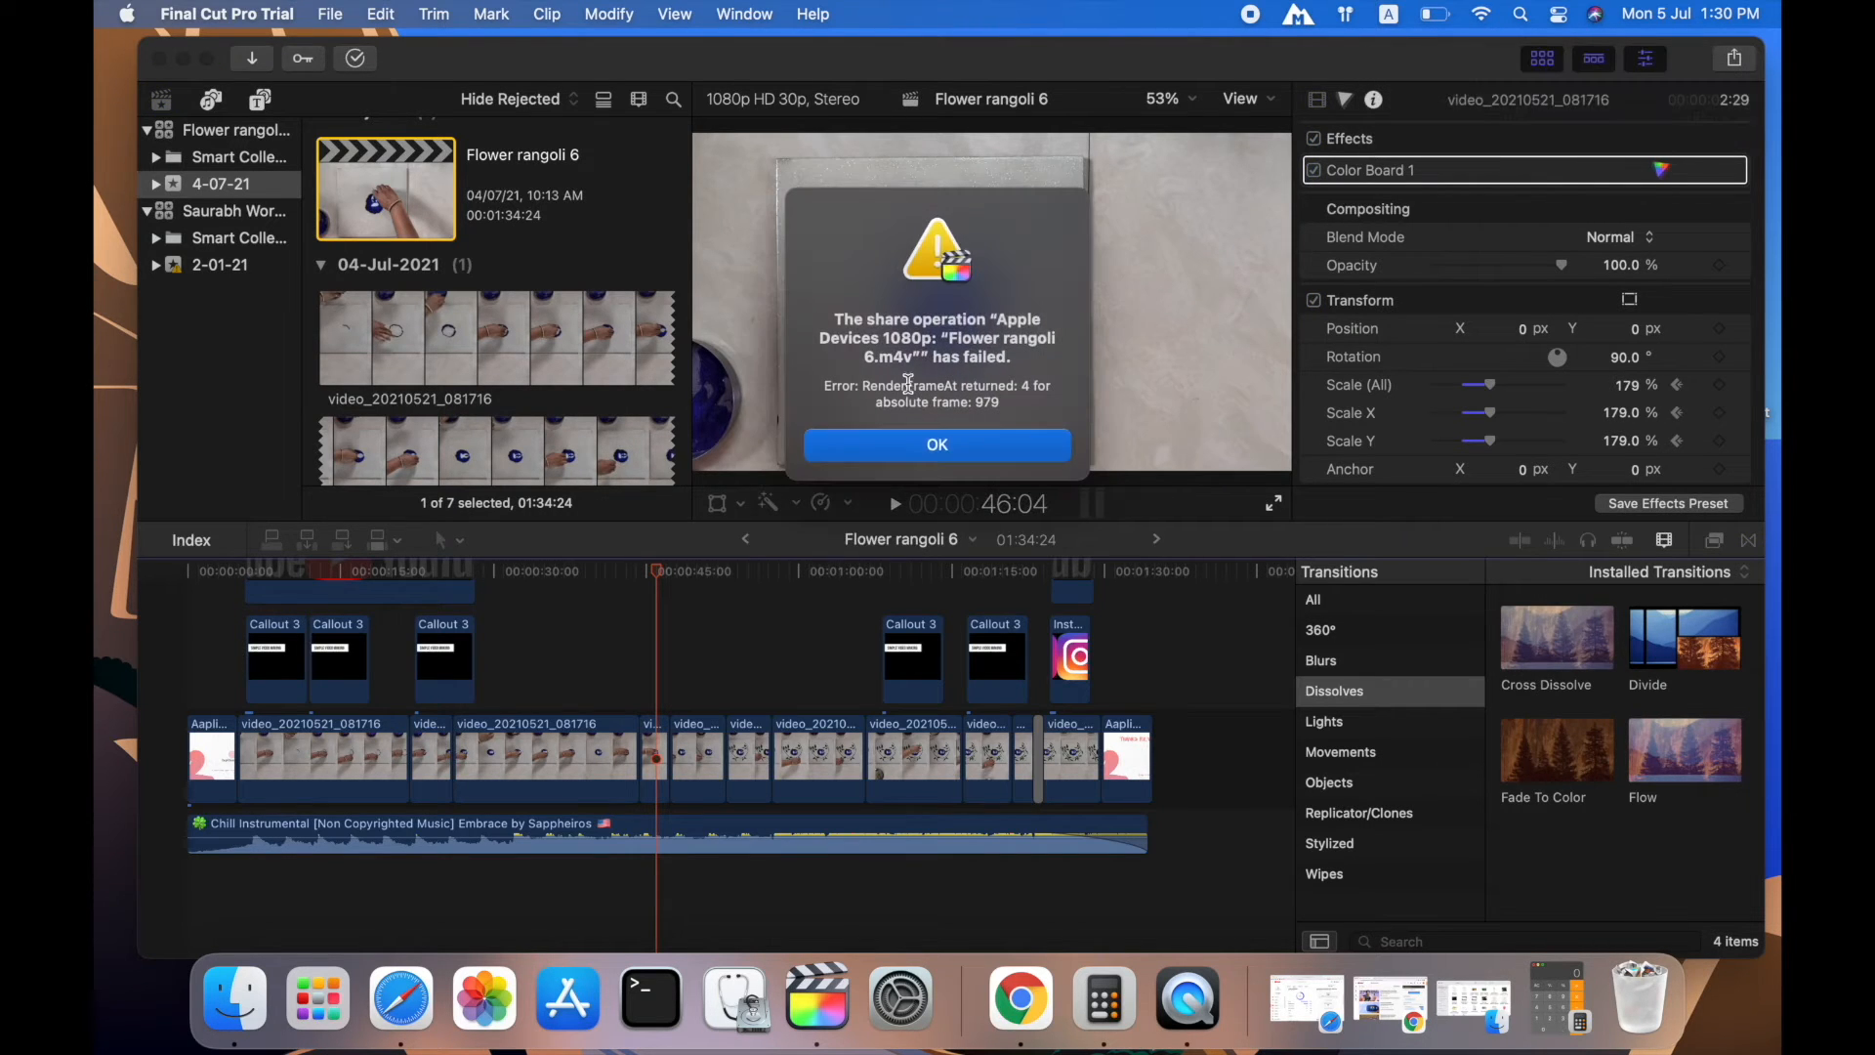
pyautogui.moveTo(857, 393)
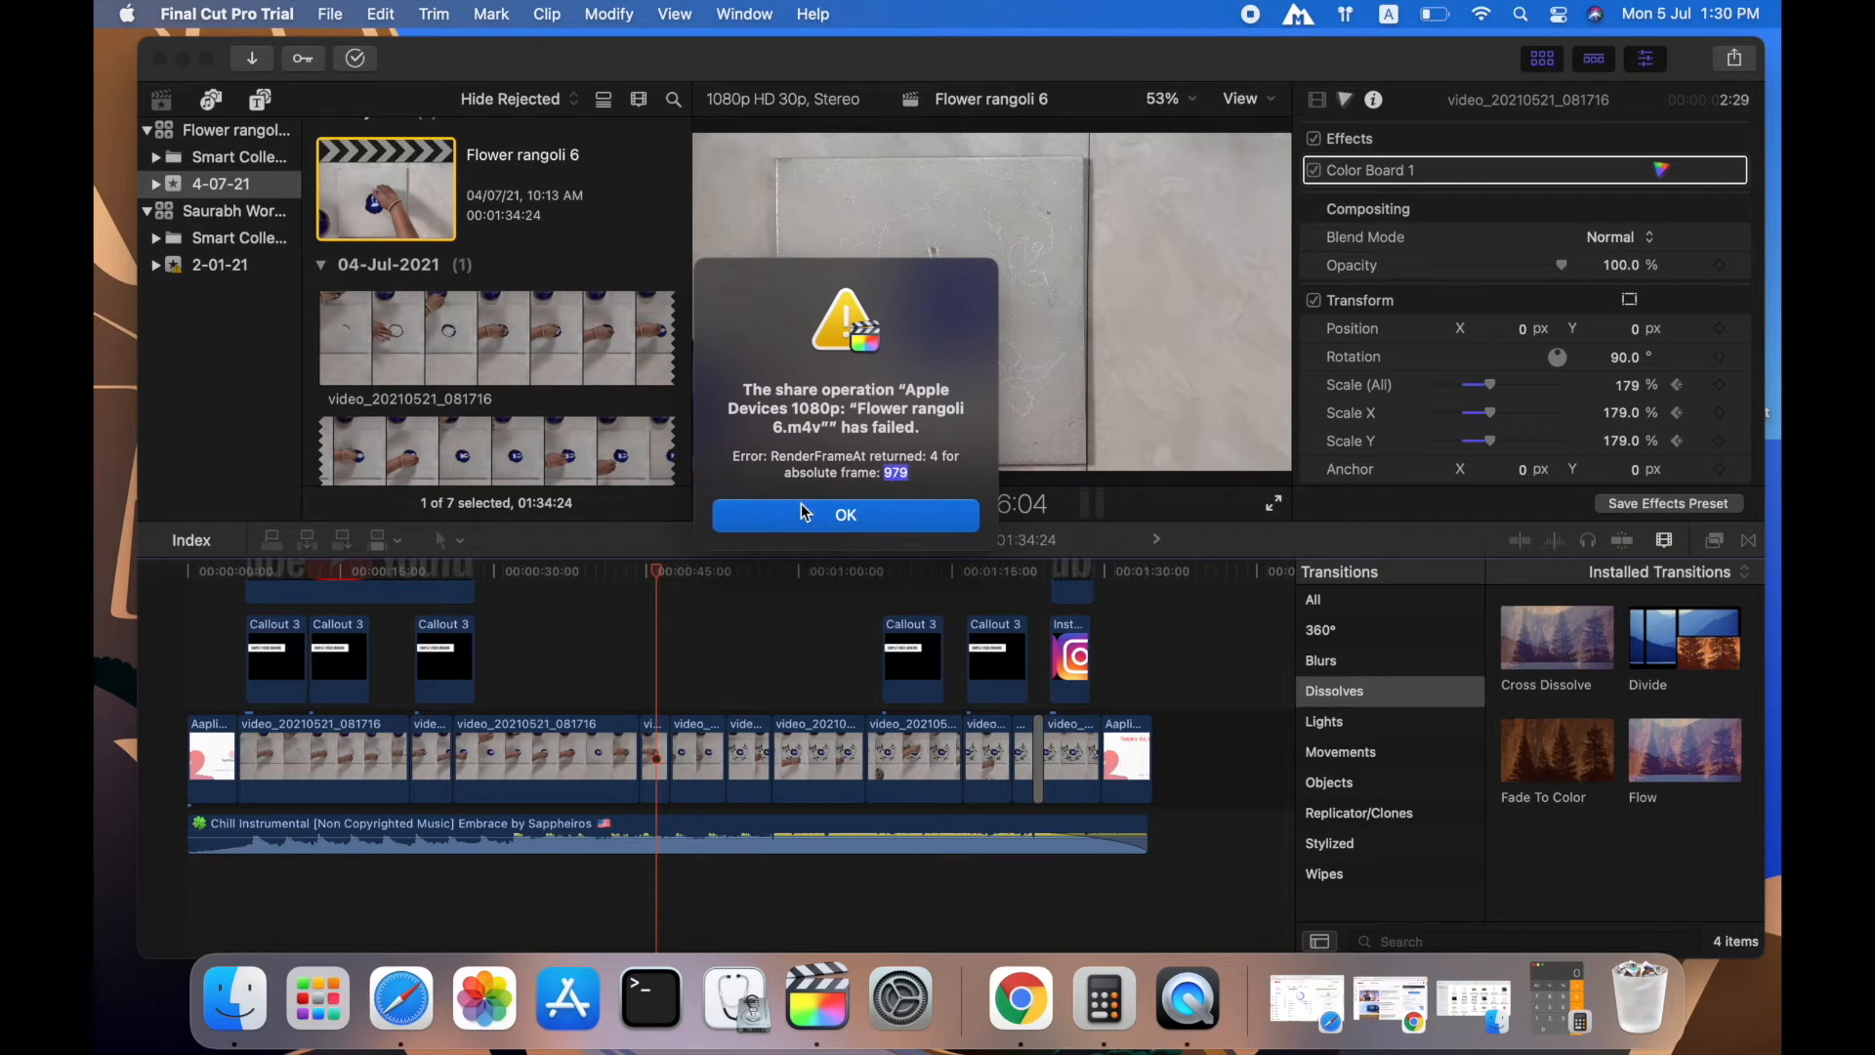
pyautogui.moveTo(643, 741)
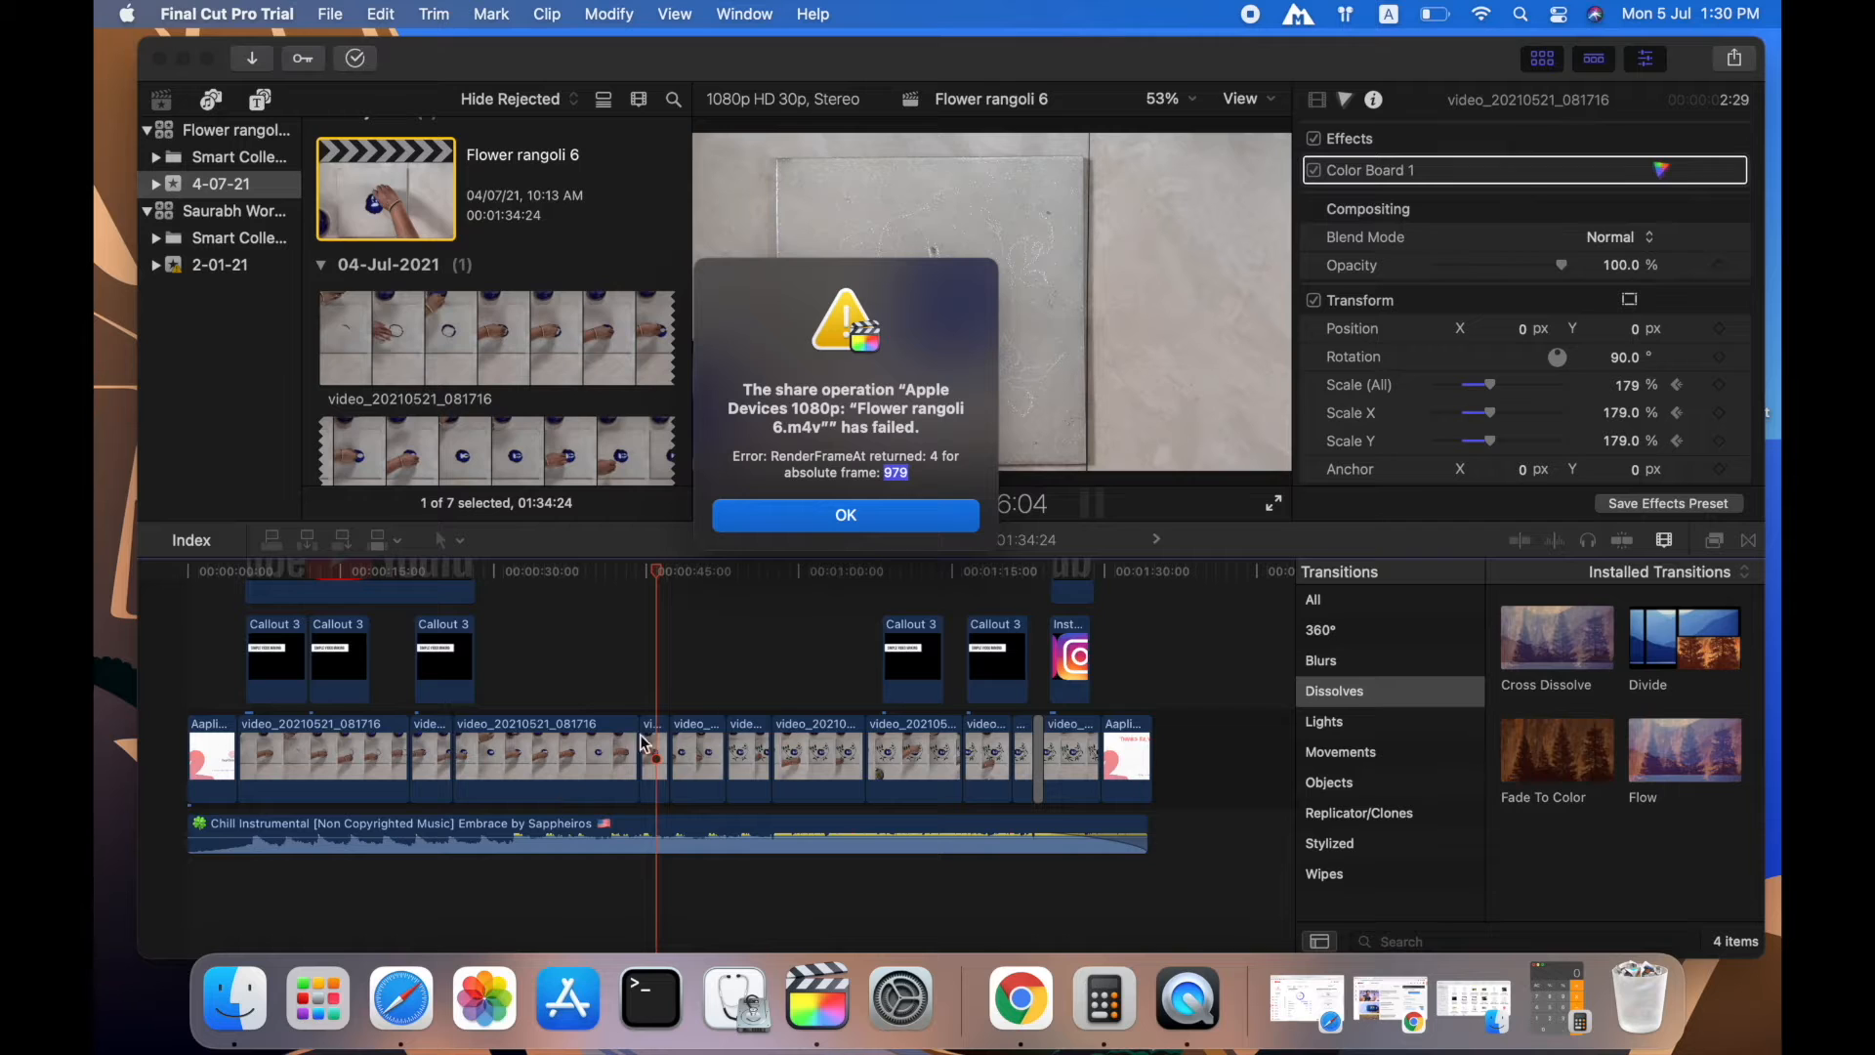
pyautogui.moveTo(564, 750)
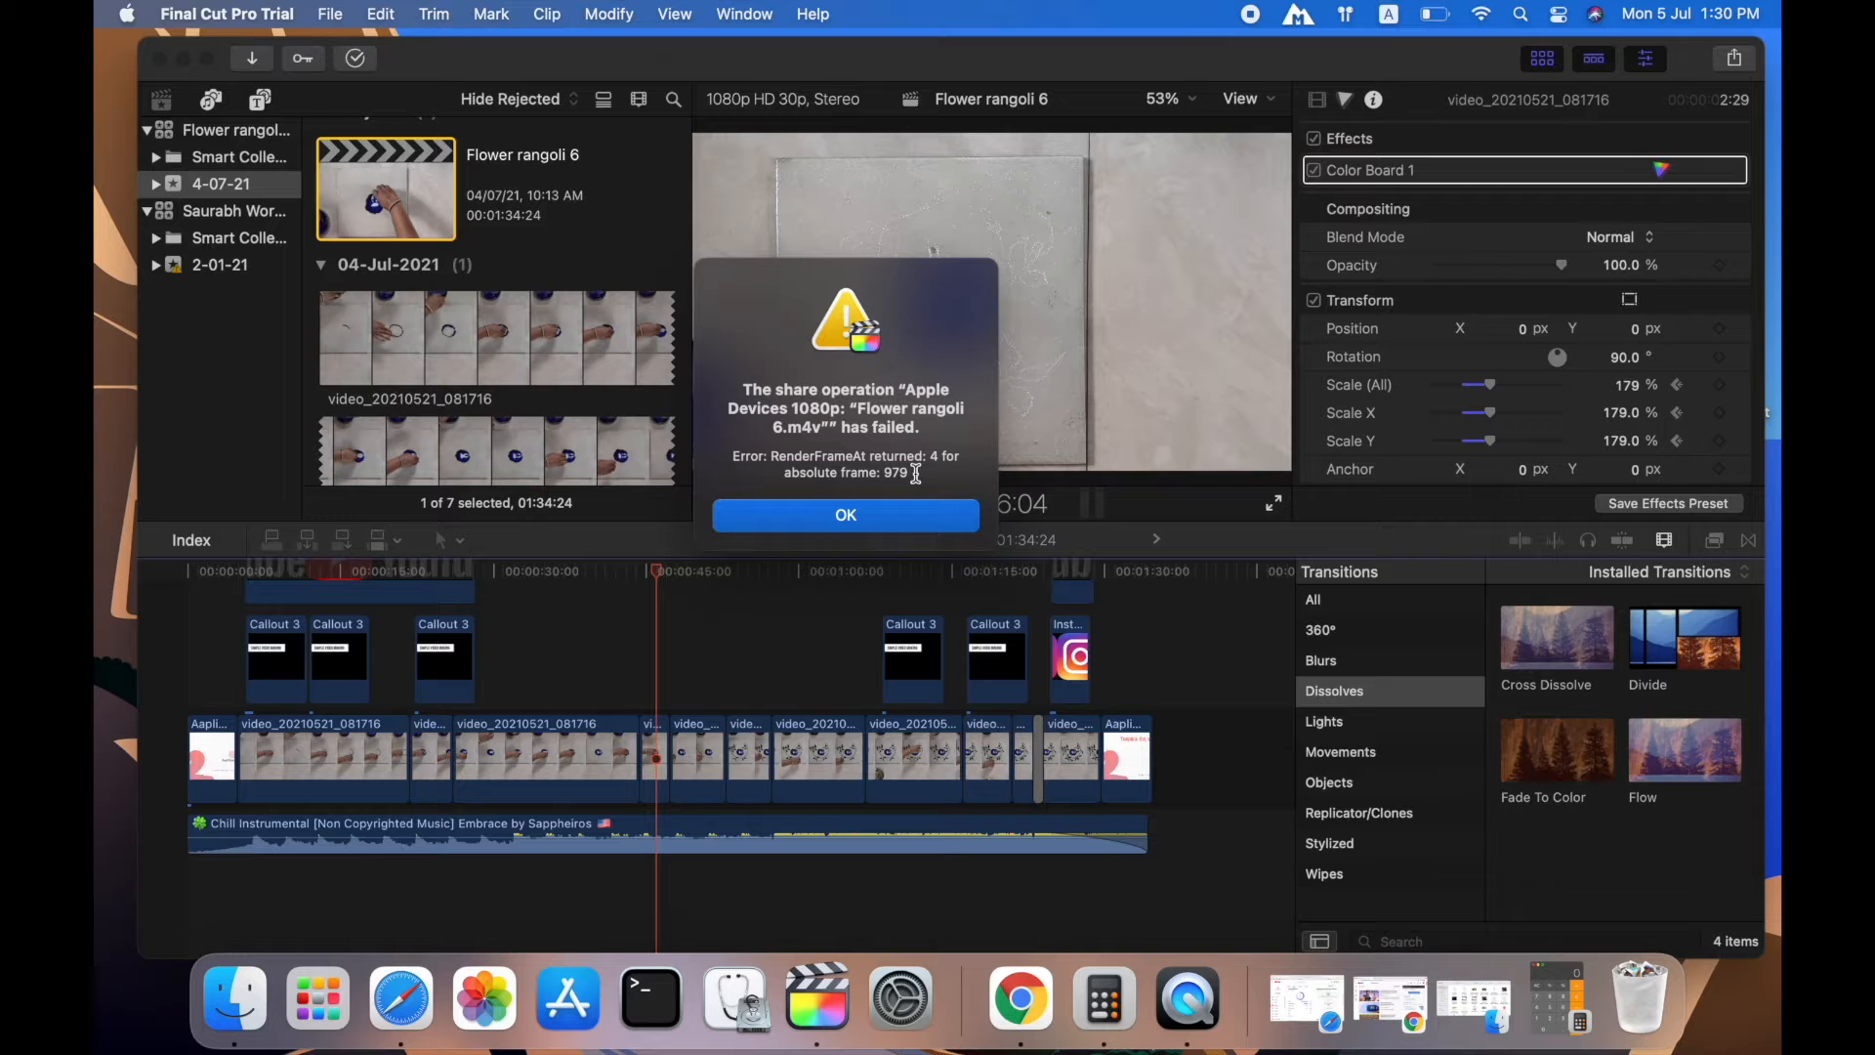
pyautogui.click(1142, 996)
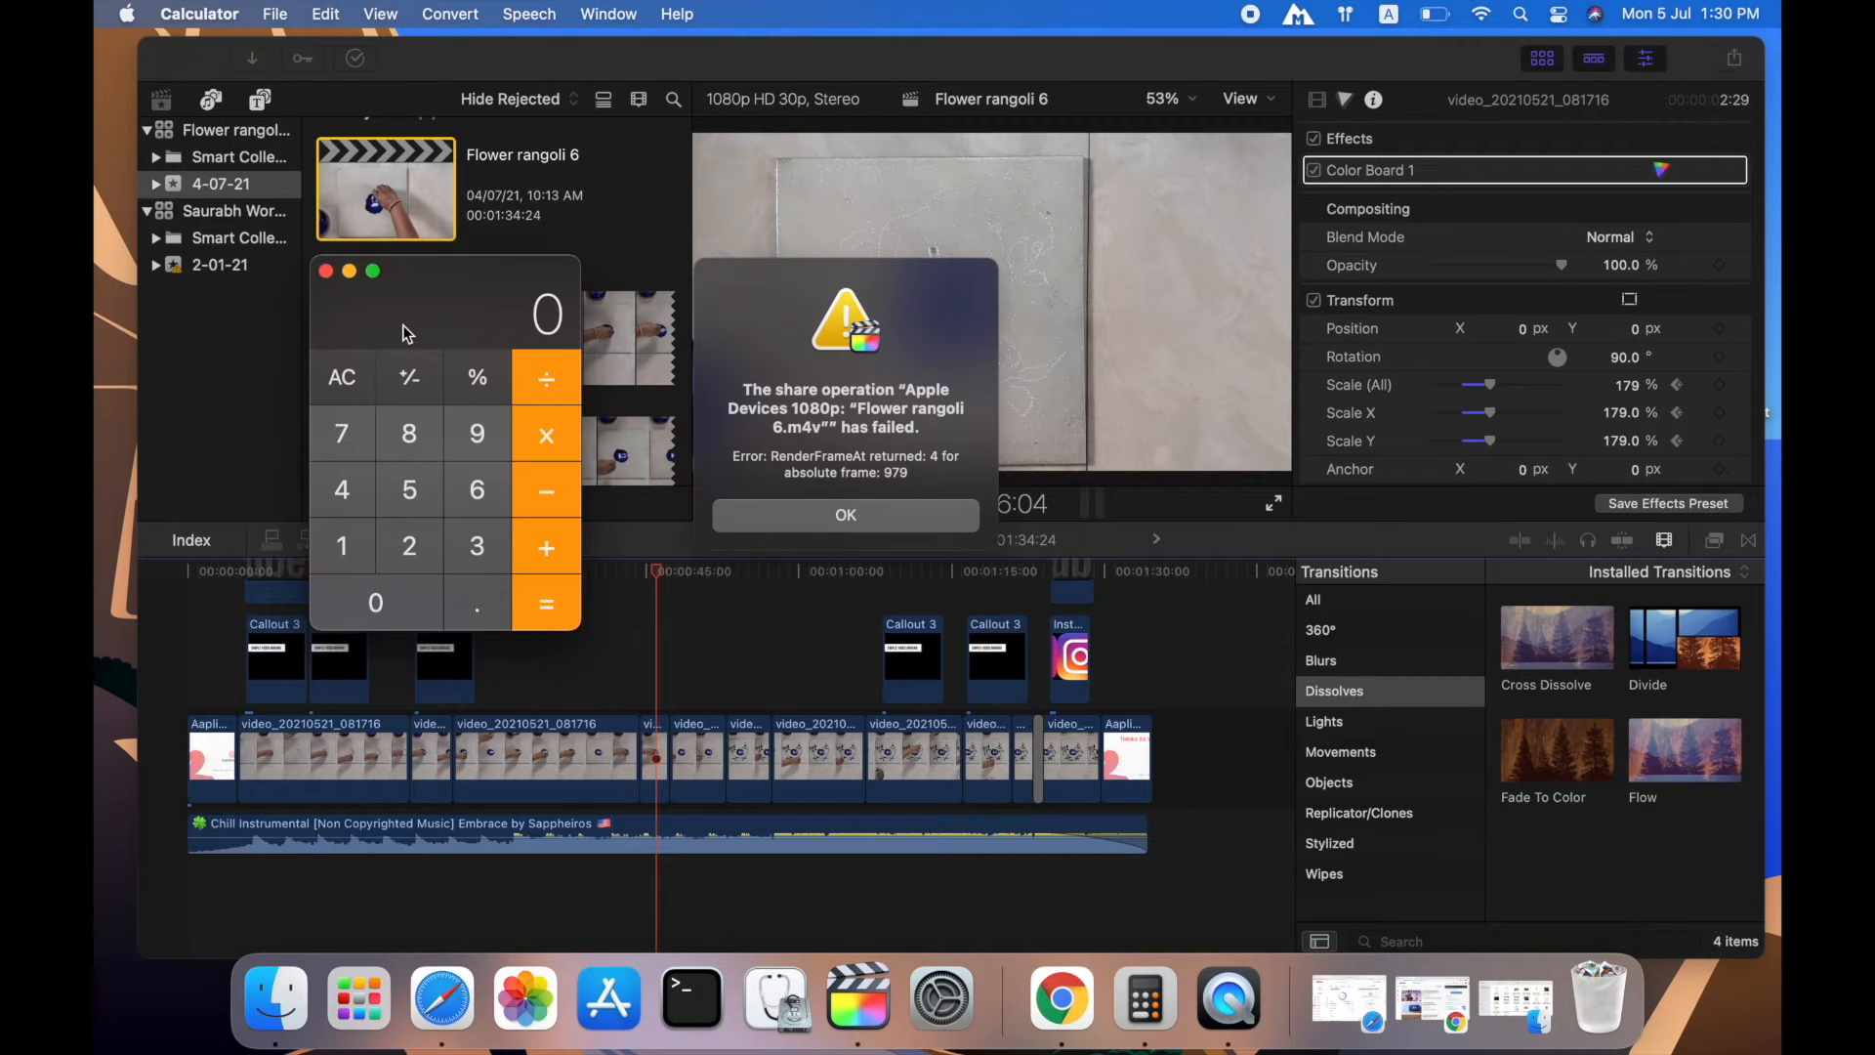
pyautogui.moveTo(467, 282)
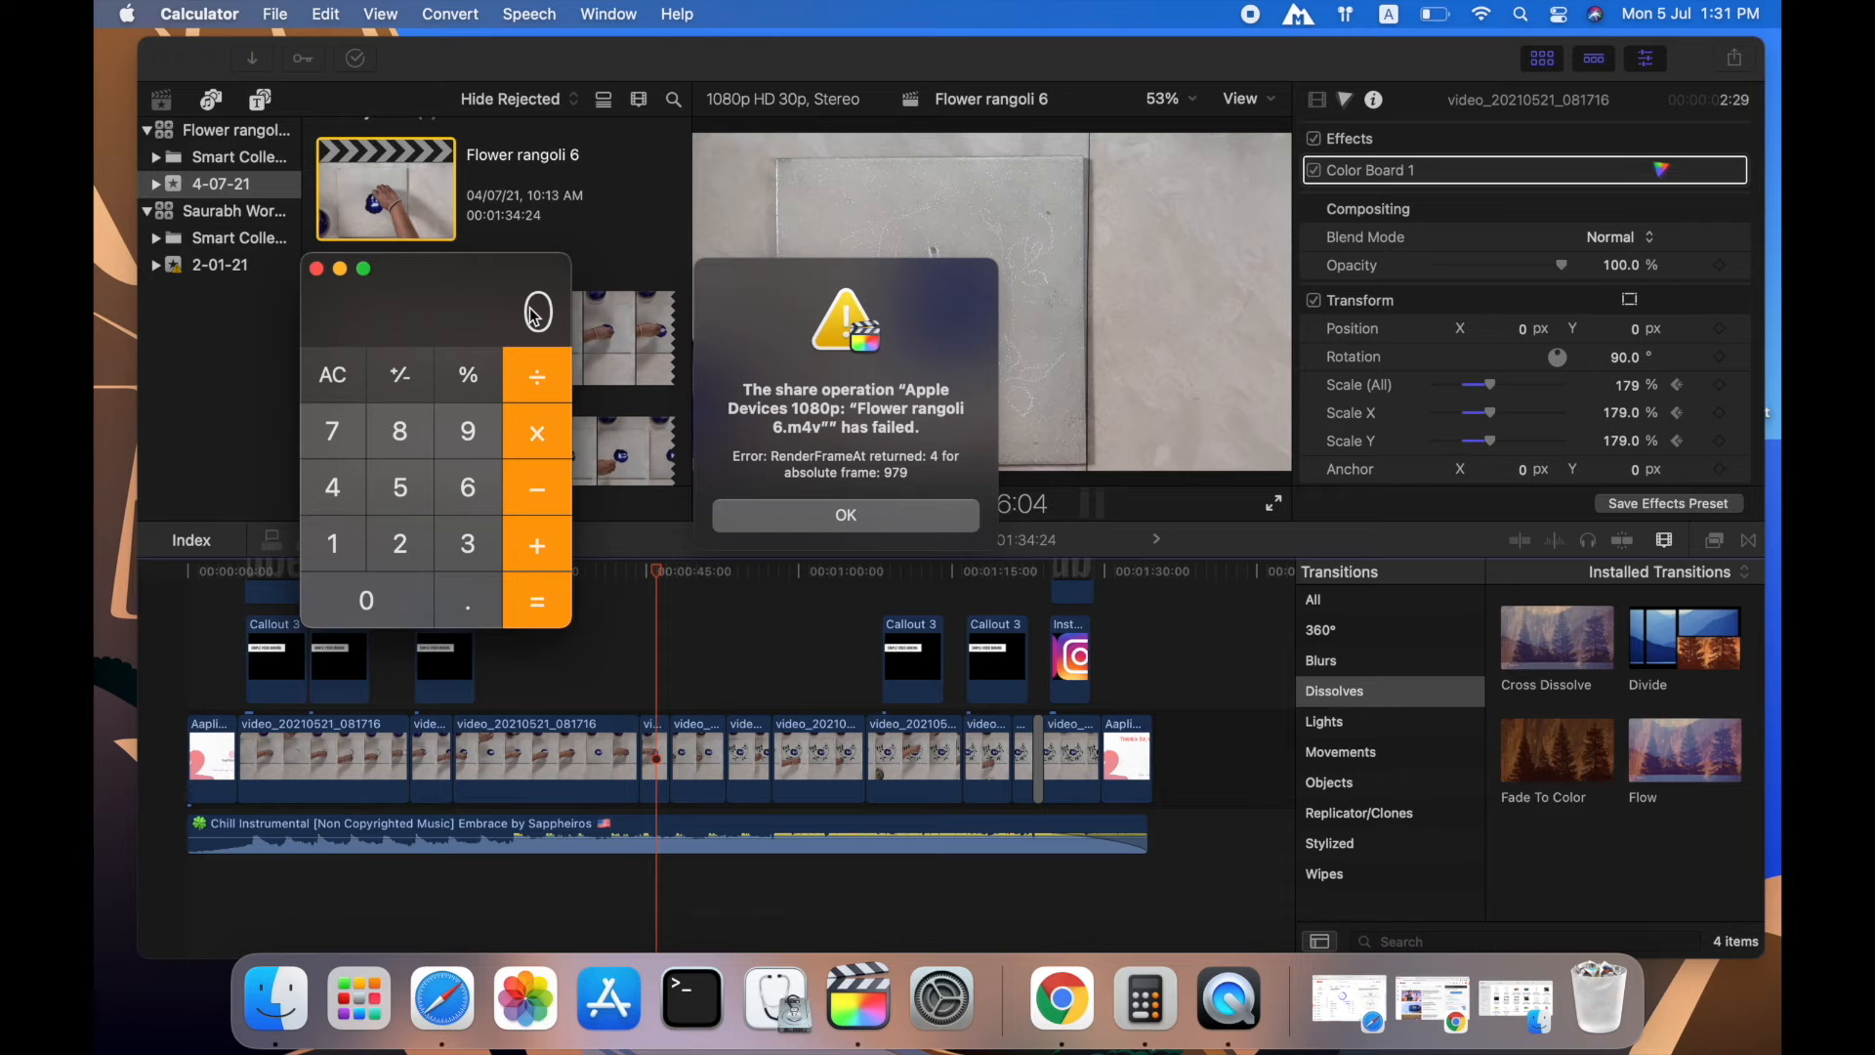
# - Multiply 0.54 minutes by 60 in Calculator to get 32.4 seconds
pyautogui.click(468, 432)
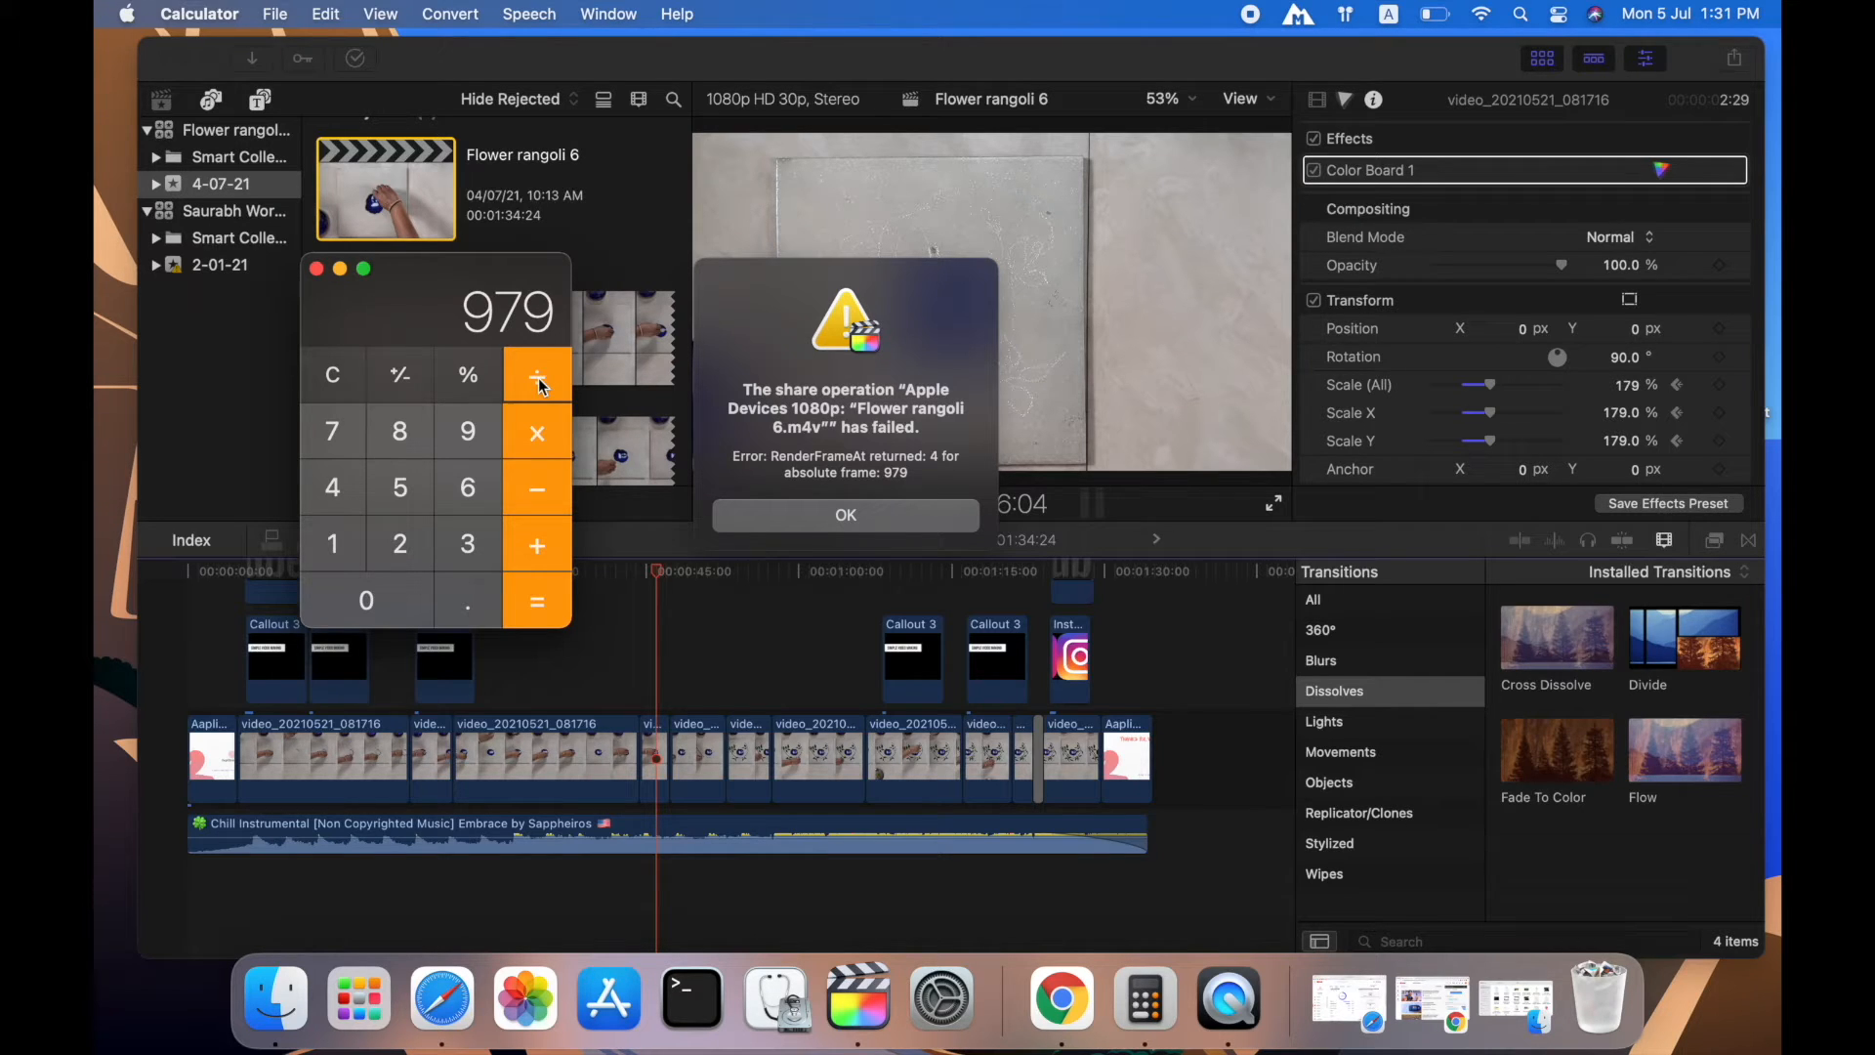
pyautogui.moveTo(548, 357)
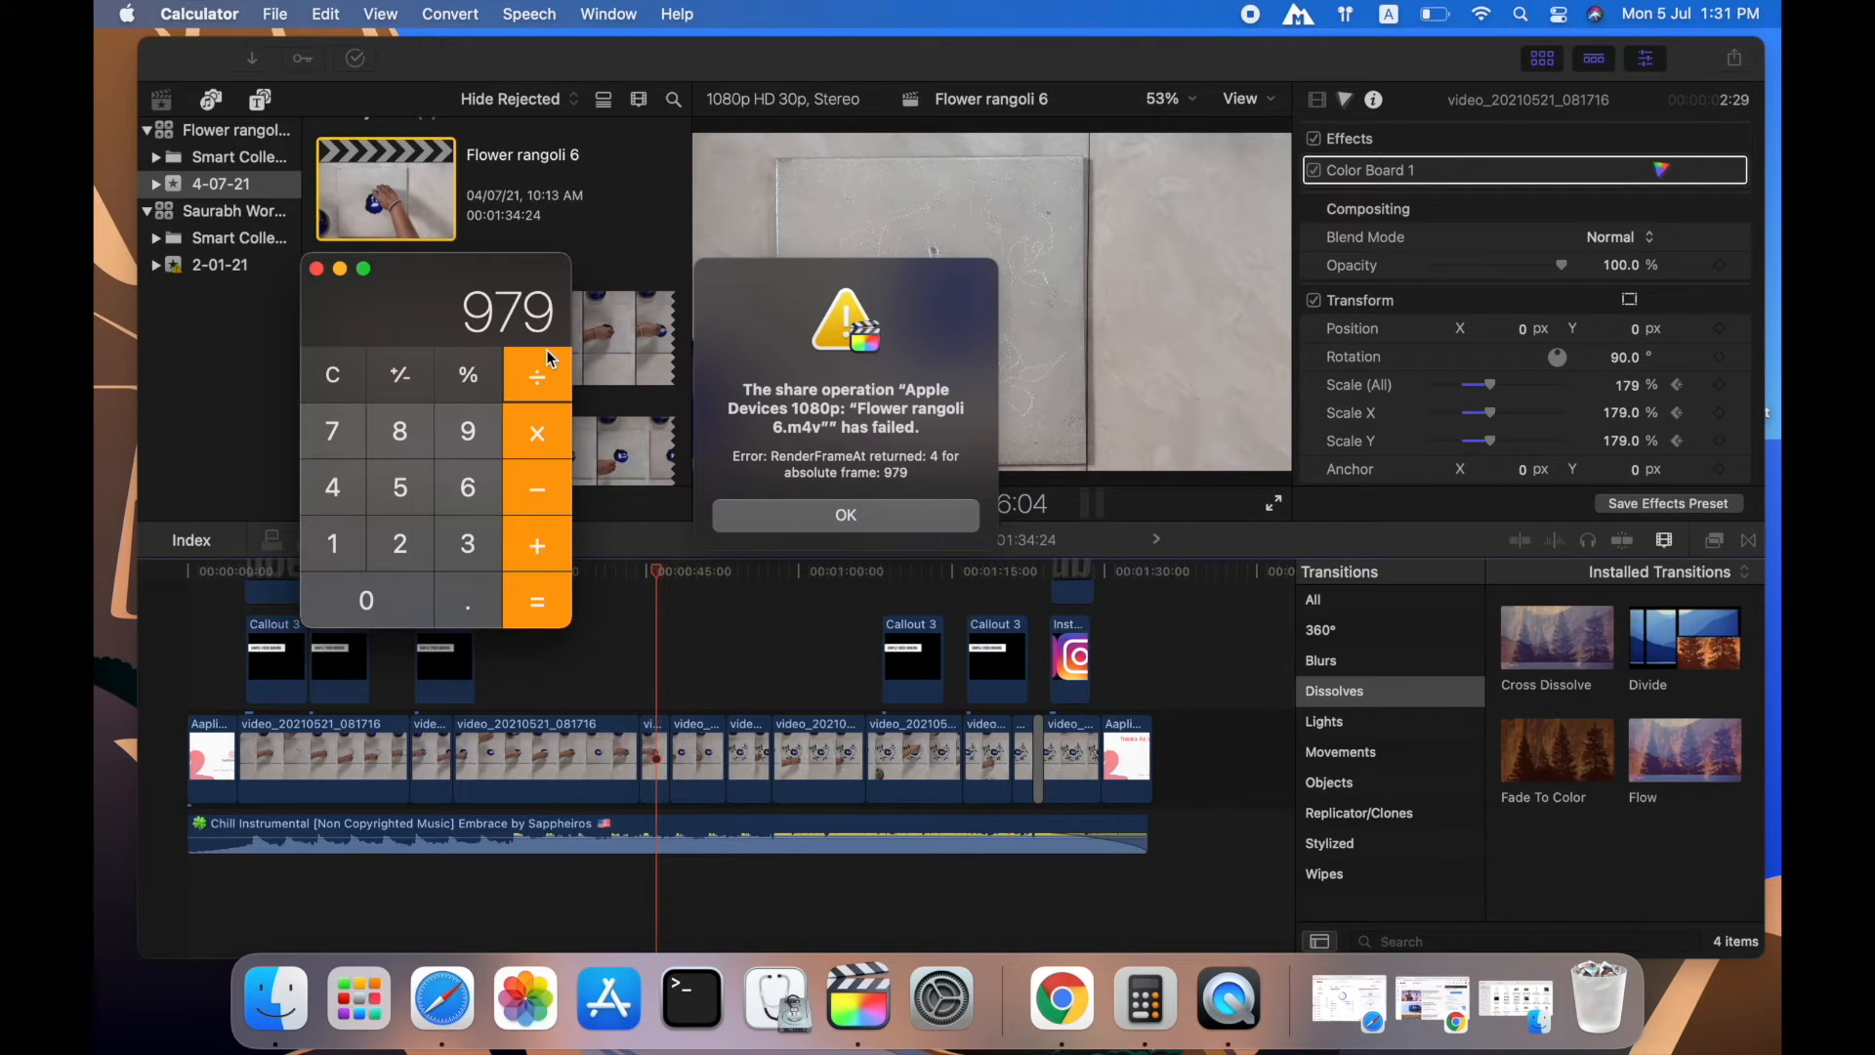
pyautogui.moveTo(775, 115)
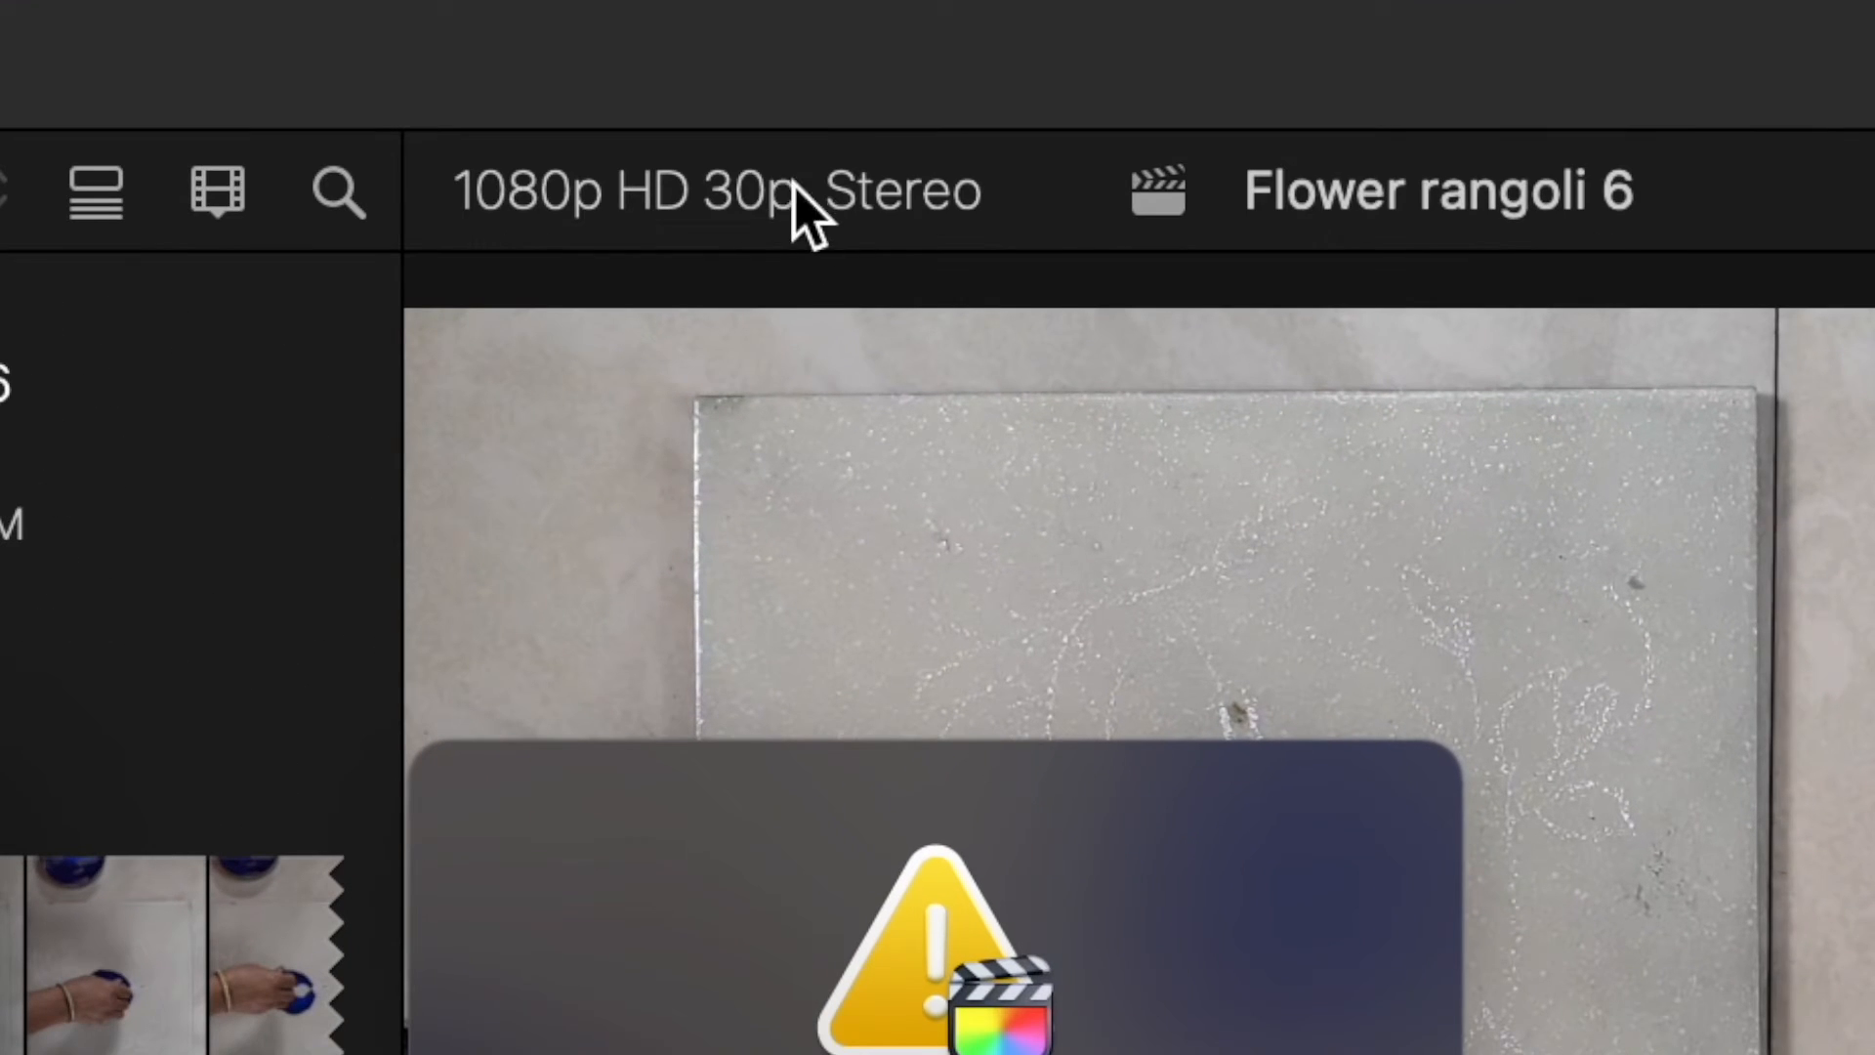
pyautogui.moveTo(889, 227)
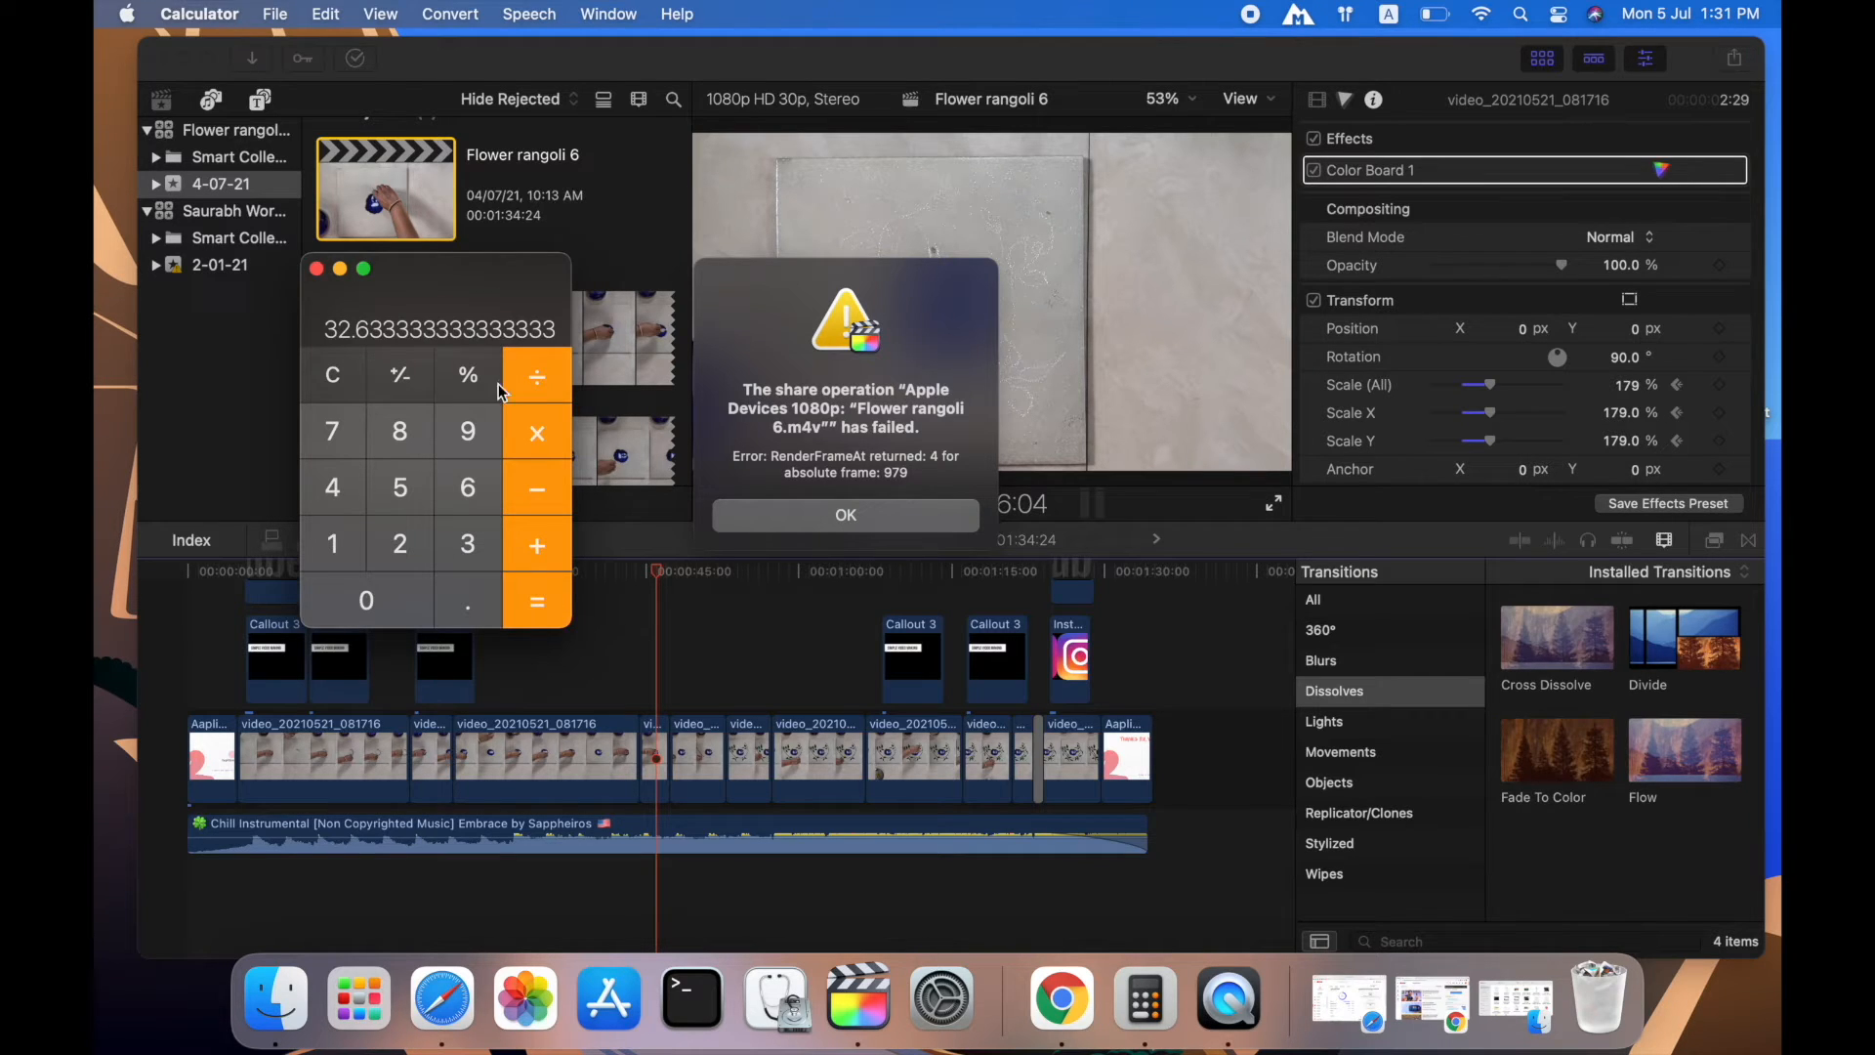
pyautogui.moveTo(368, 335)
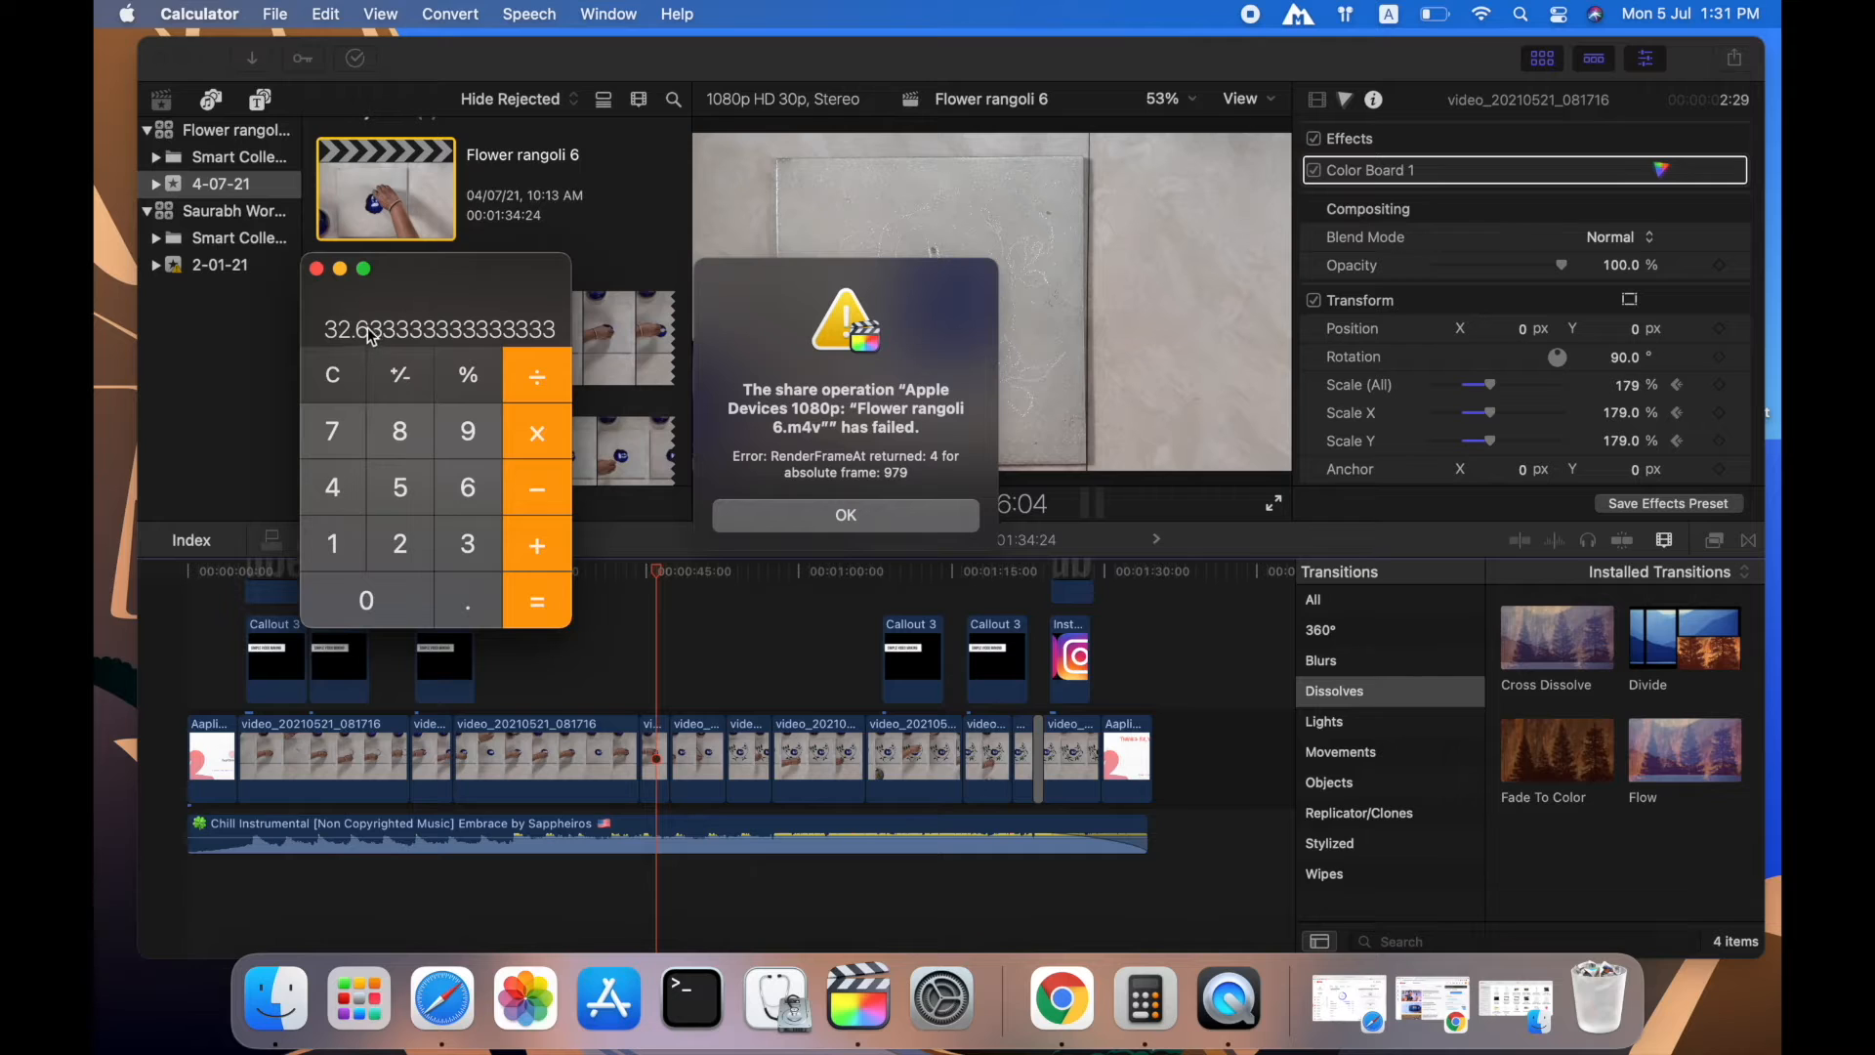
pyautogui.moveTo(526, 316)
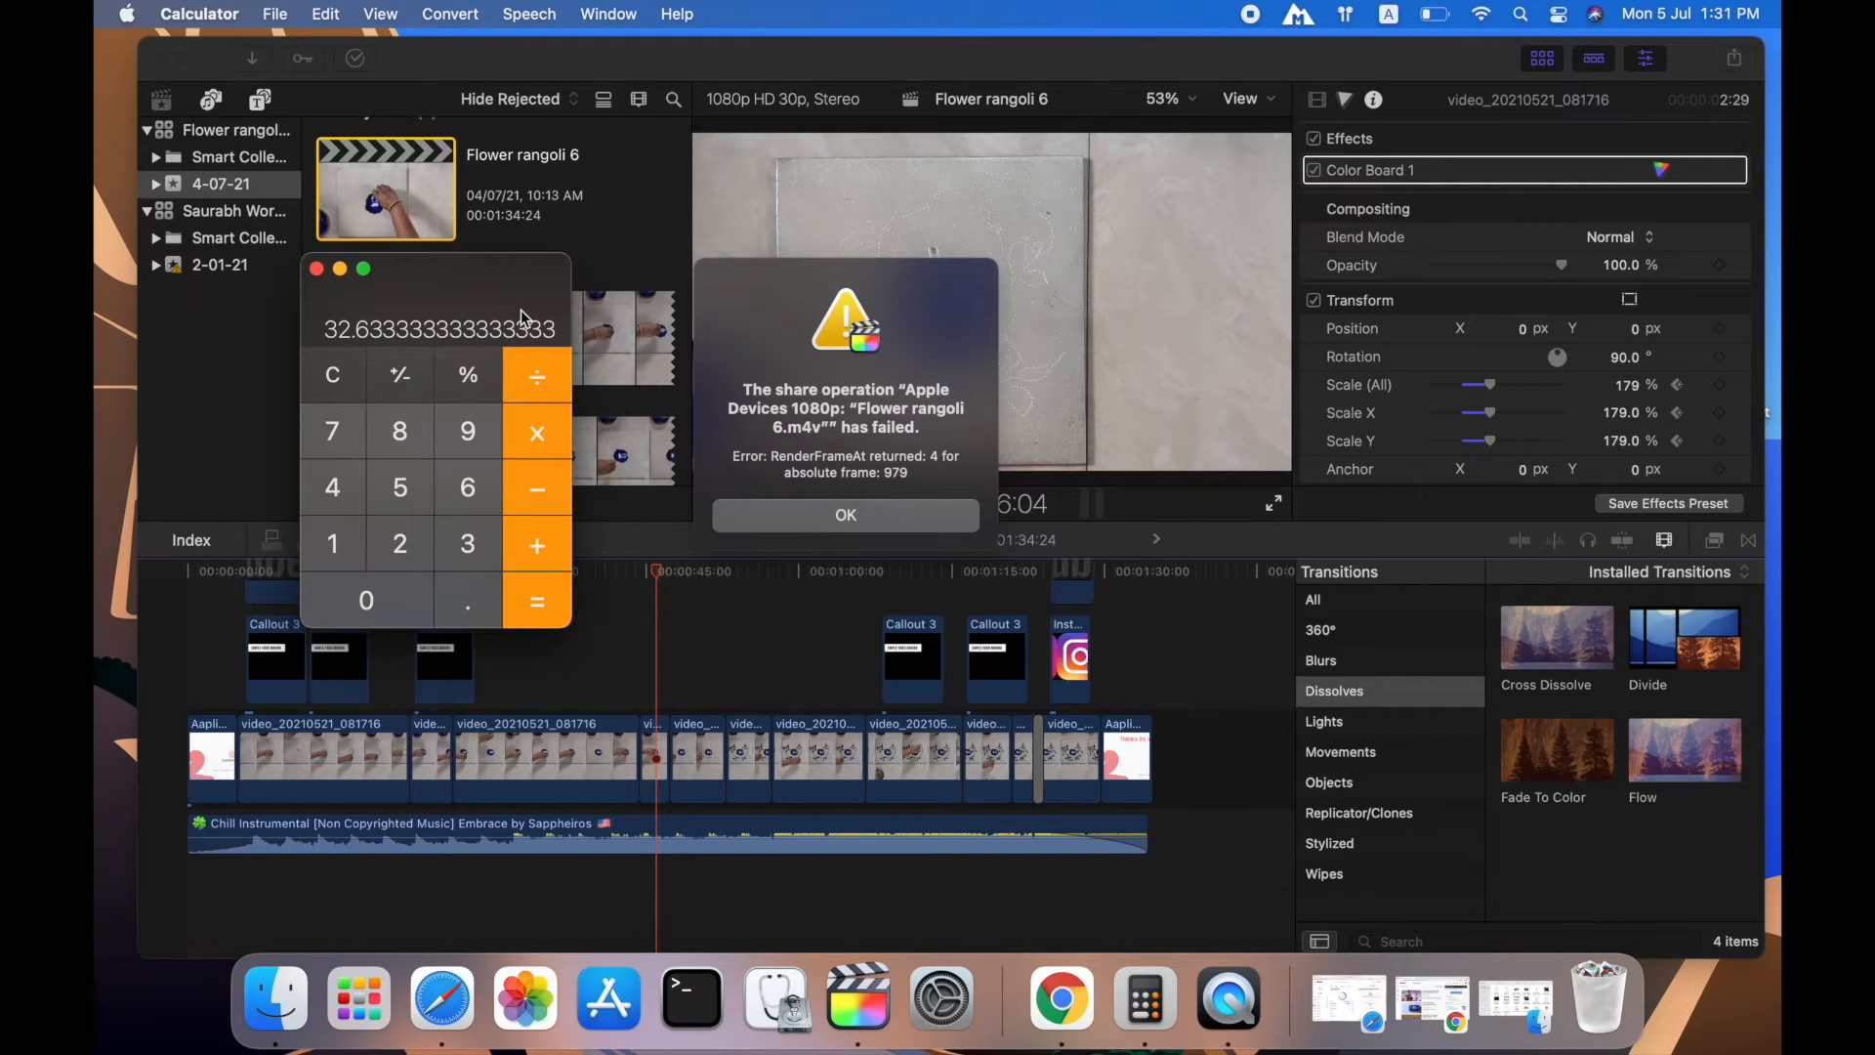
pyautogui.moveTo(537, 389)
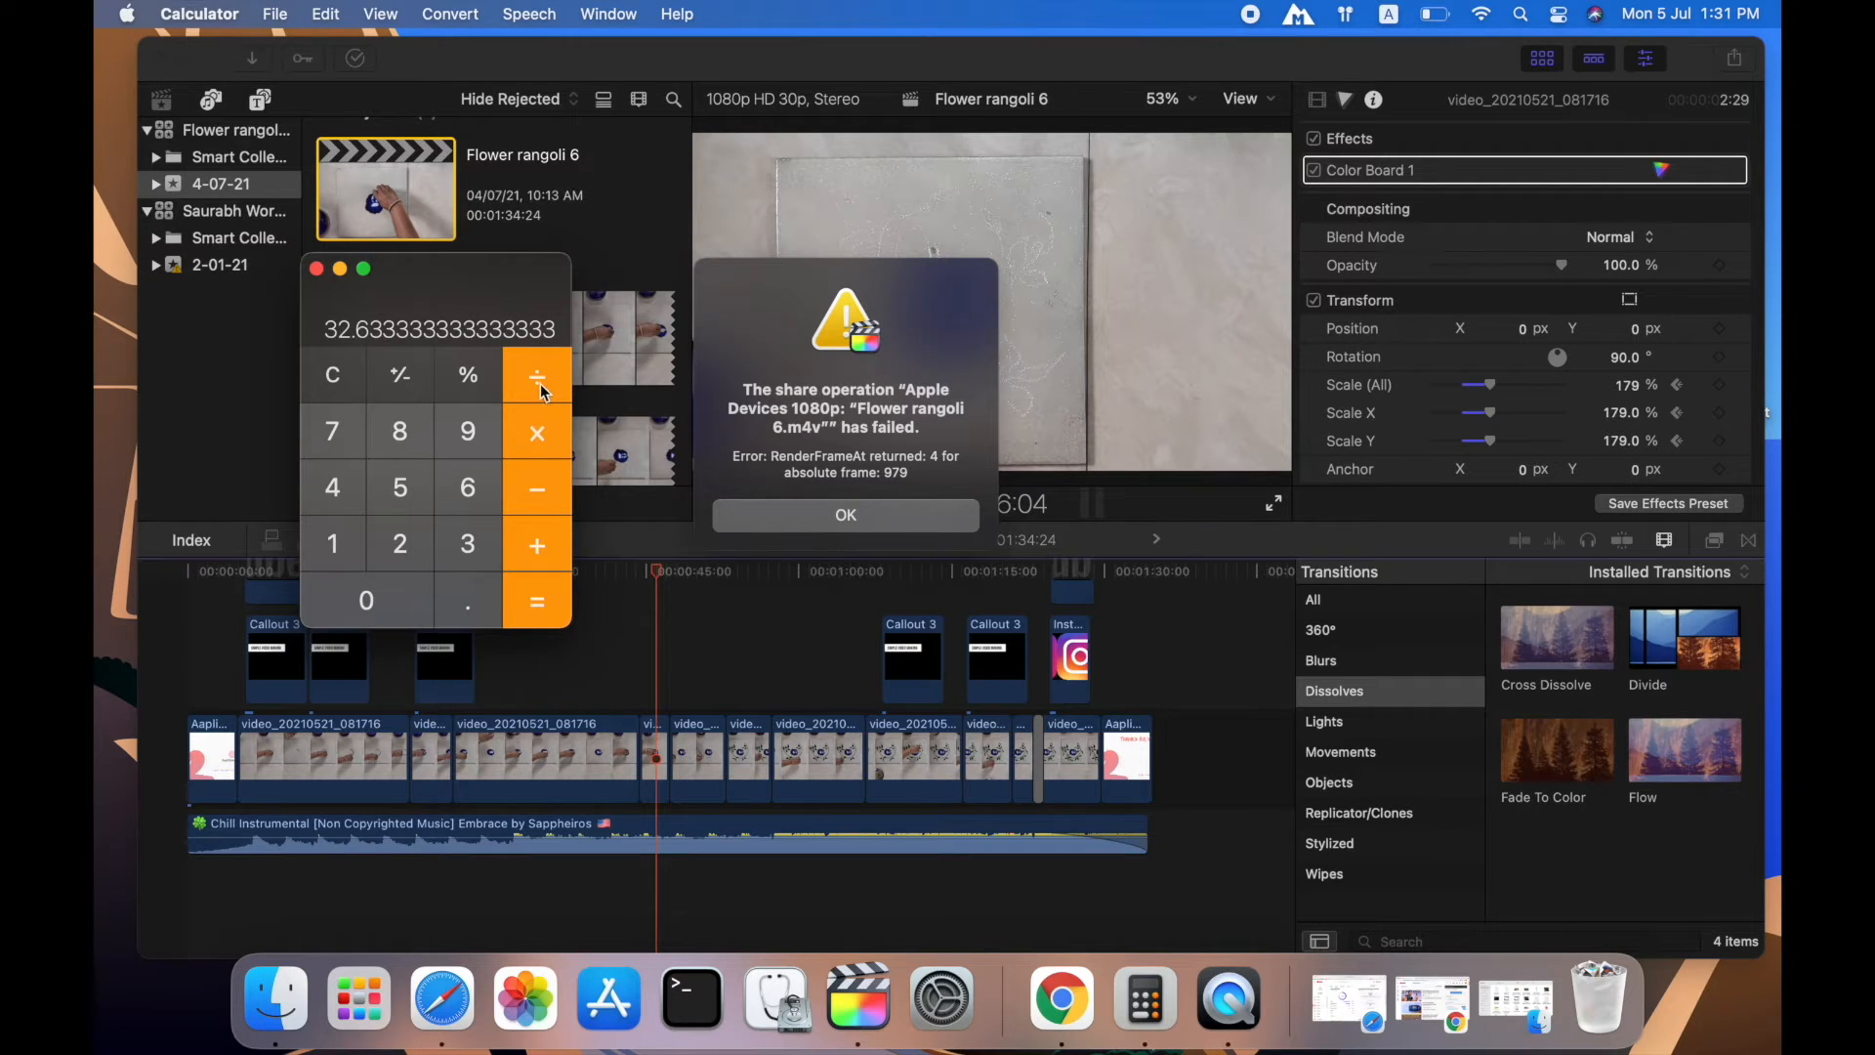
pyautogui.moveTo(476, 314)
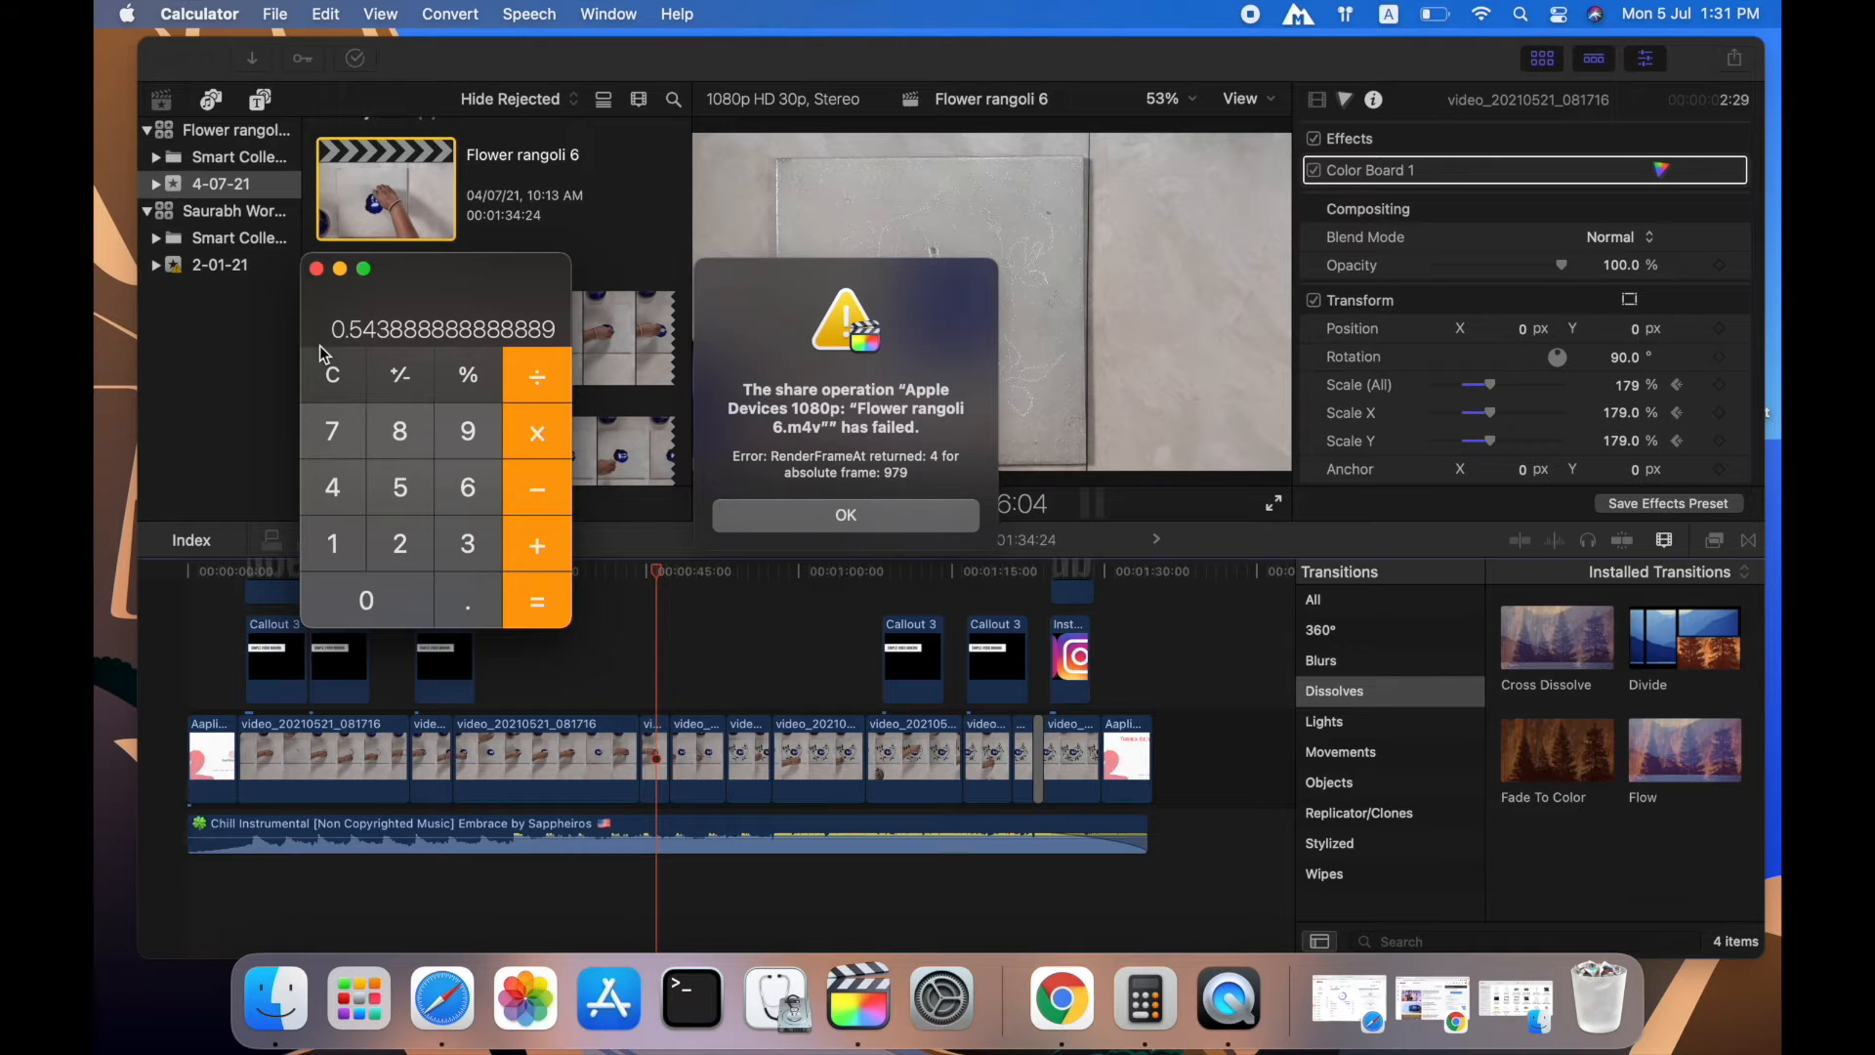
pyautogui.moveTo(358, 332)
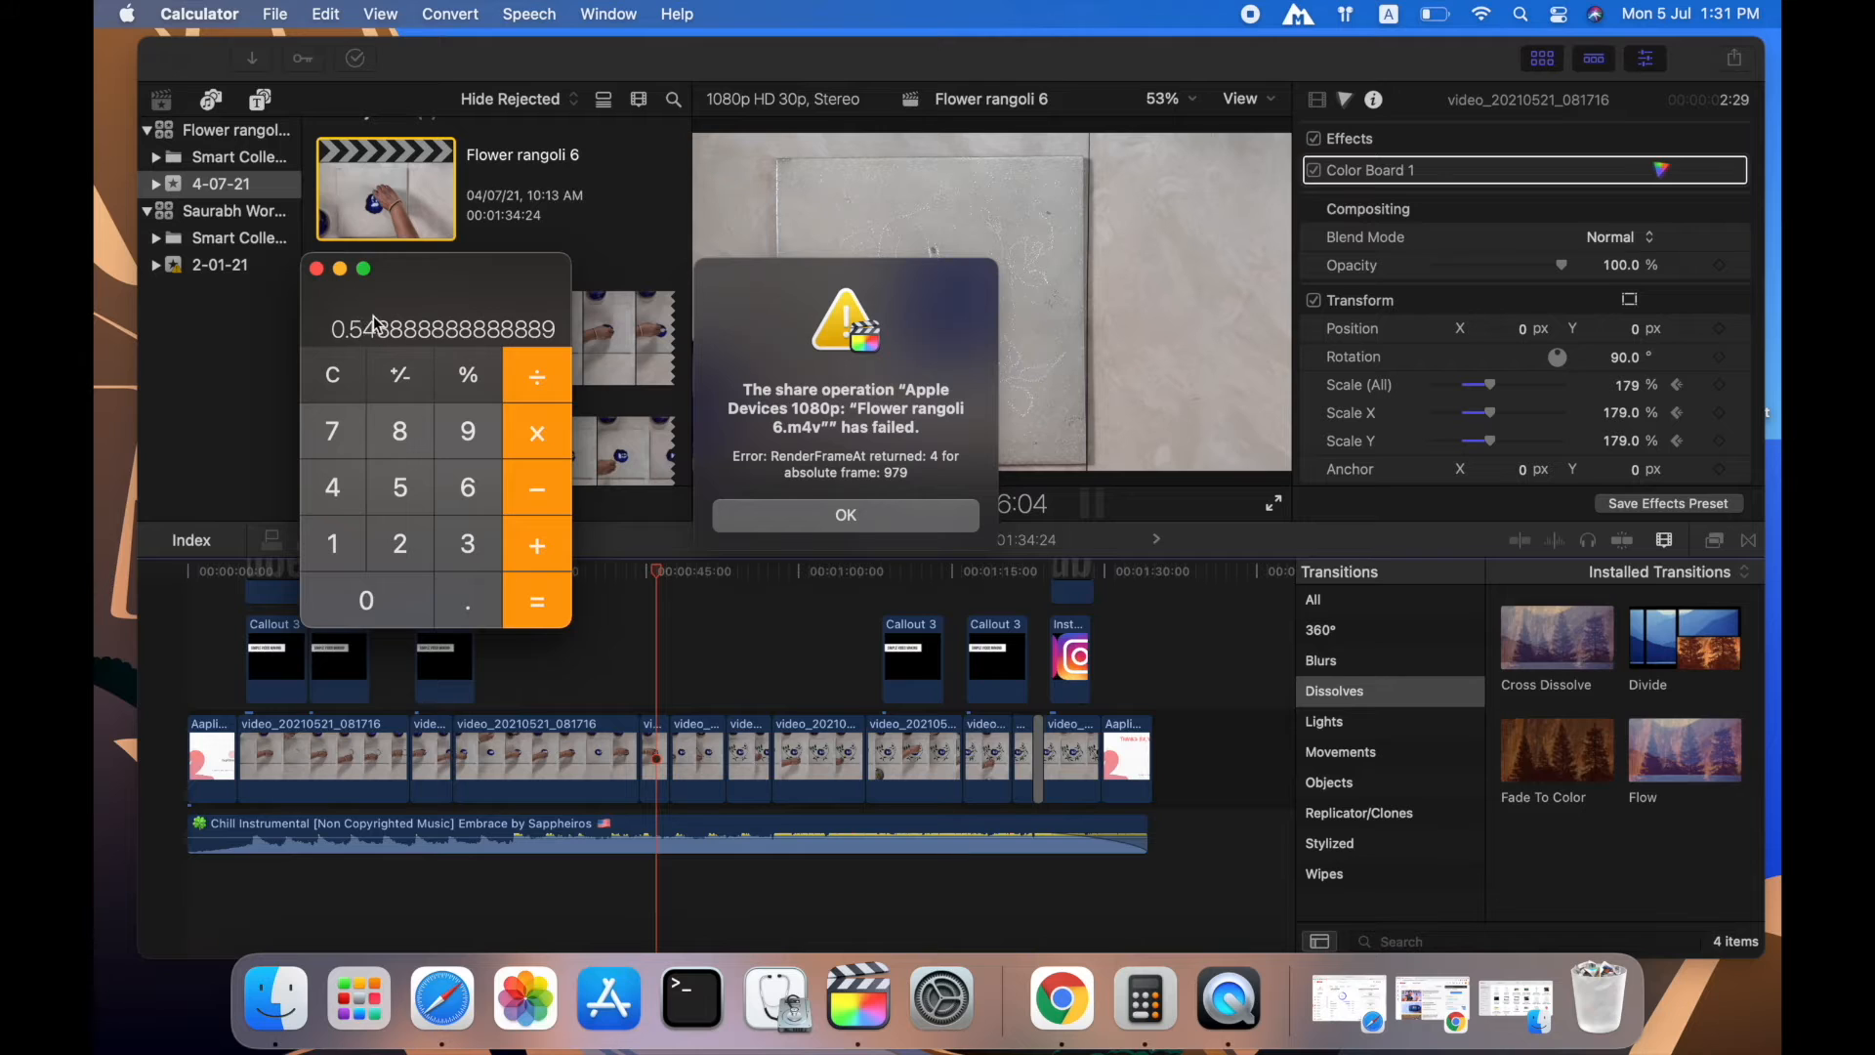
pyautogui.moveTo(297, 335)
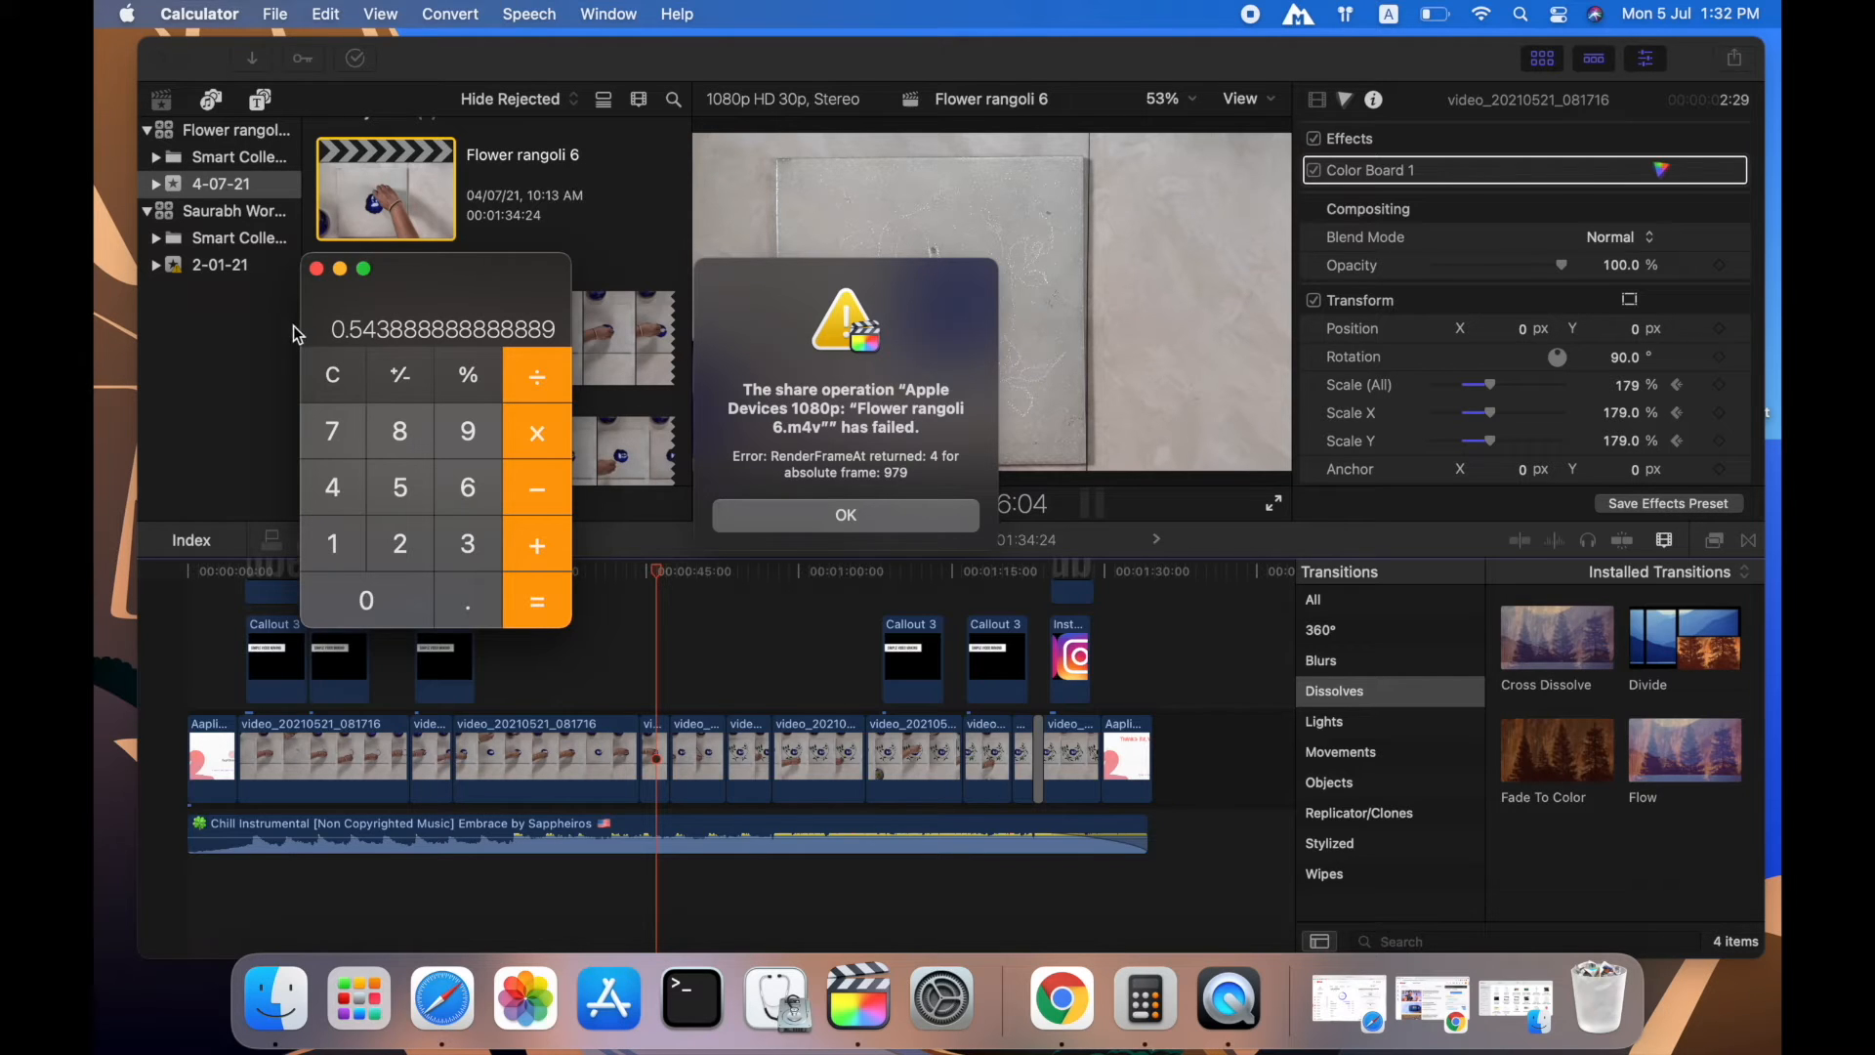
pyautogui.moveTo(363, 342)
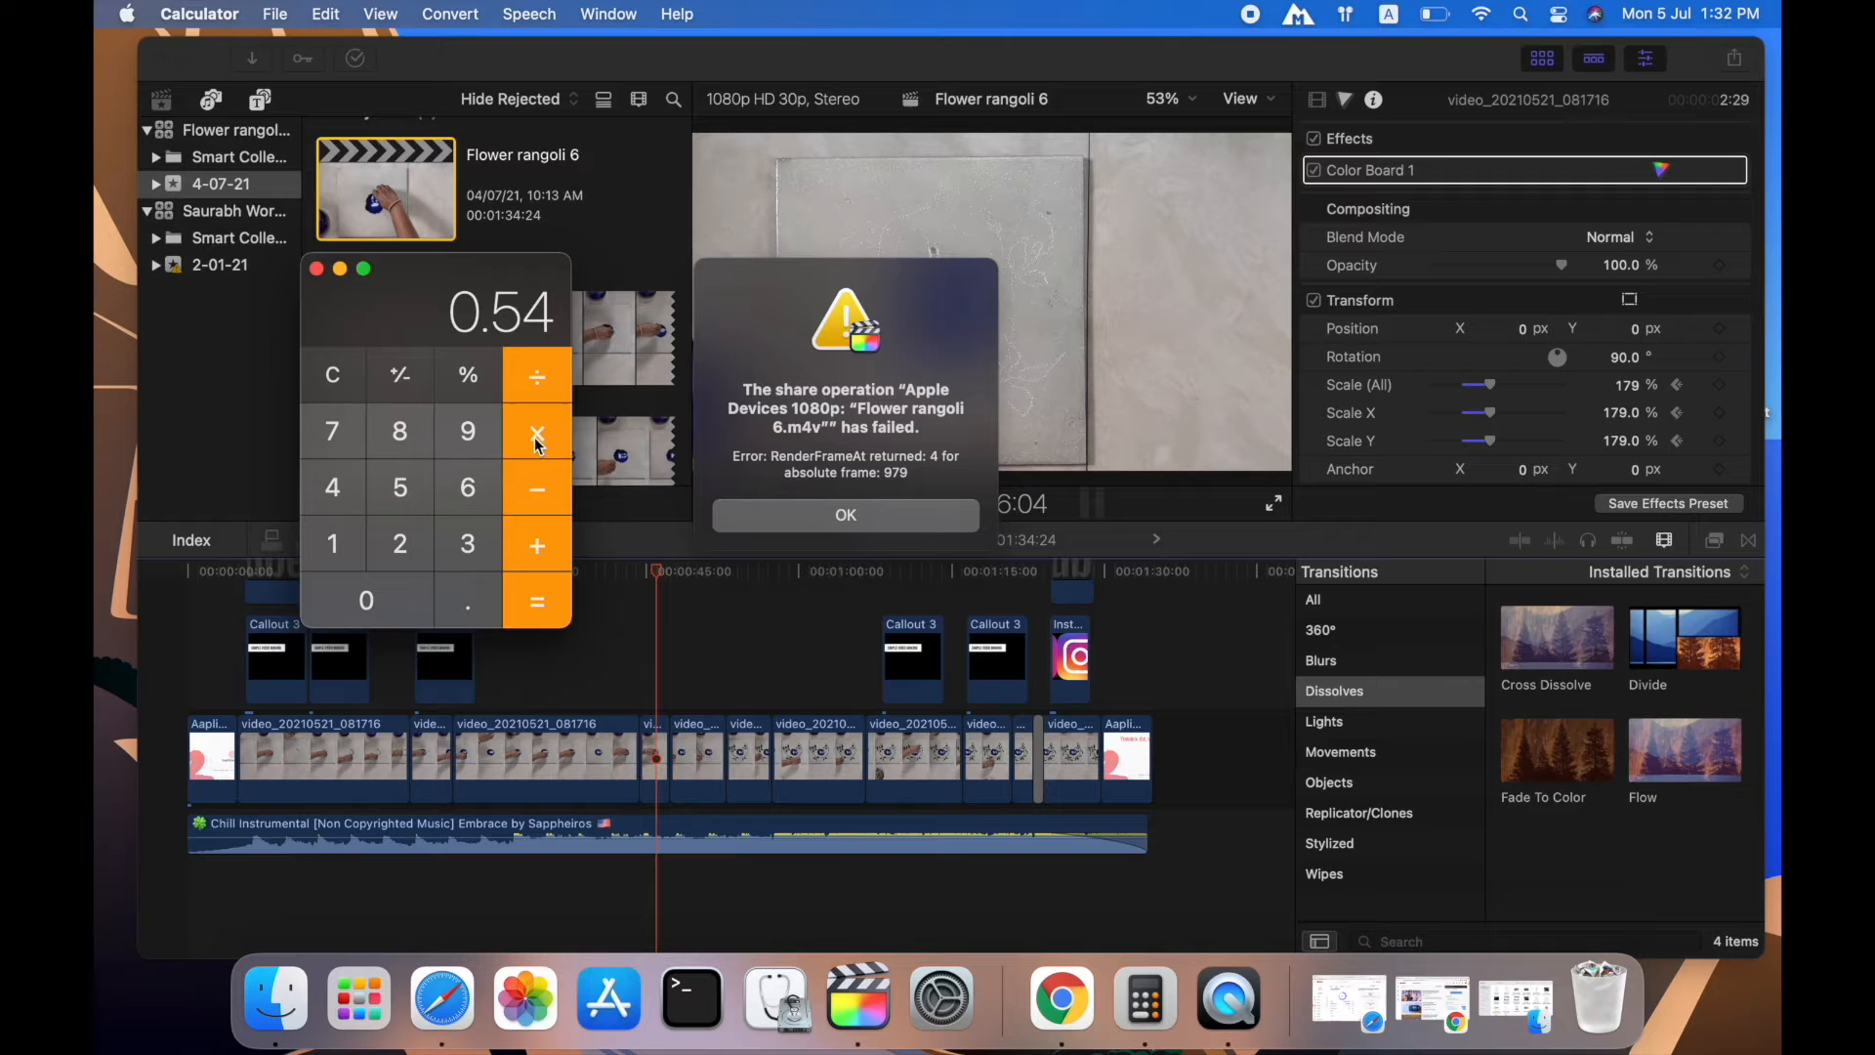
pyautogui.click(536, 431)
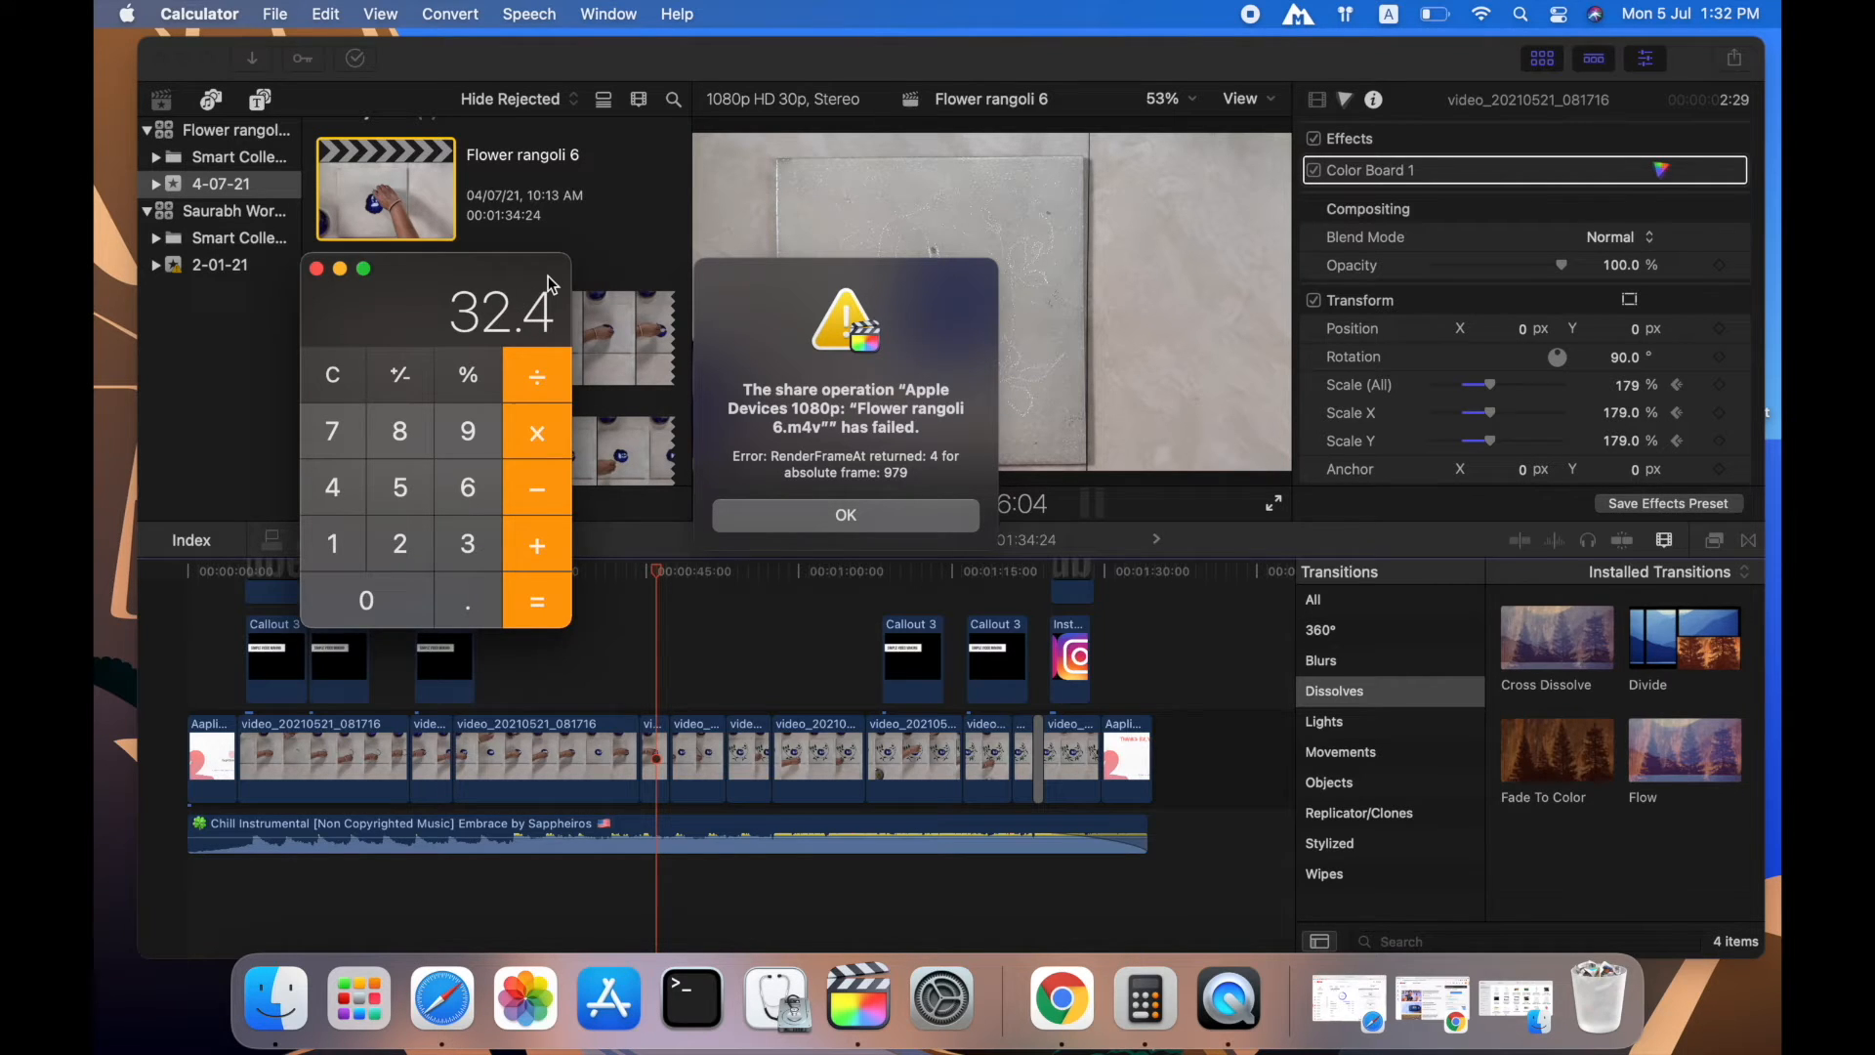
pyautogui.moveTo(433, 336)
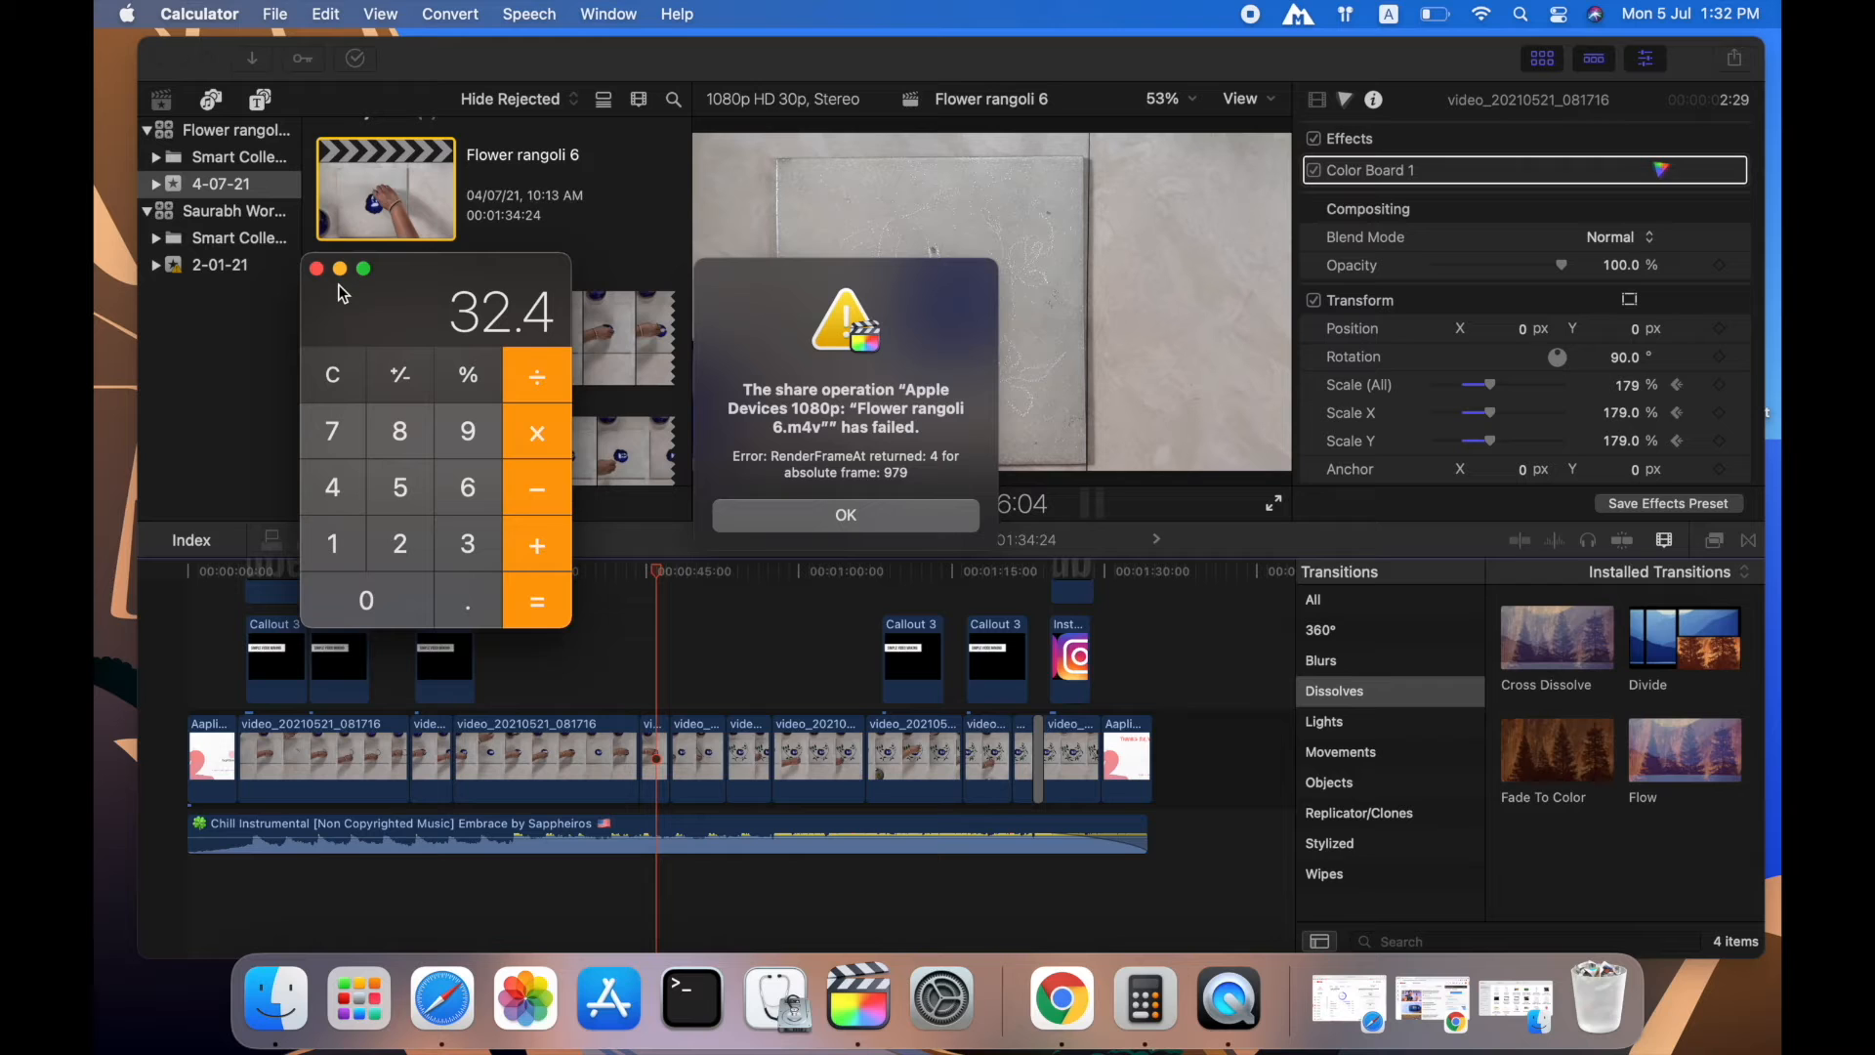
pyautogui.moveTo(330, 287)
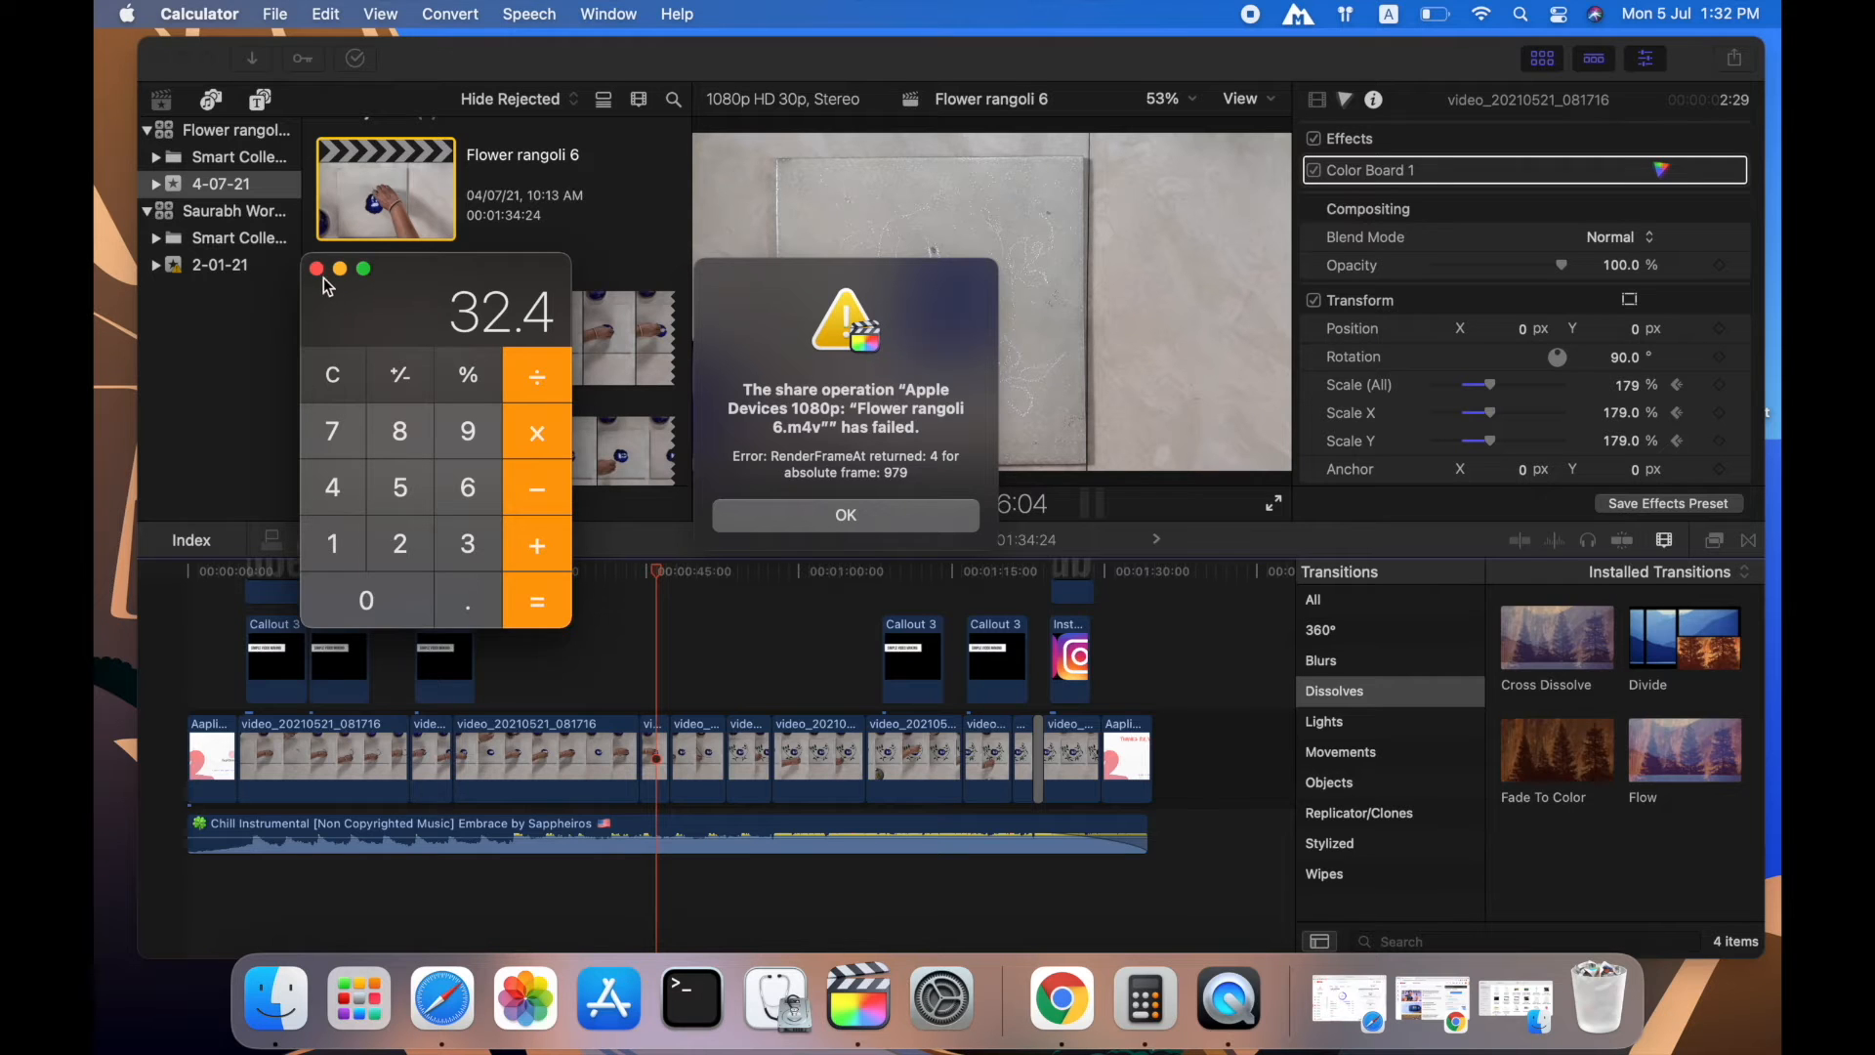
# - Blade at 31:19 and 33:14, then delete the piece between, shortening the project to 1:34:11
pyautogui.click(846, 514)
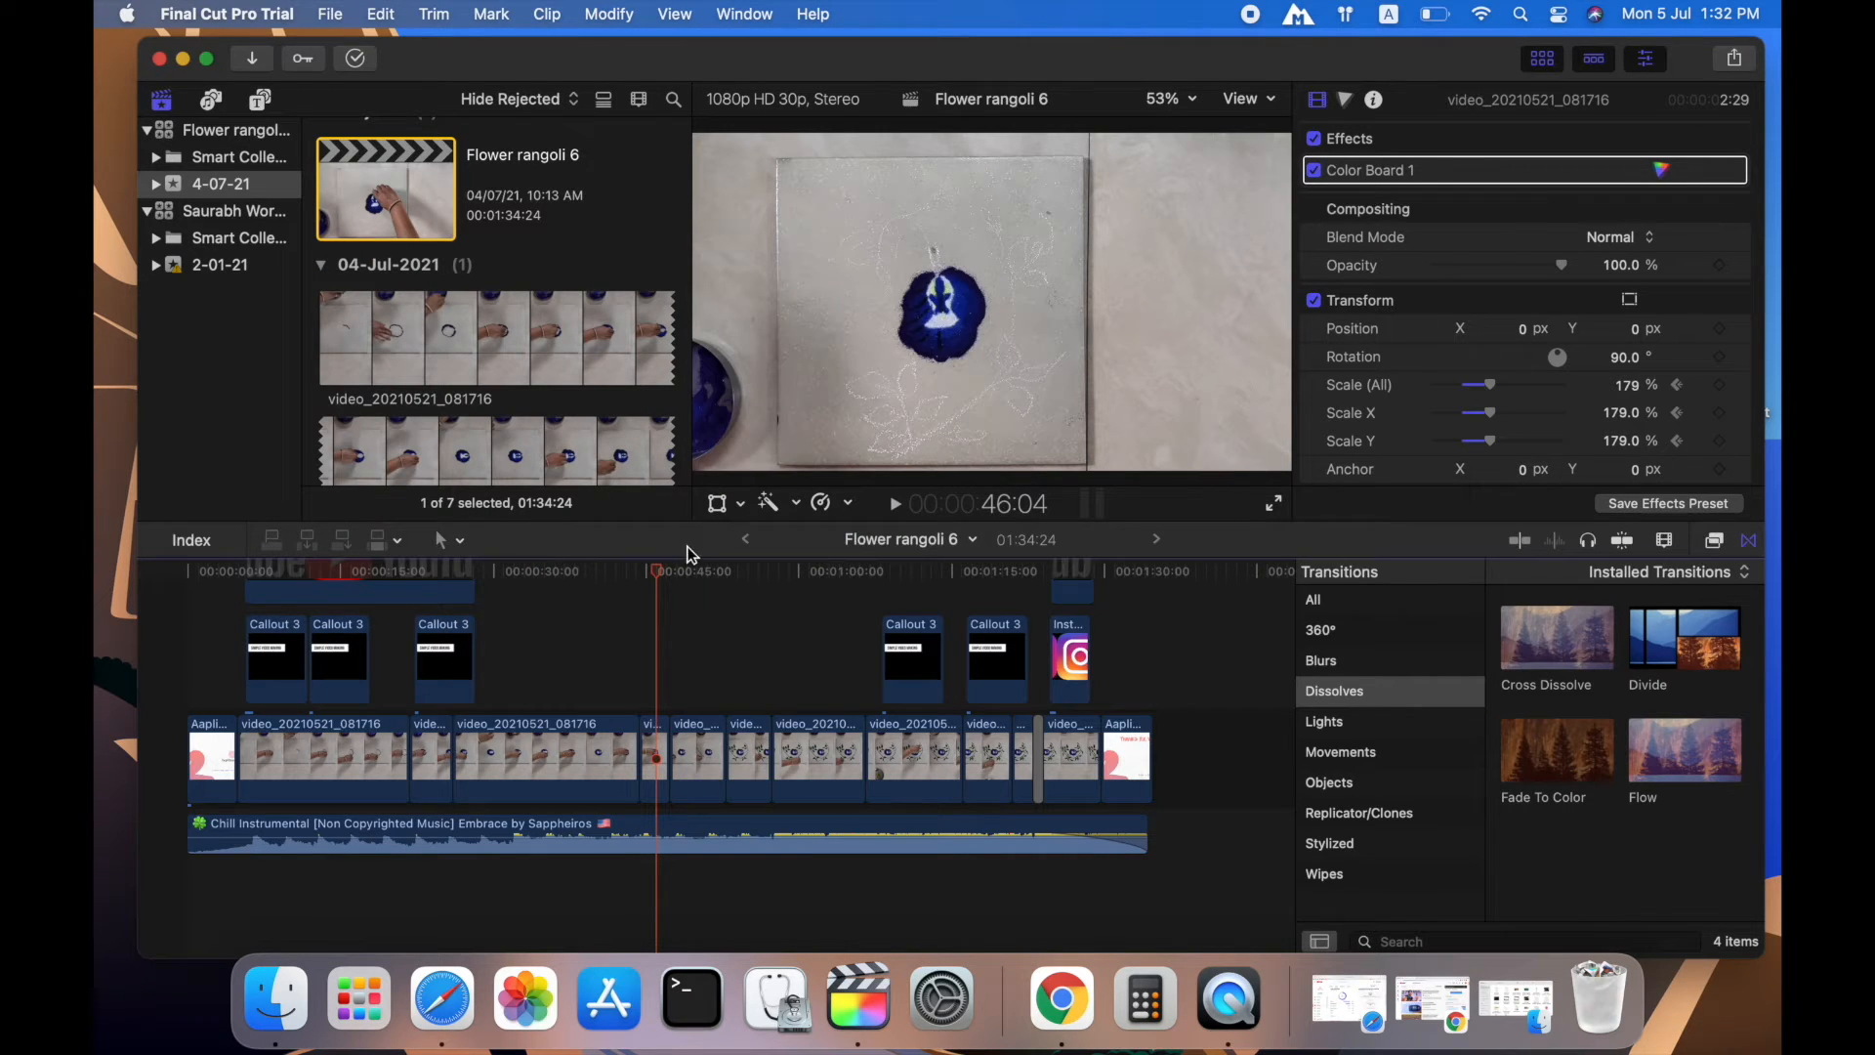
pyautogui.click(622, 570)
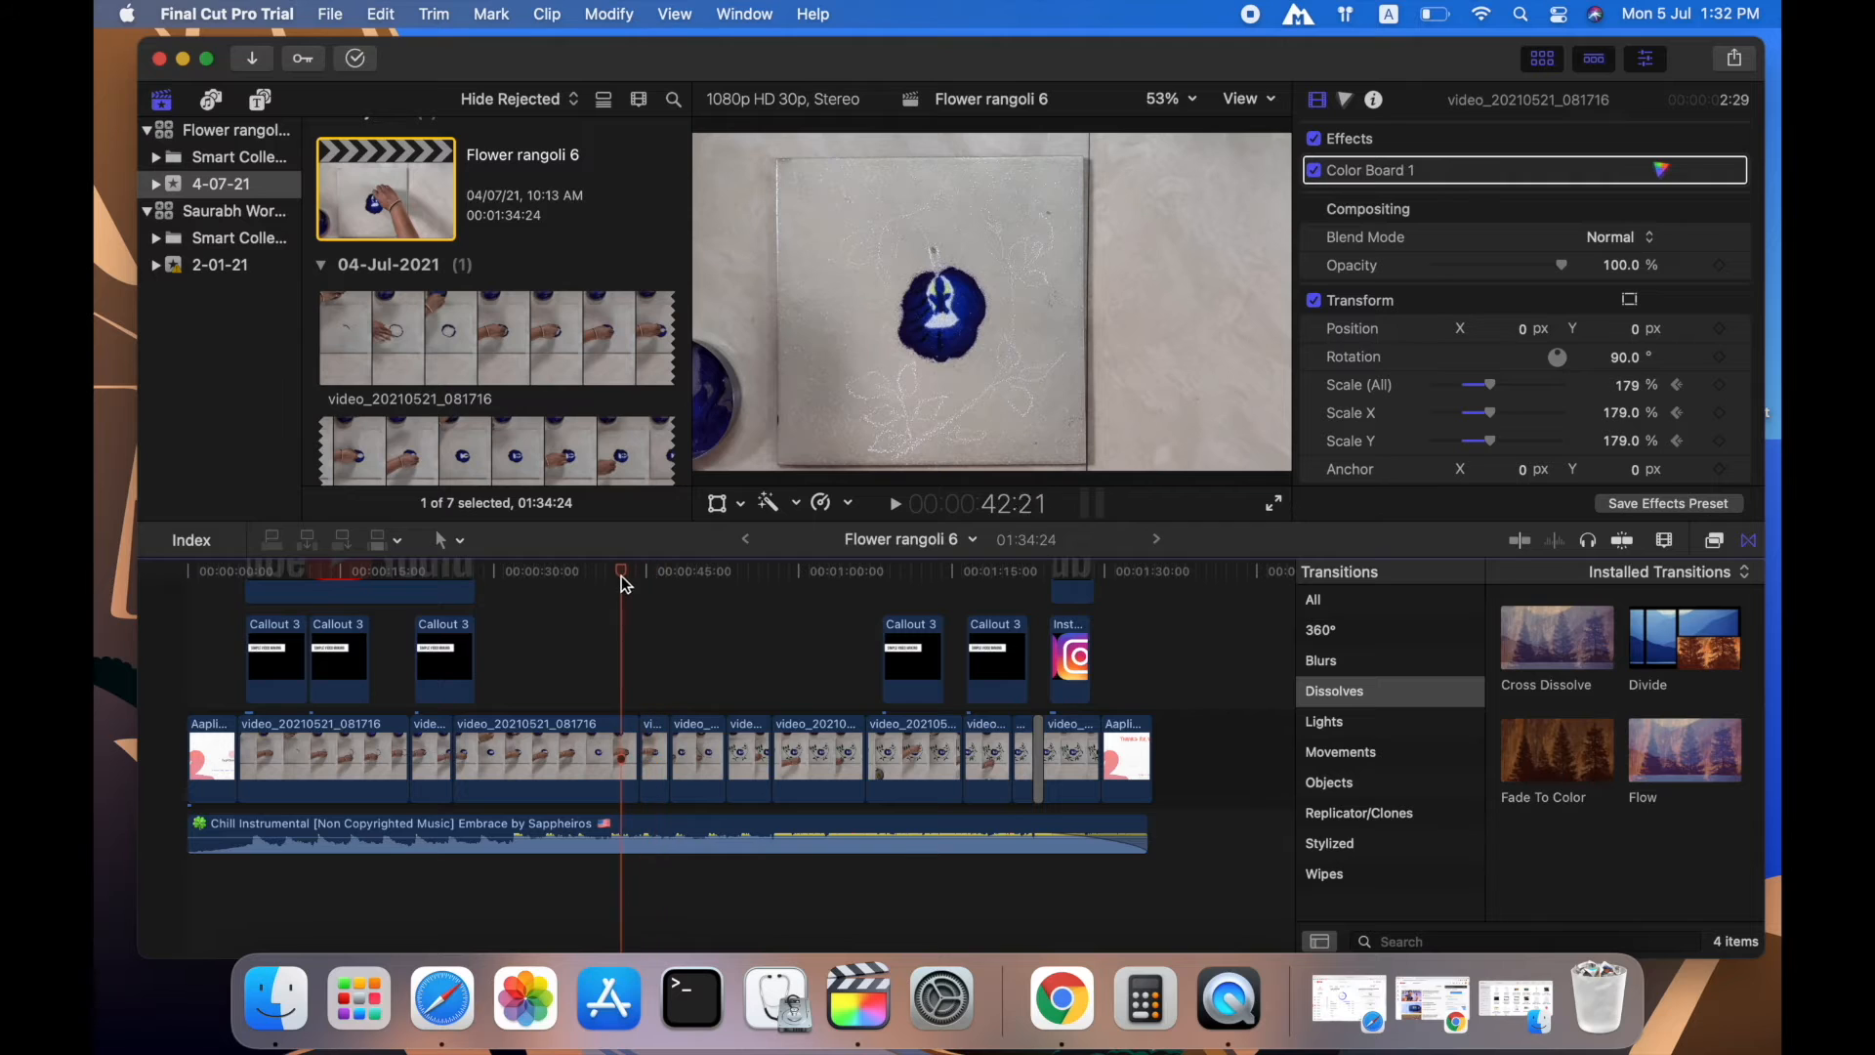
pyautogui.click(571, 570)
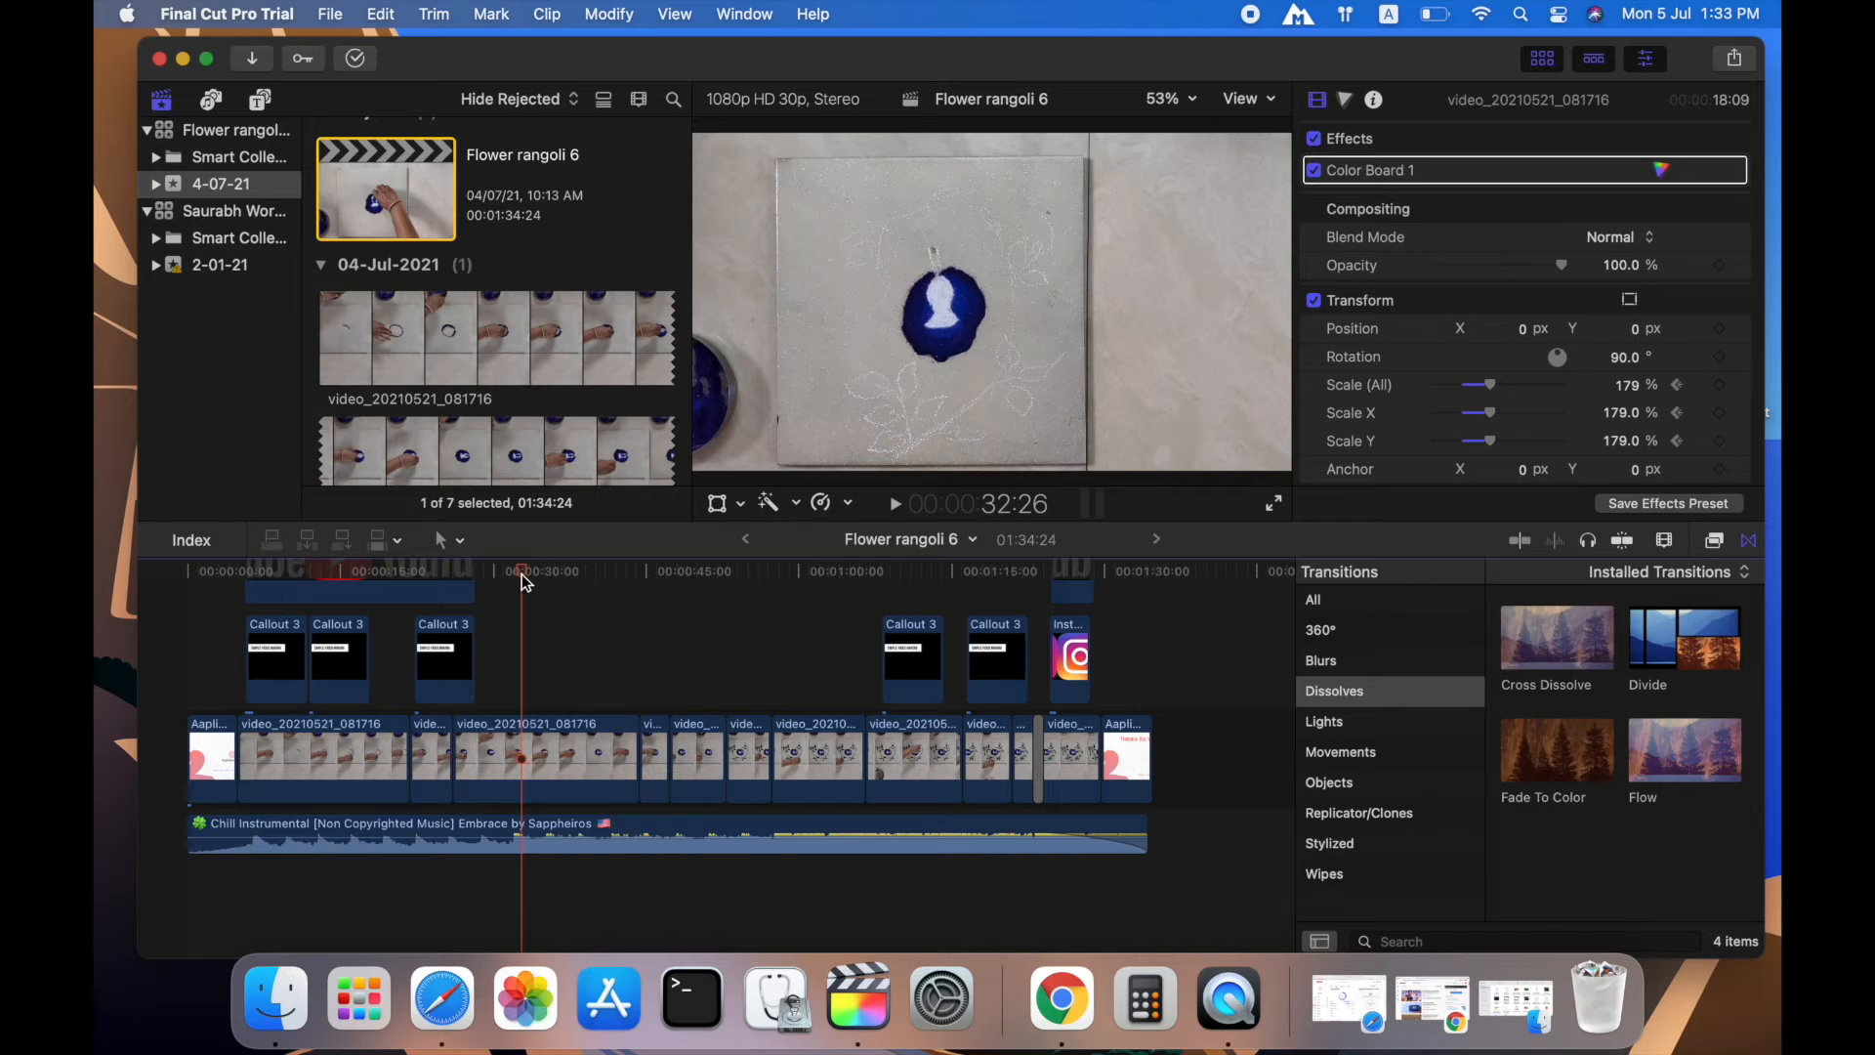
pyautogui.click(515, 571)
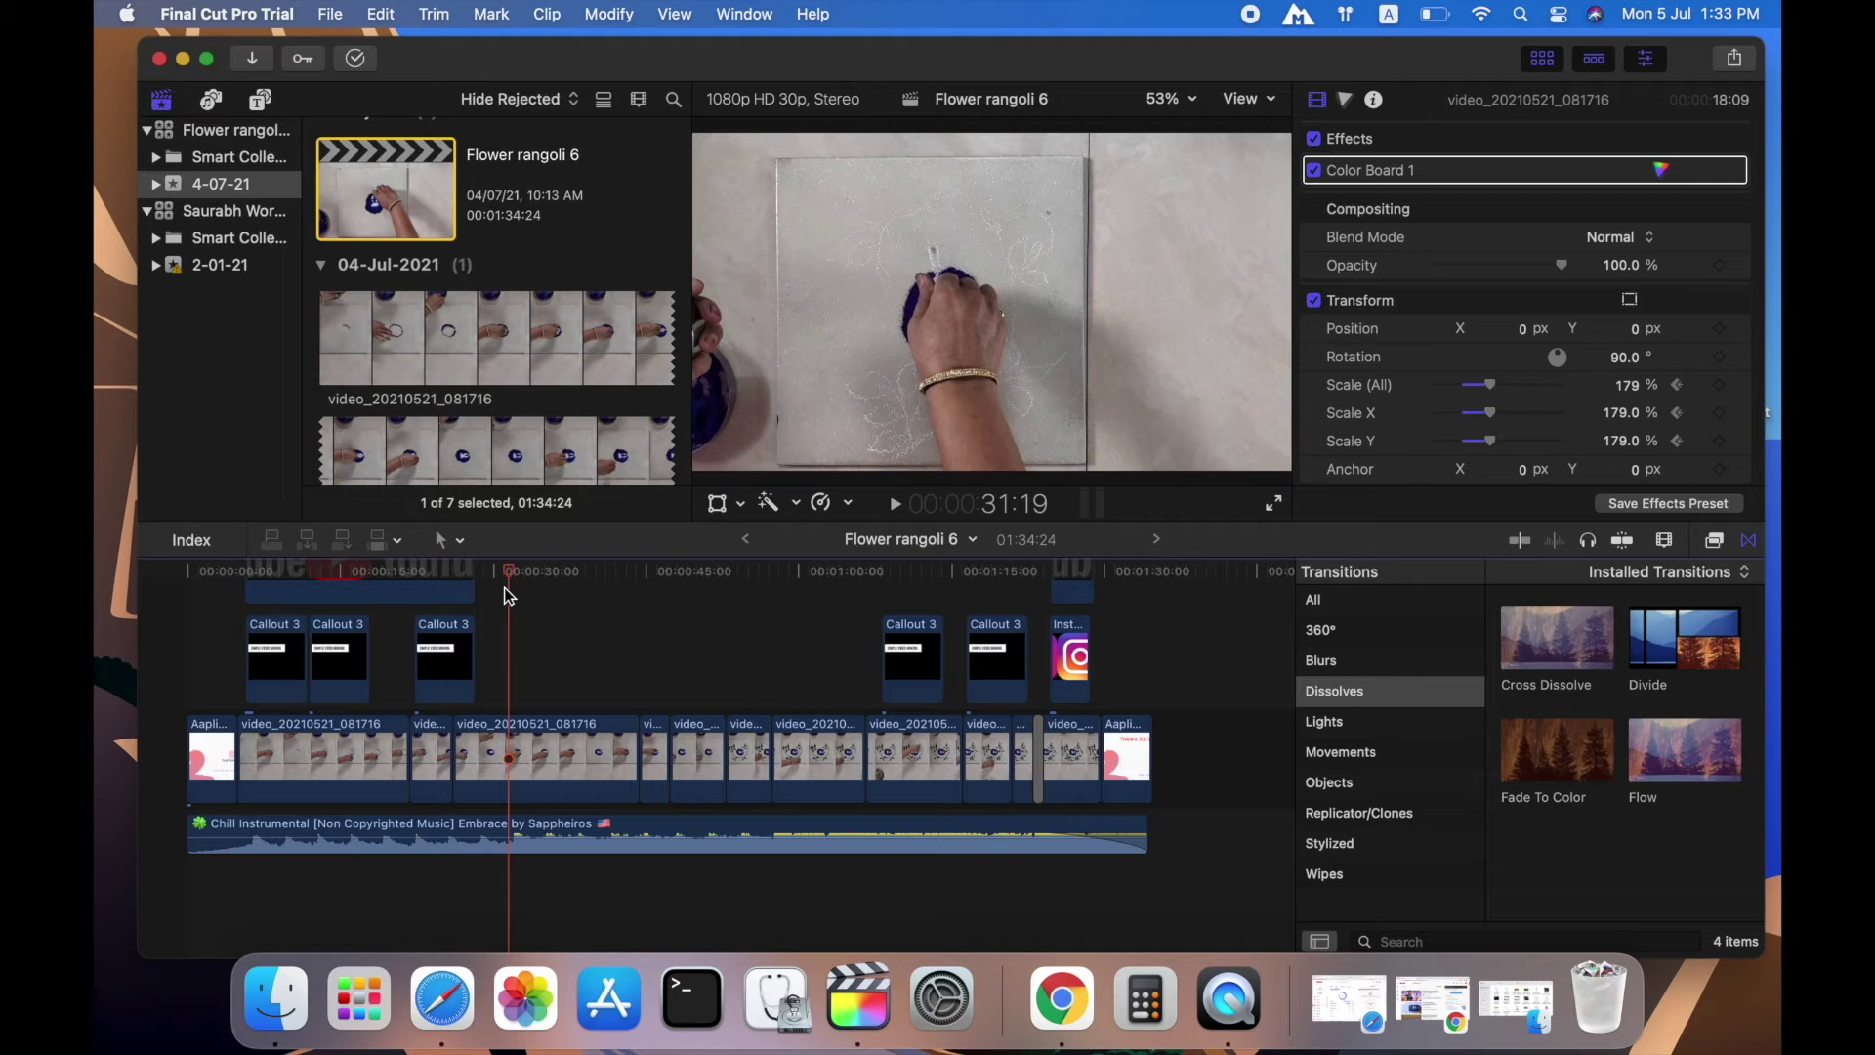
pyautogui.moveTo(508, 741)
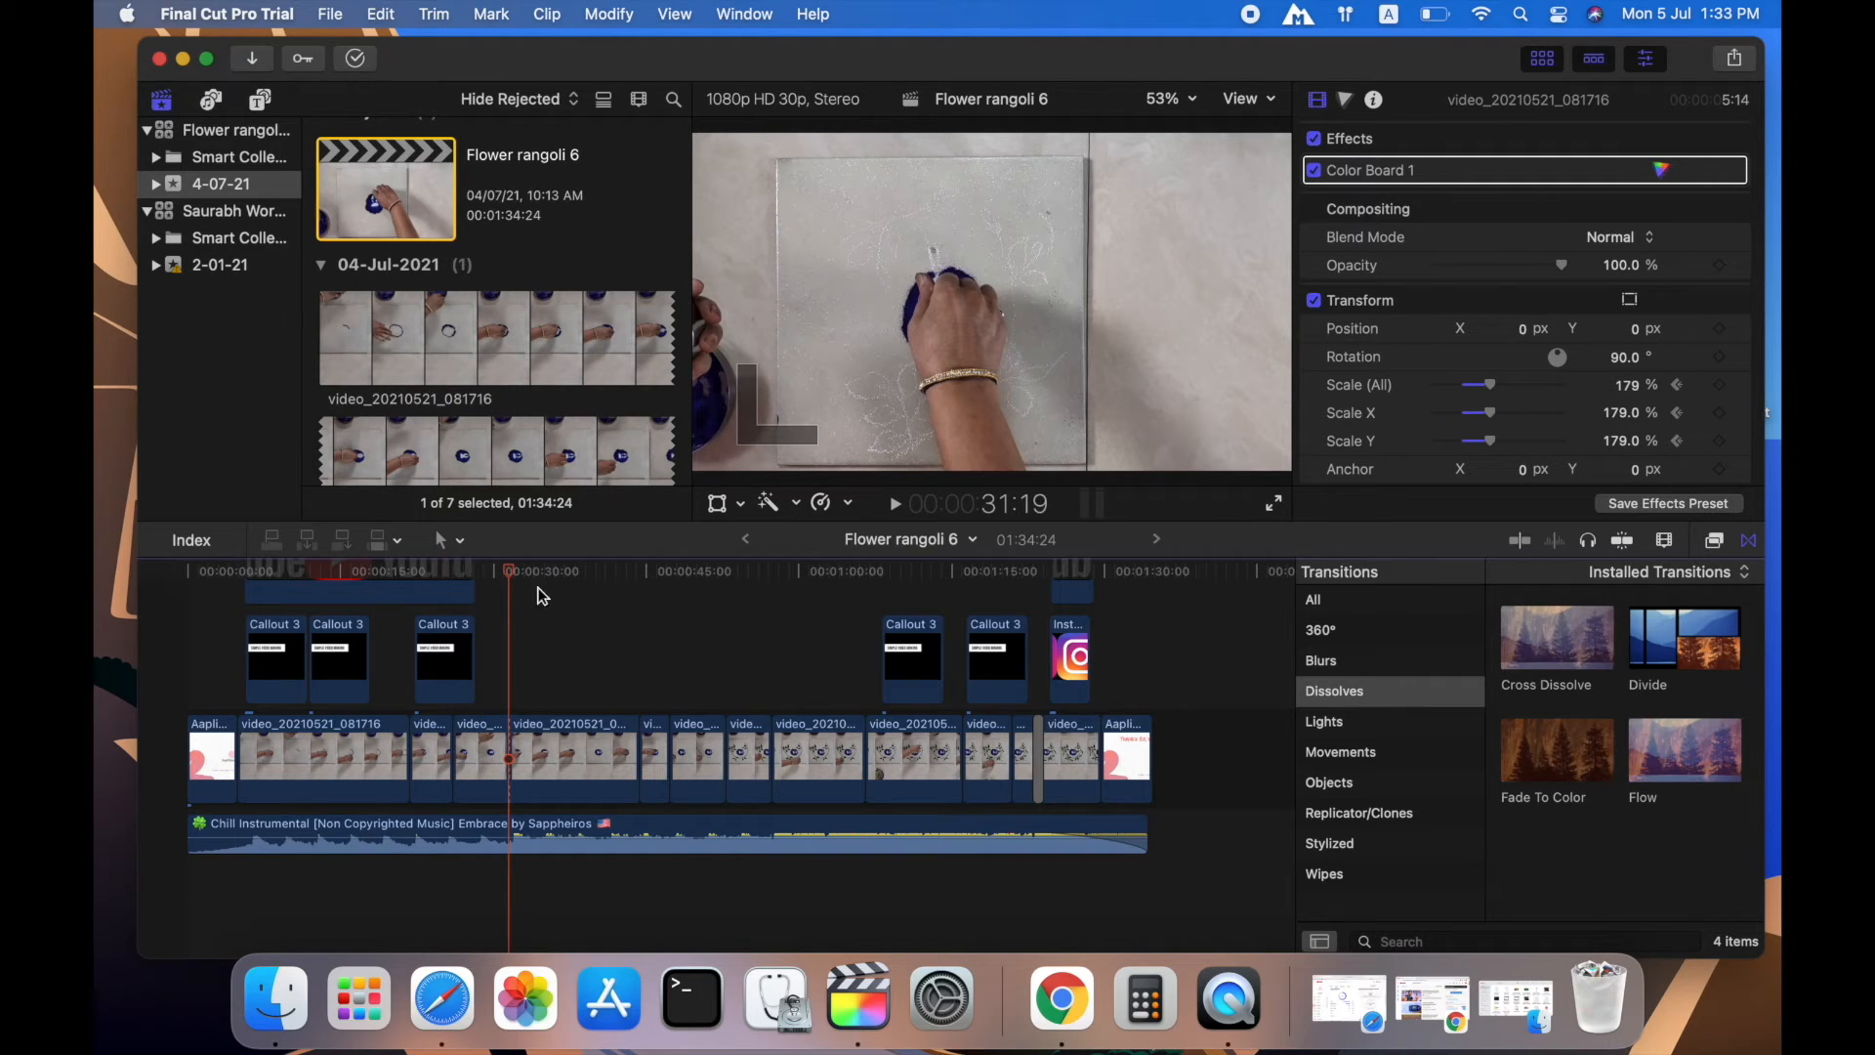
pyautogui.click(516, 571)
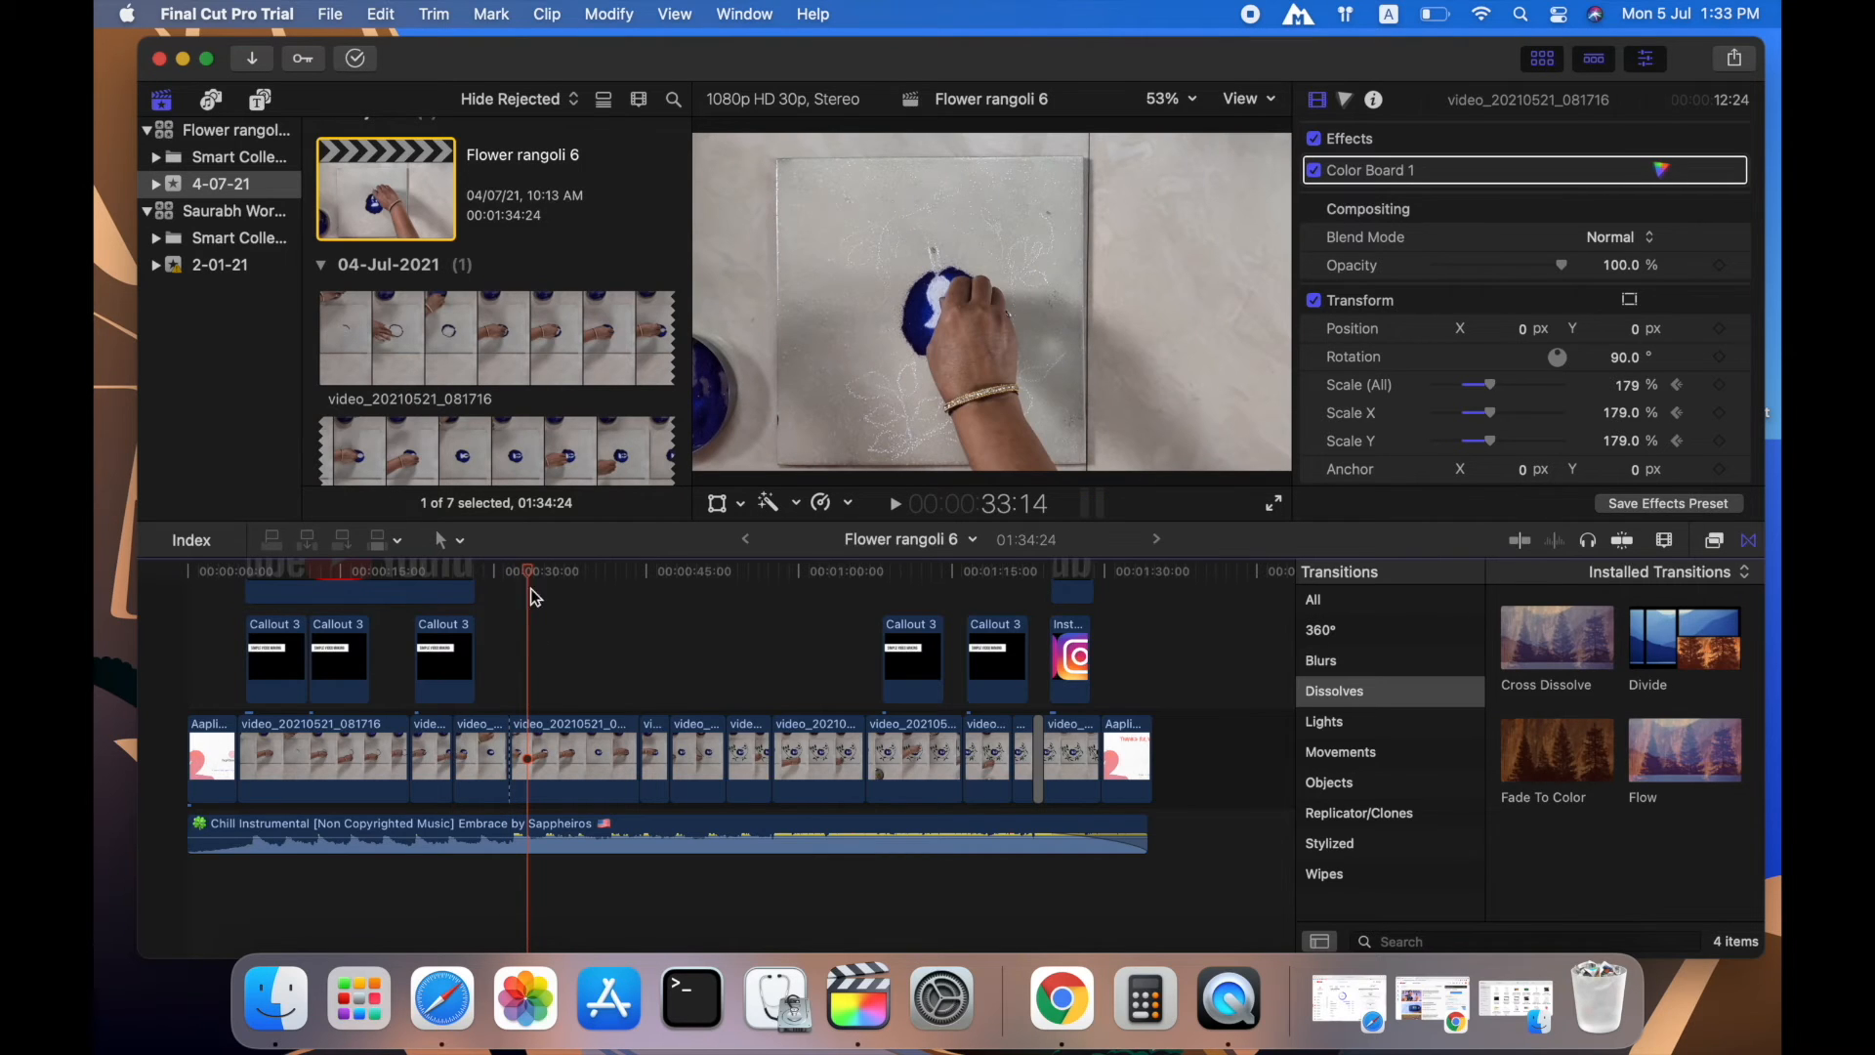
pyautogui.moveTo(528, 747)
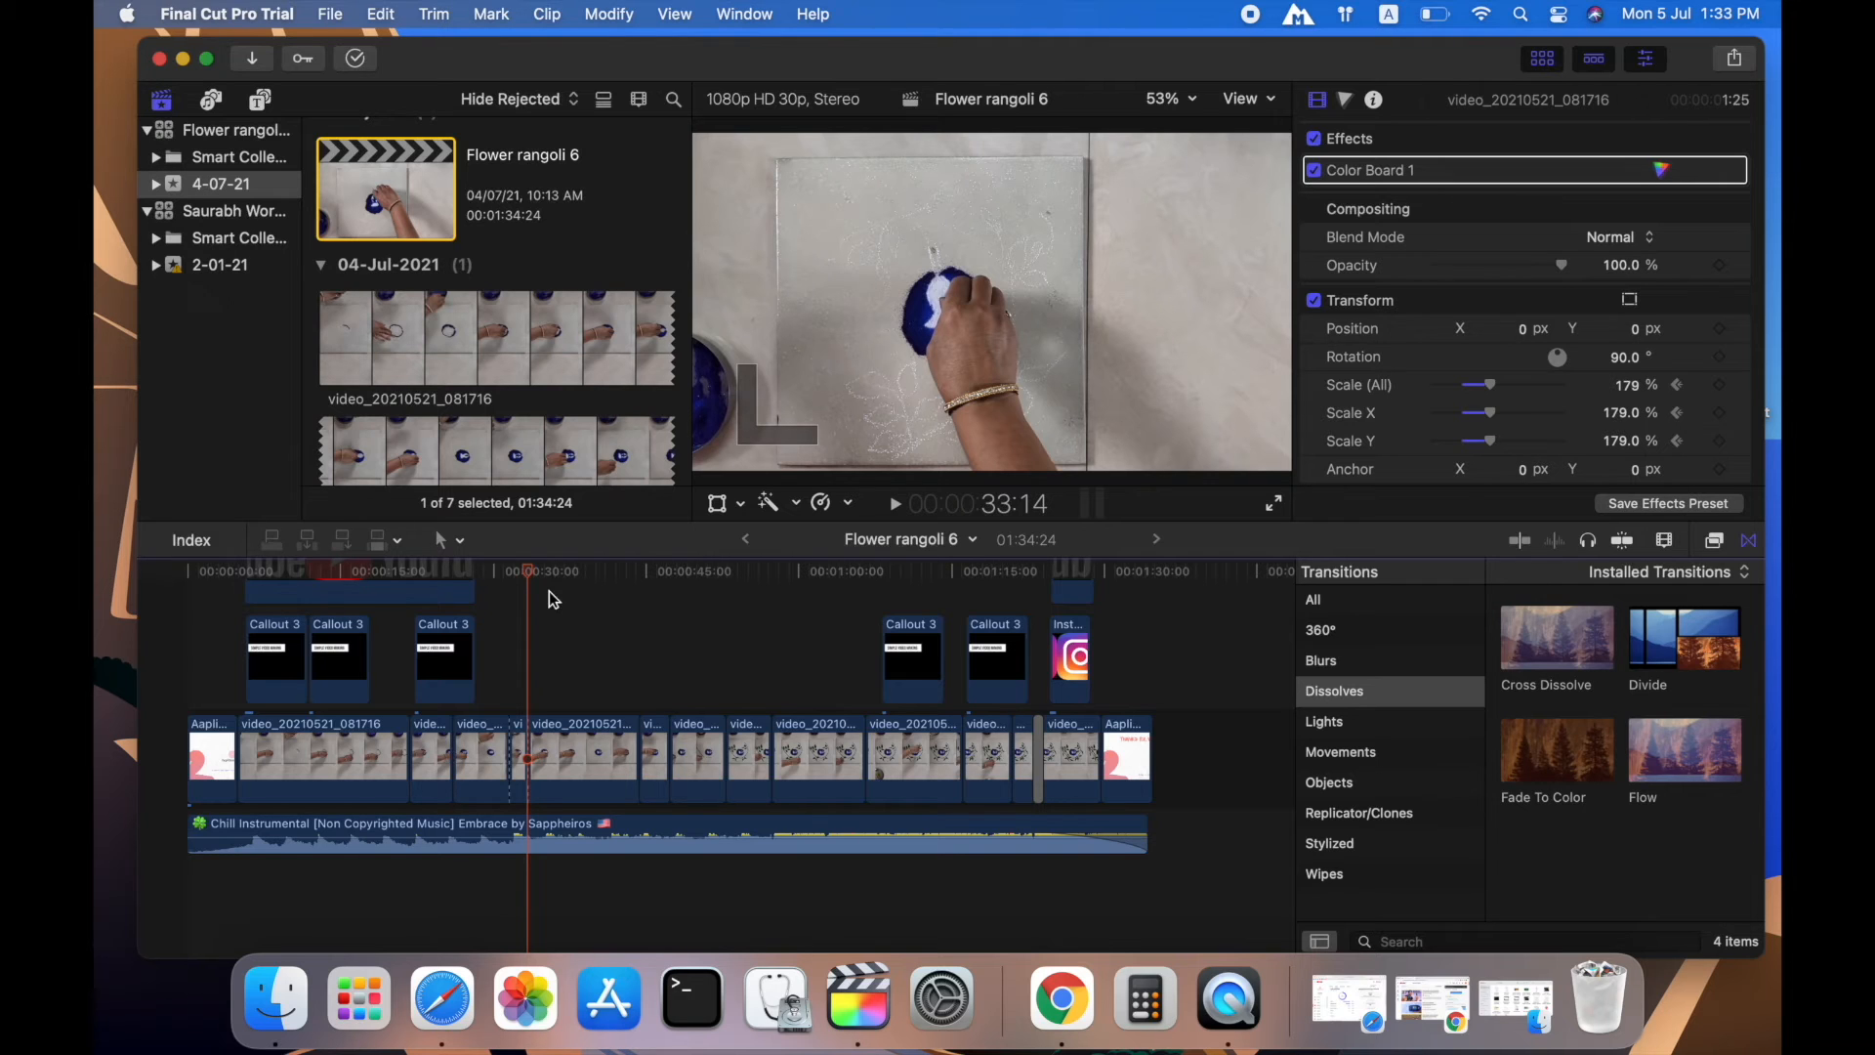
pyautogui.rightClick(521, 747)
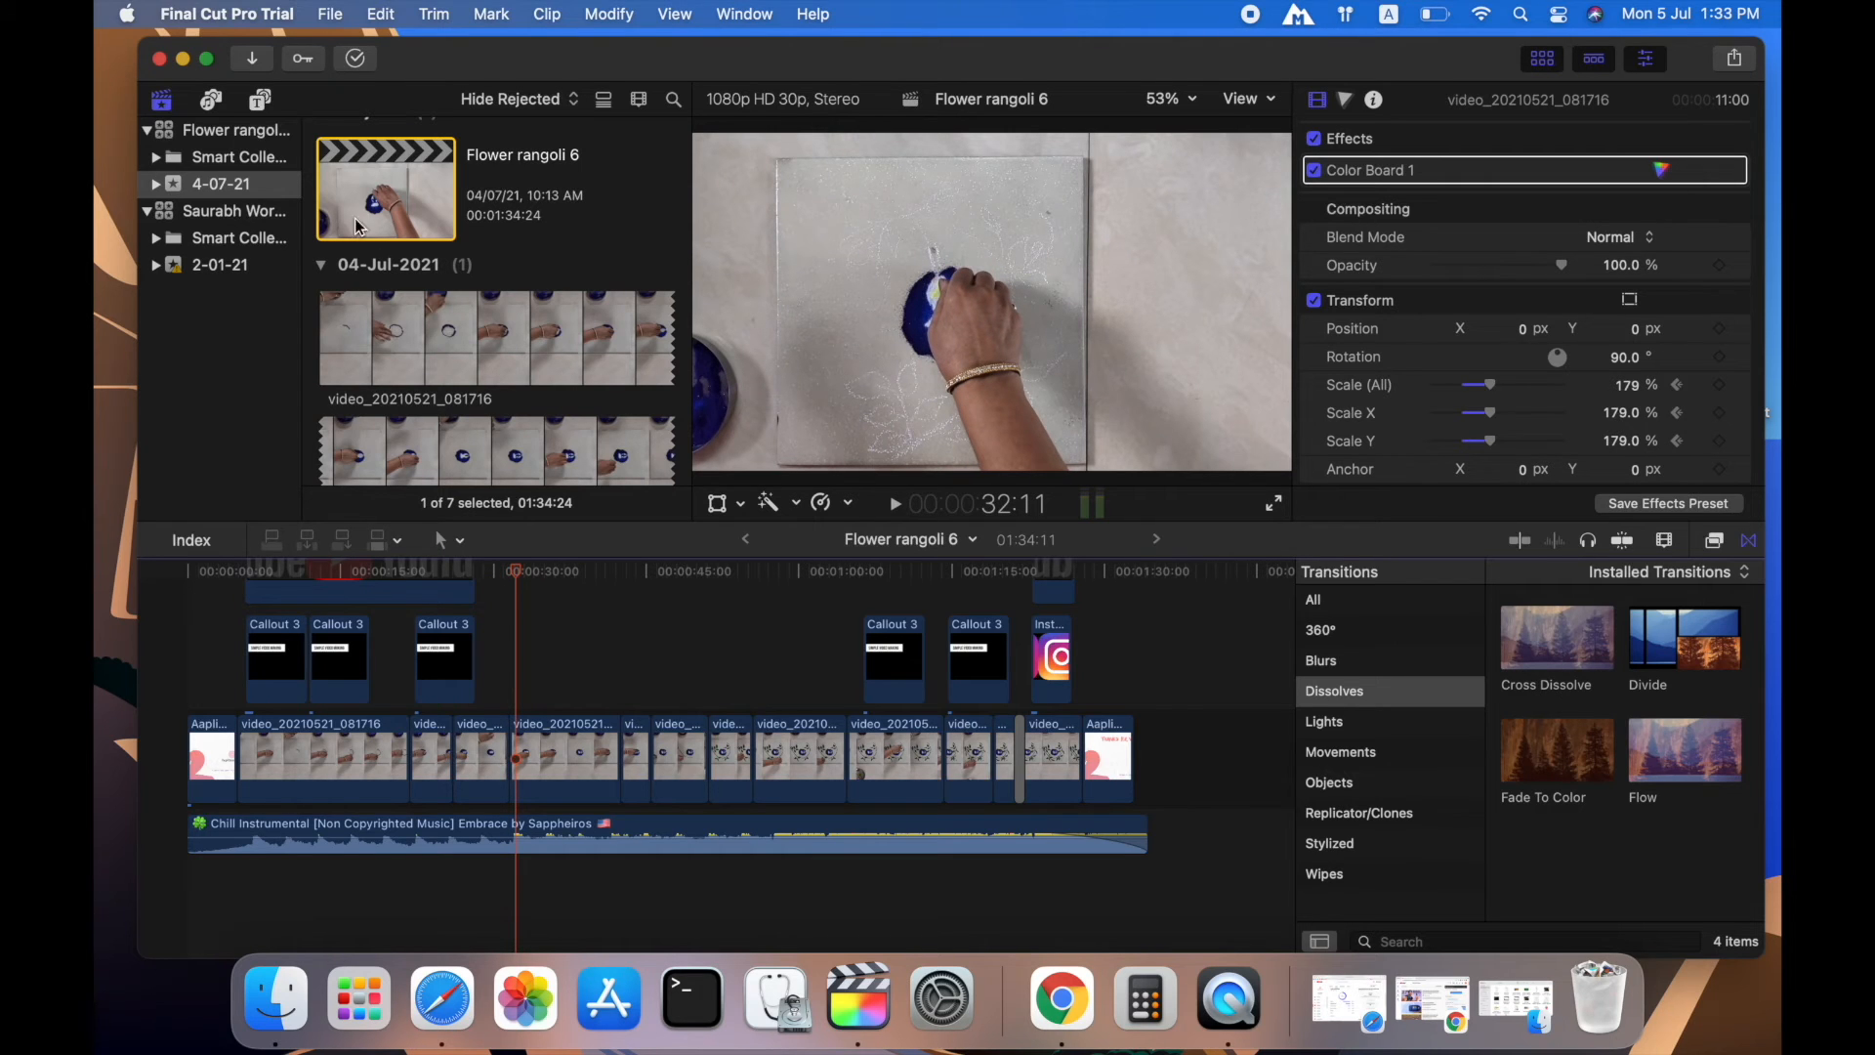
# - Share as Apple Devices 1080p to the Desktop, named 'Flower rangoli 6 _ modified'
pyautogui.click(330, 13)
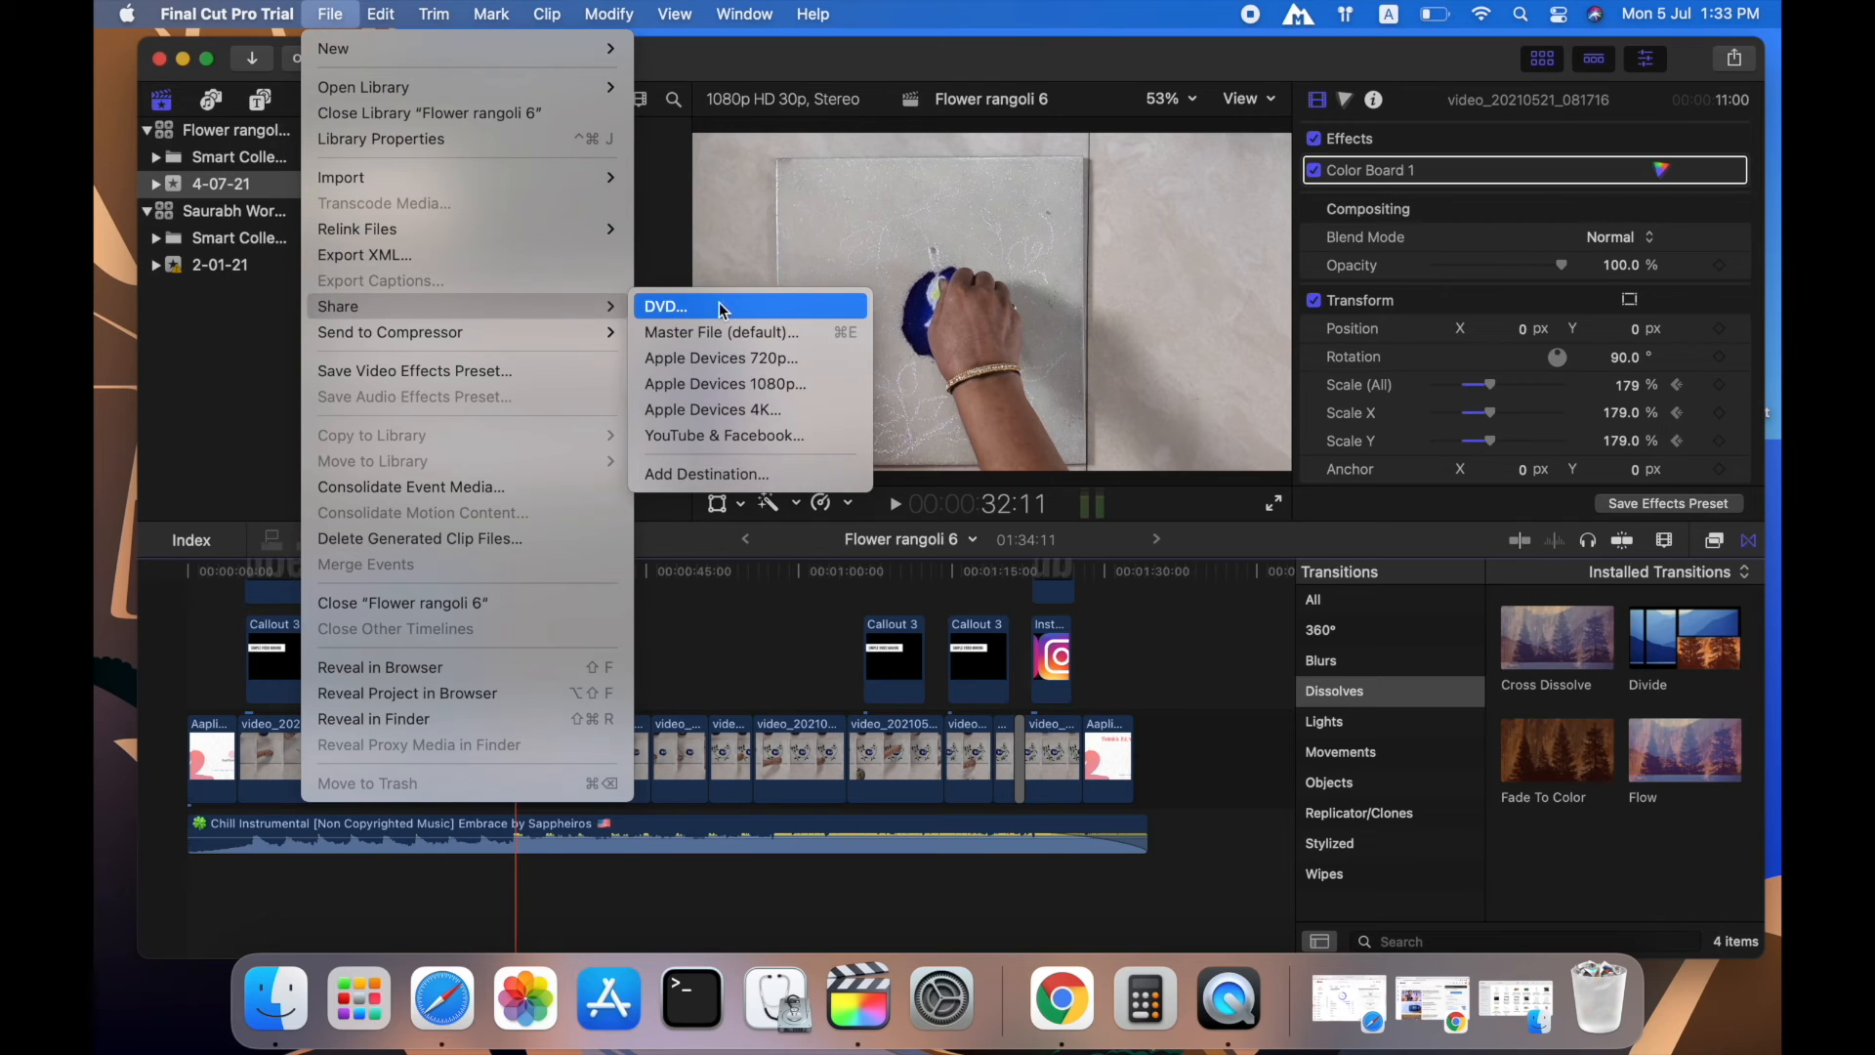
pyautogui.click(725, 384)
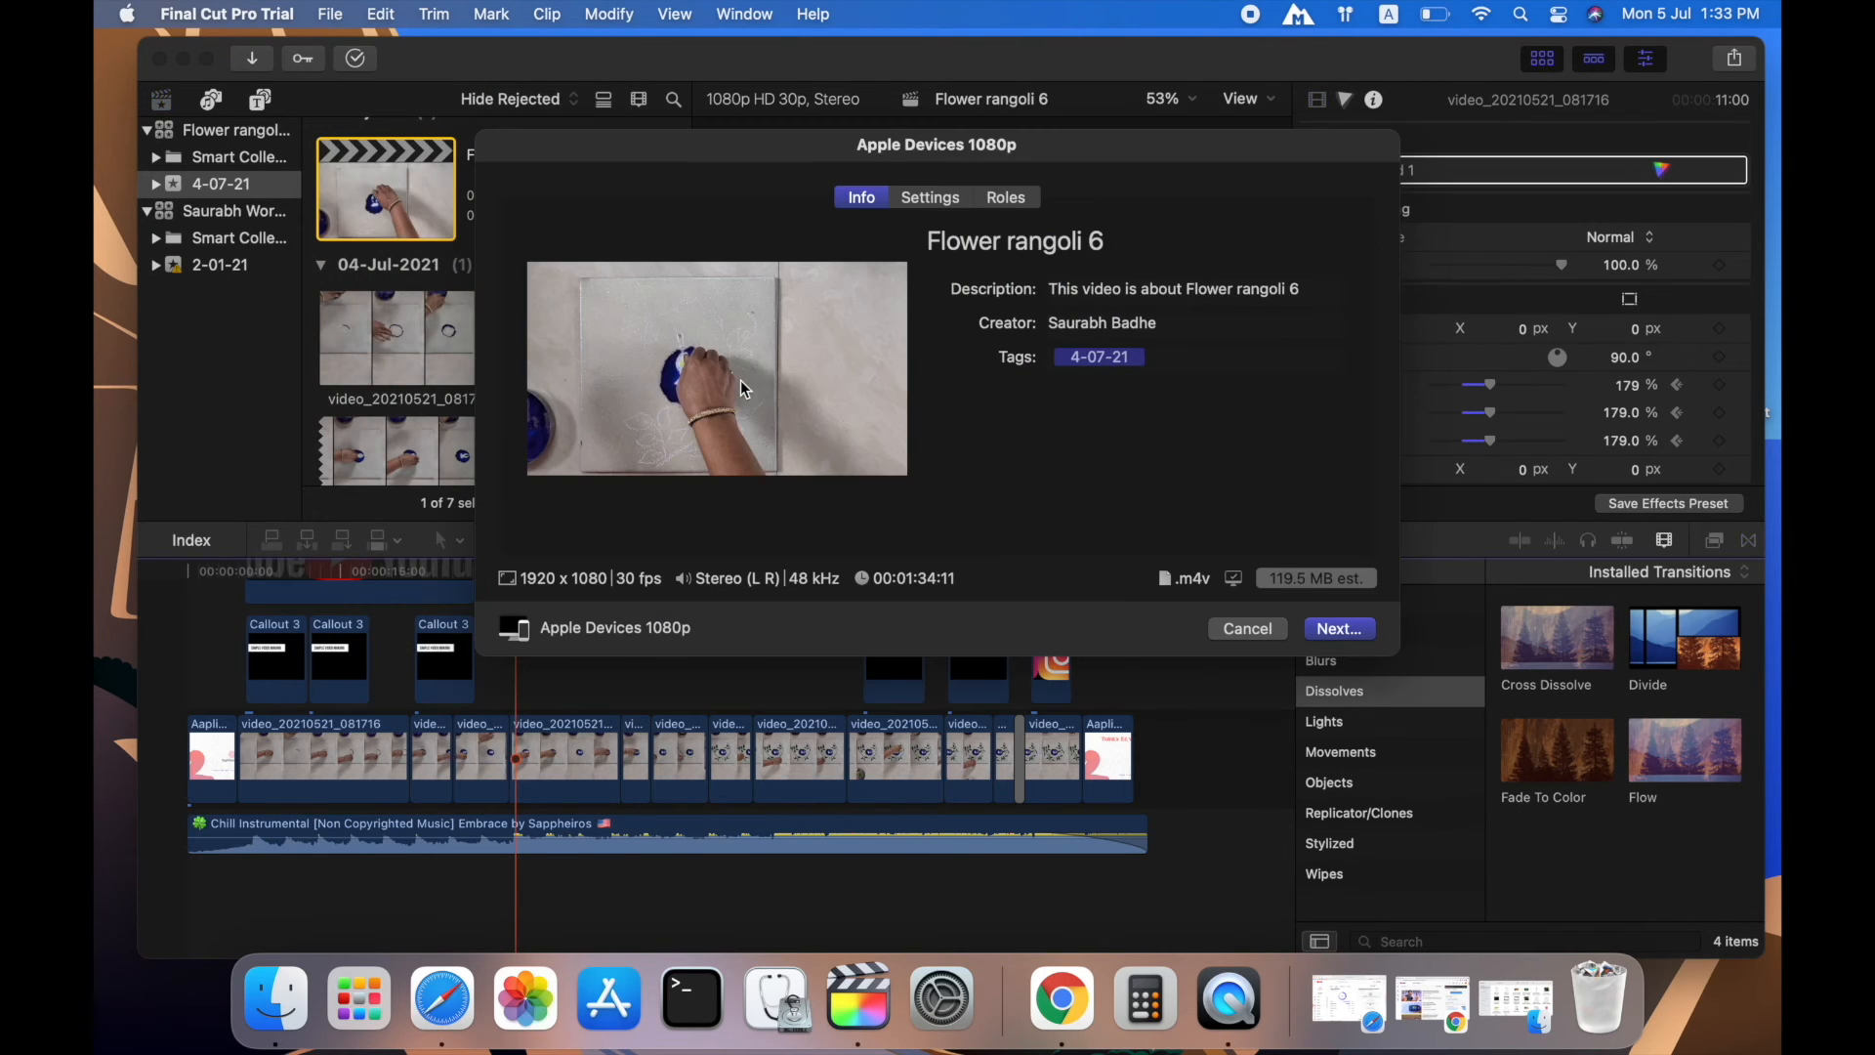
pyautogui.moveTo(1162, 387)
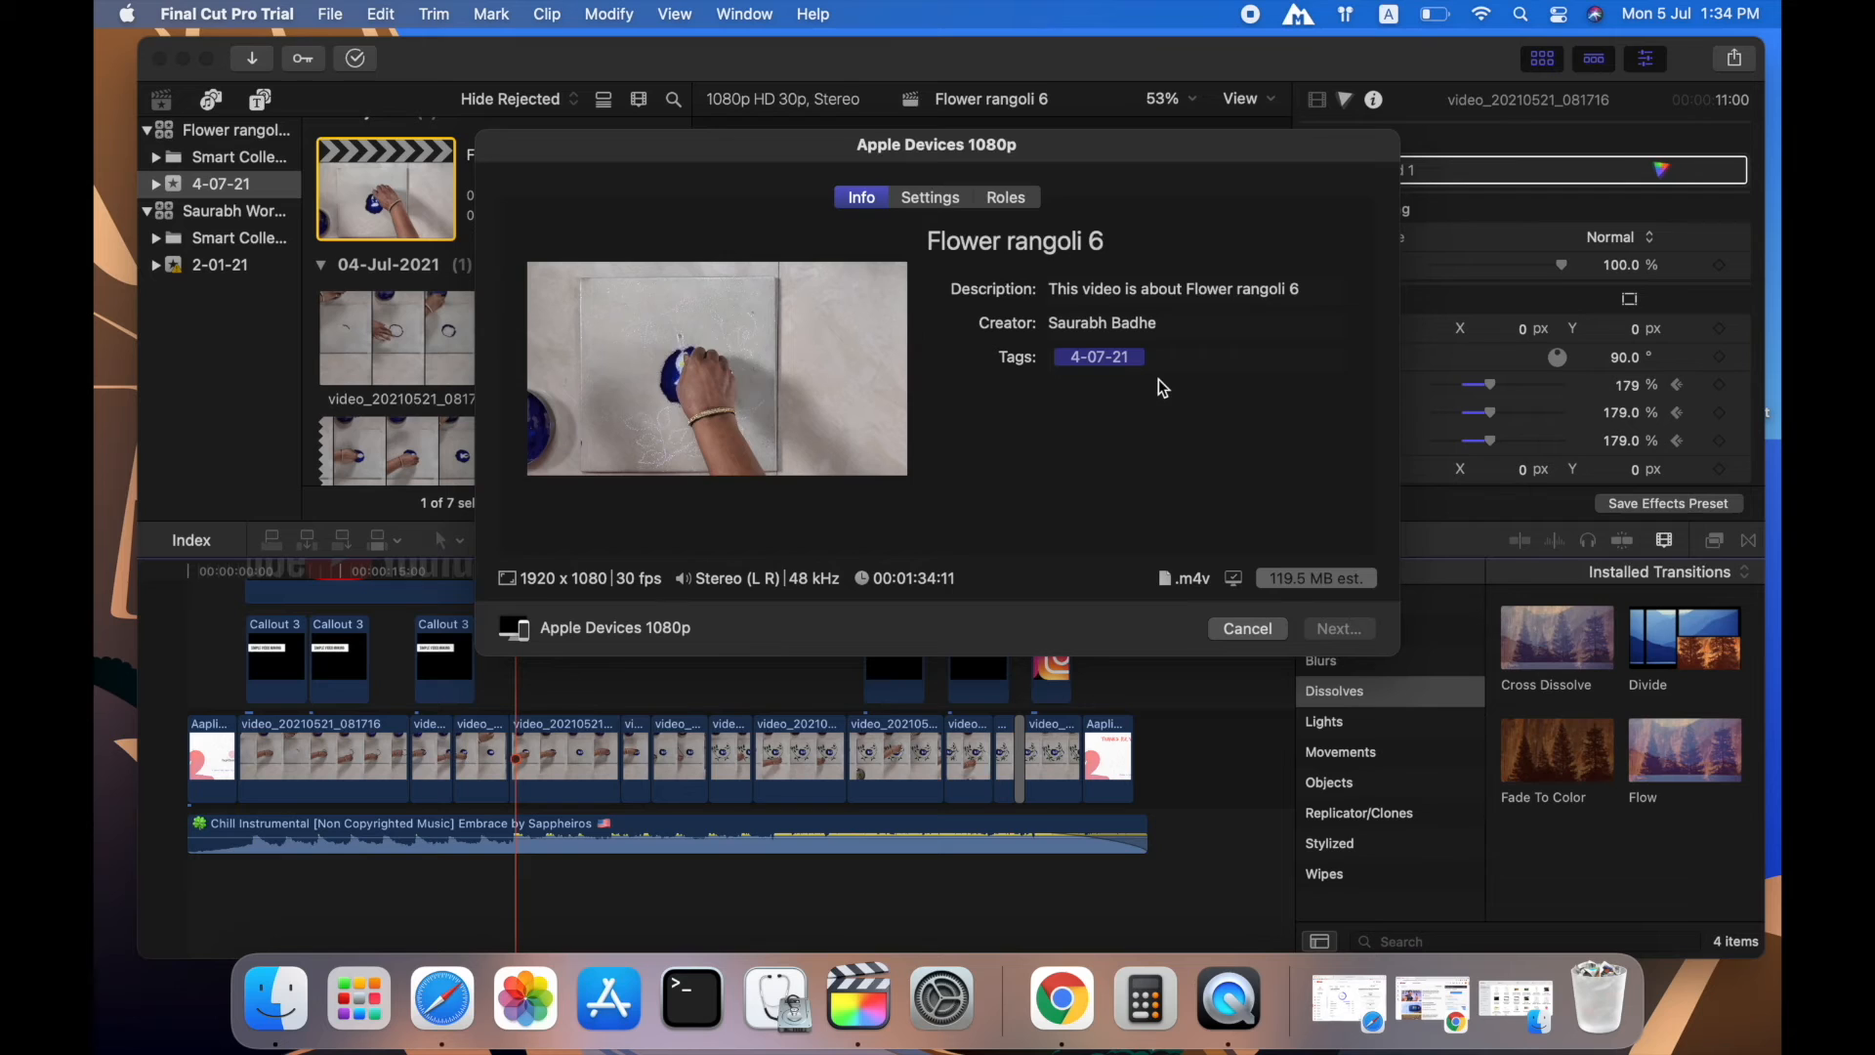
pyautogui.click(1337, 628)
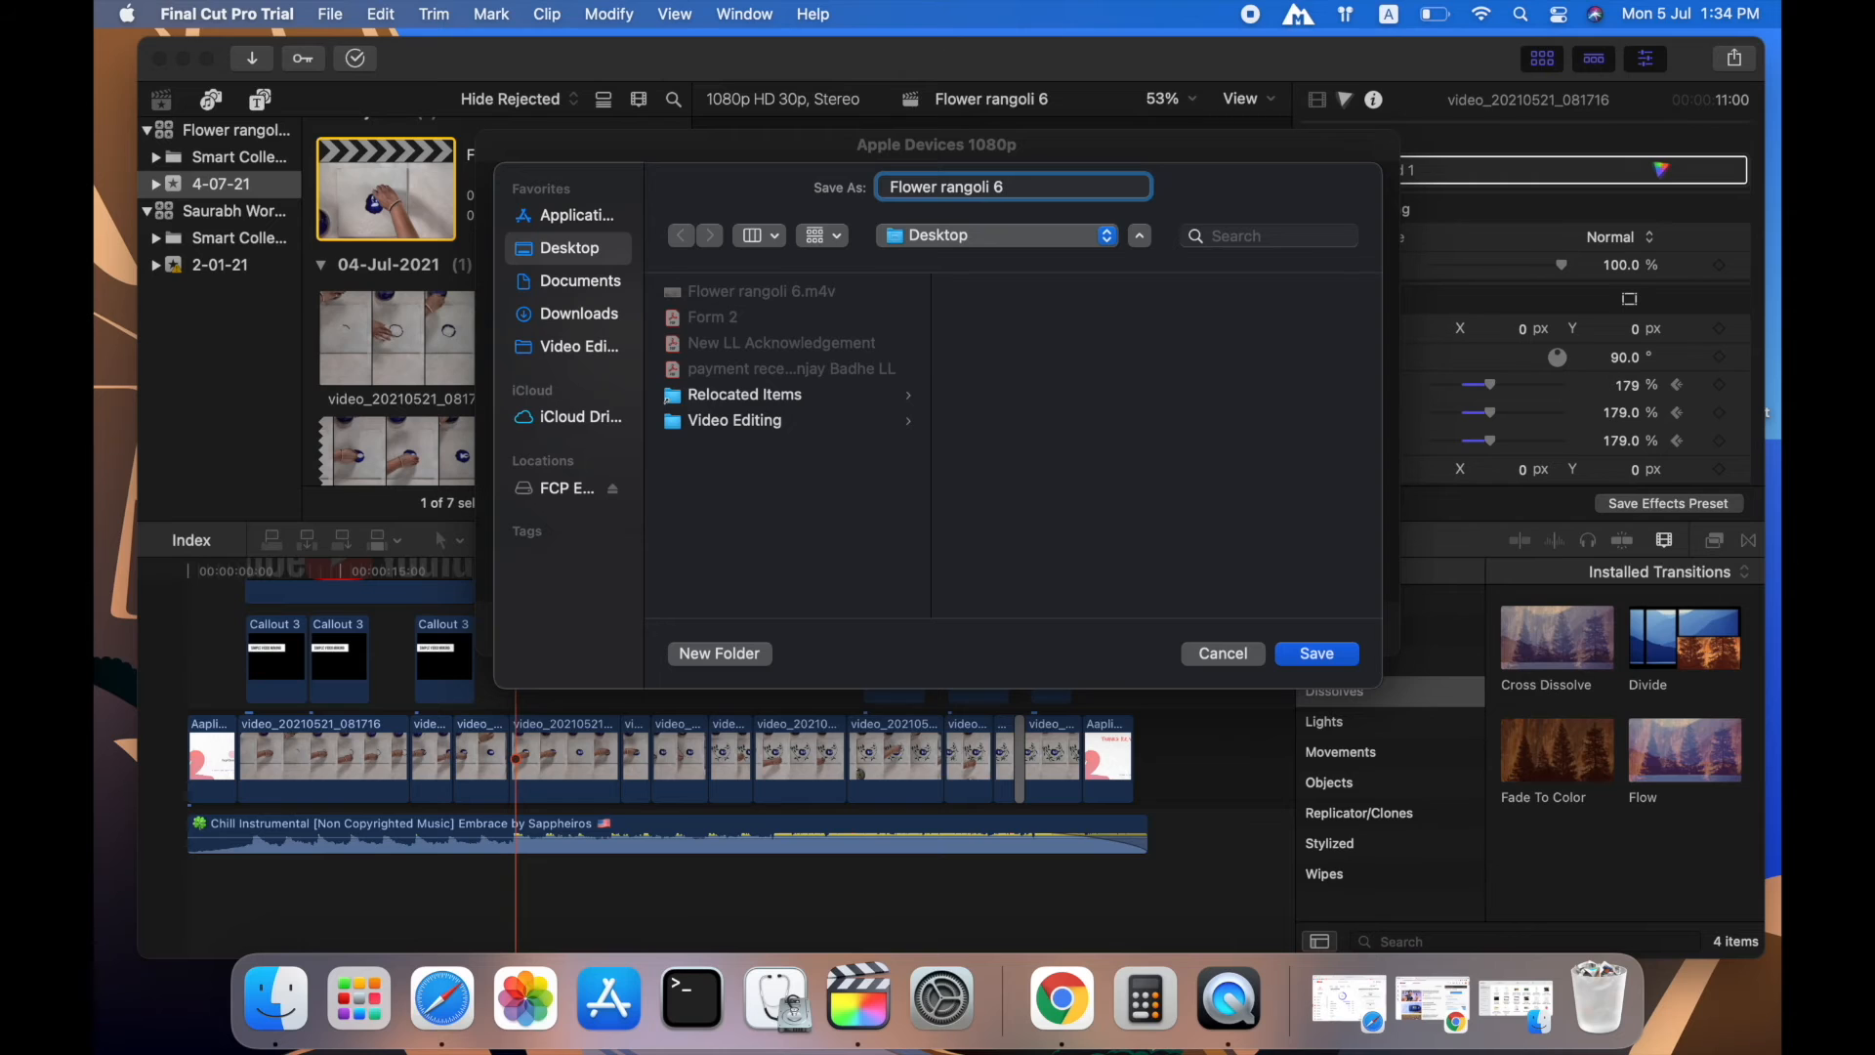
pyautogui.write('_ mo')
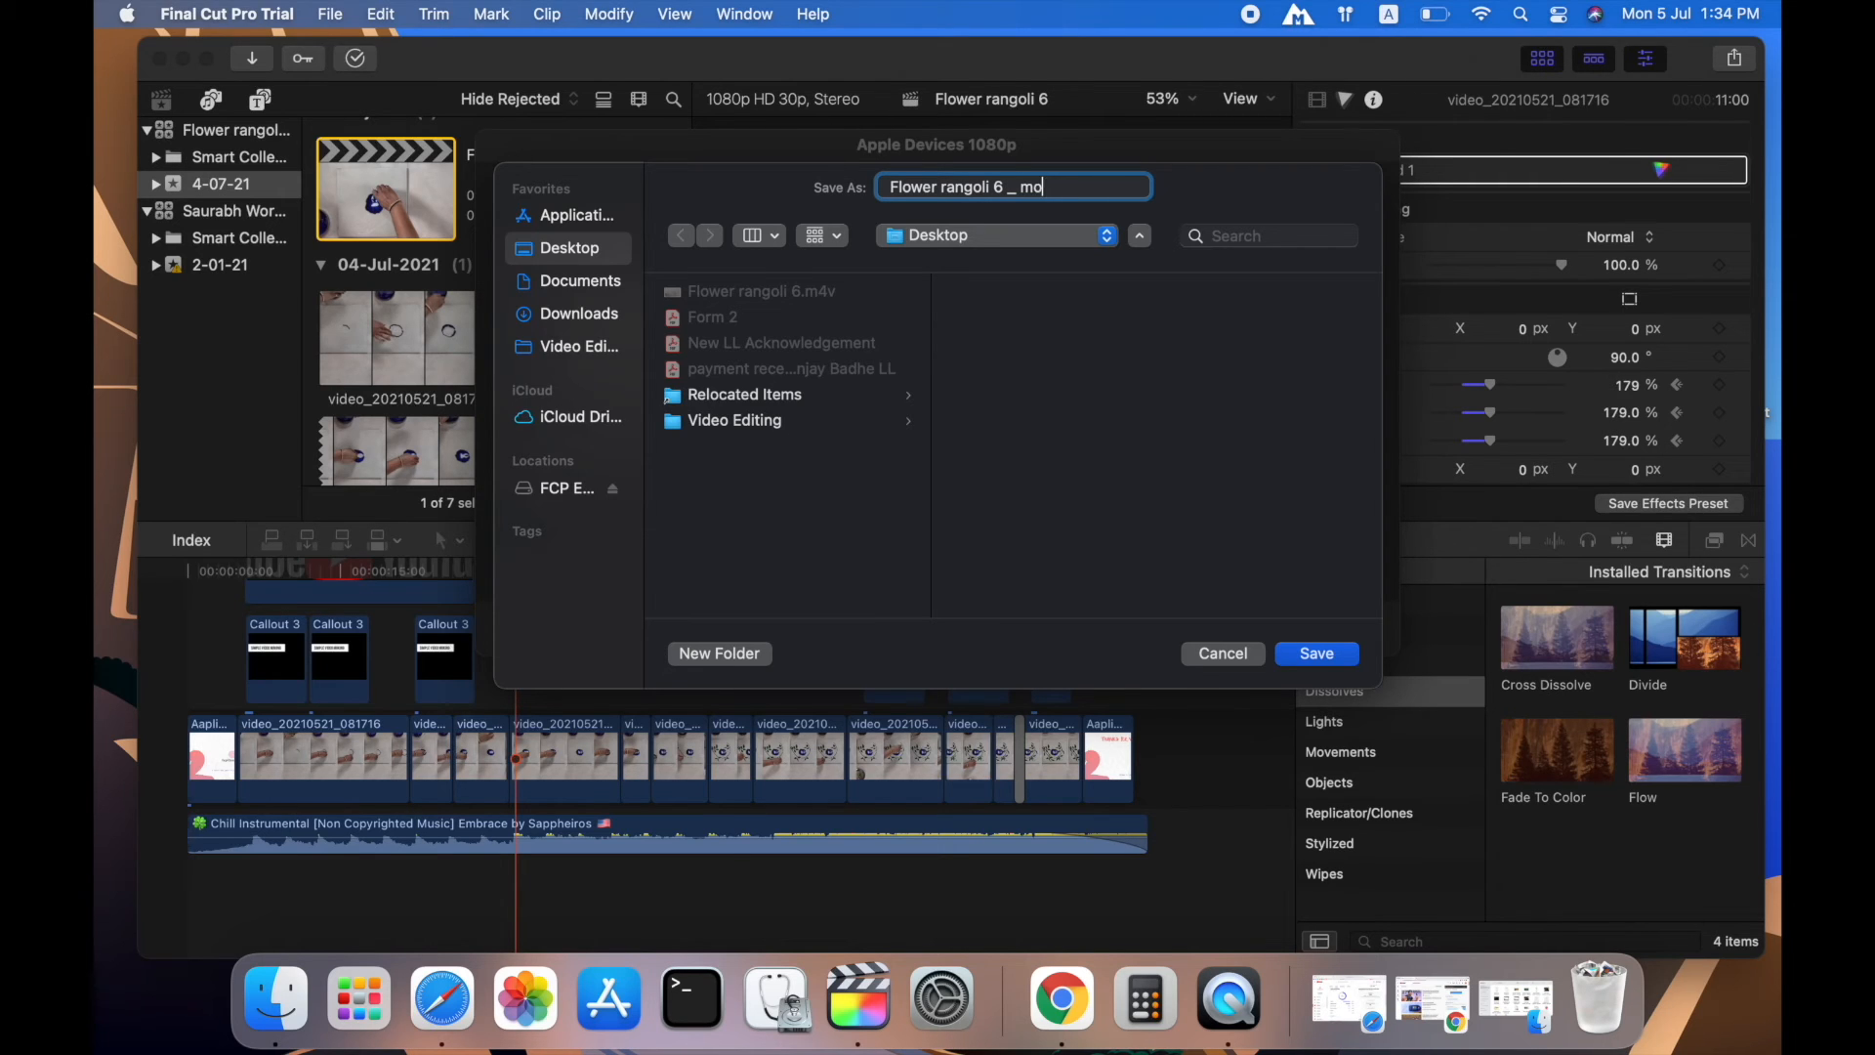
pyautogui.write('dified')
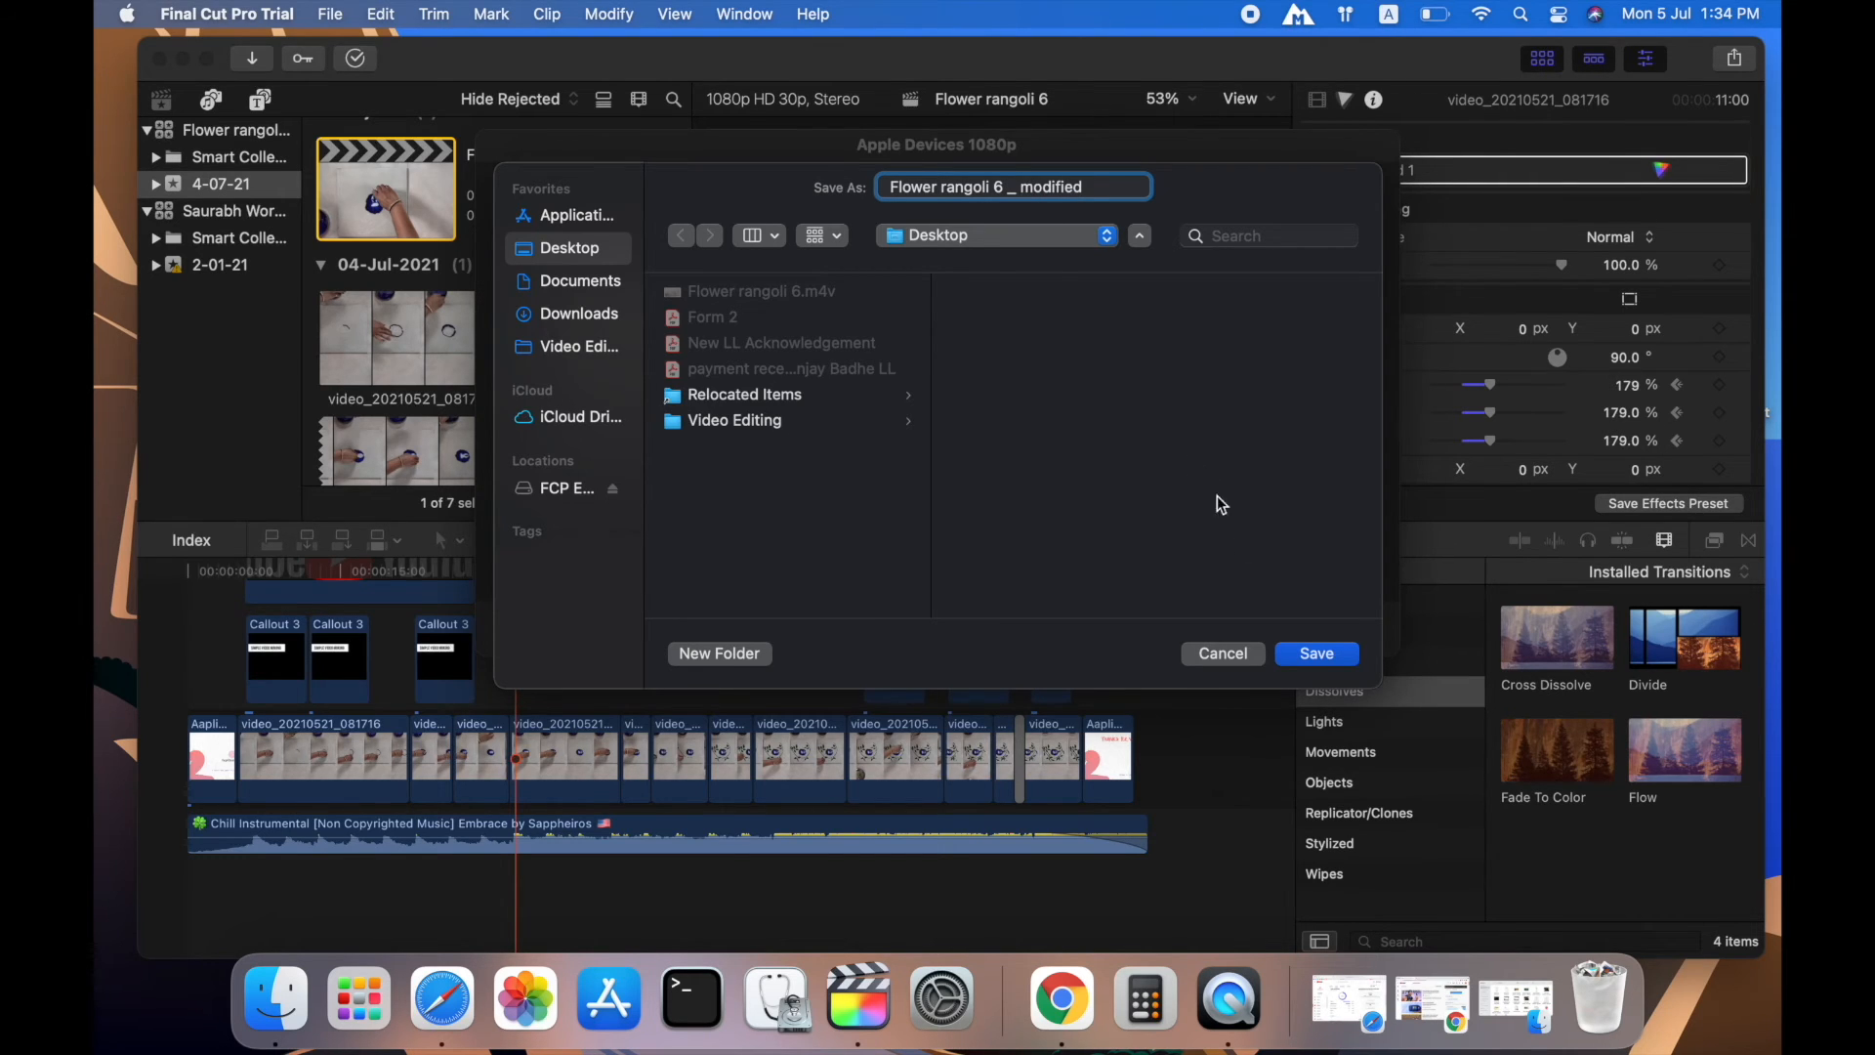
pyautogui.click(1315, 653)
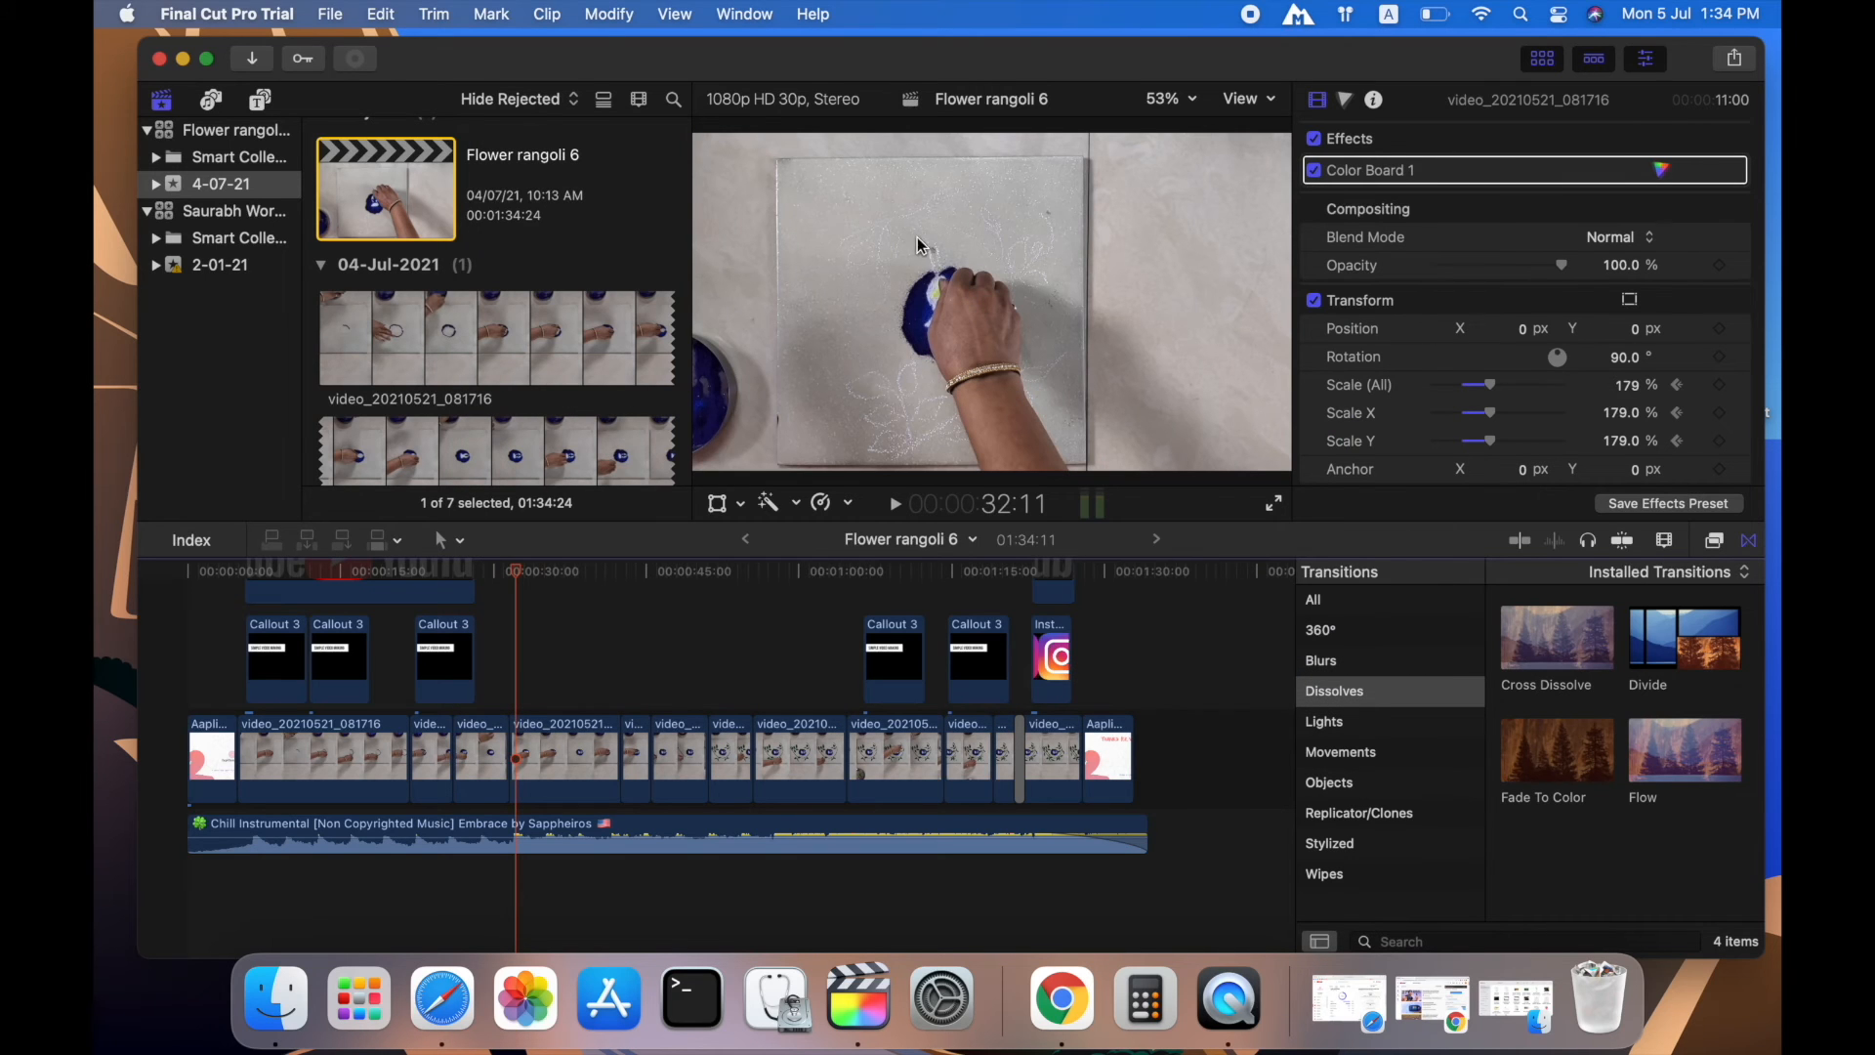
# - Watch Background Tasks until sharing finishes, then view Flower rangoli 6 _ modified.m4v on the Desktop
pyautogui.click(302, 57)
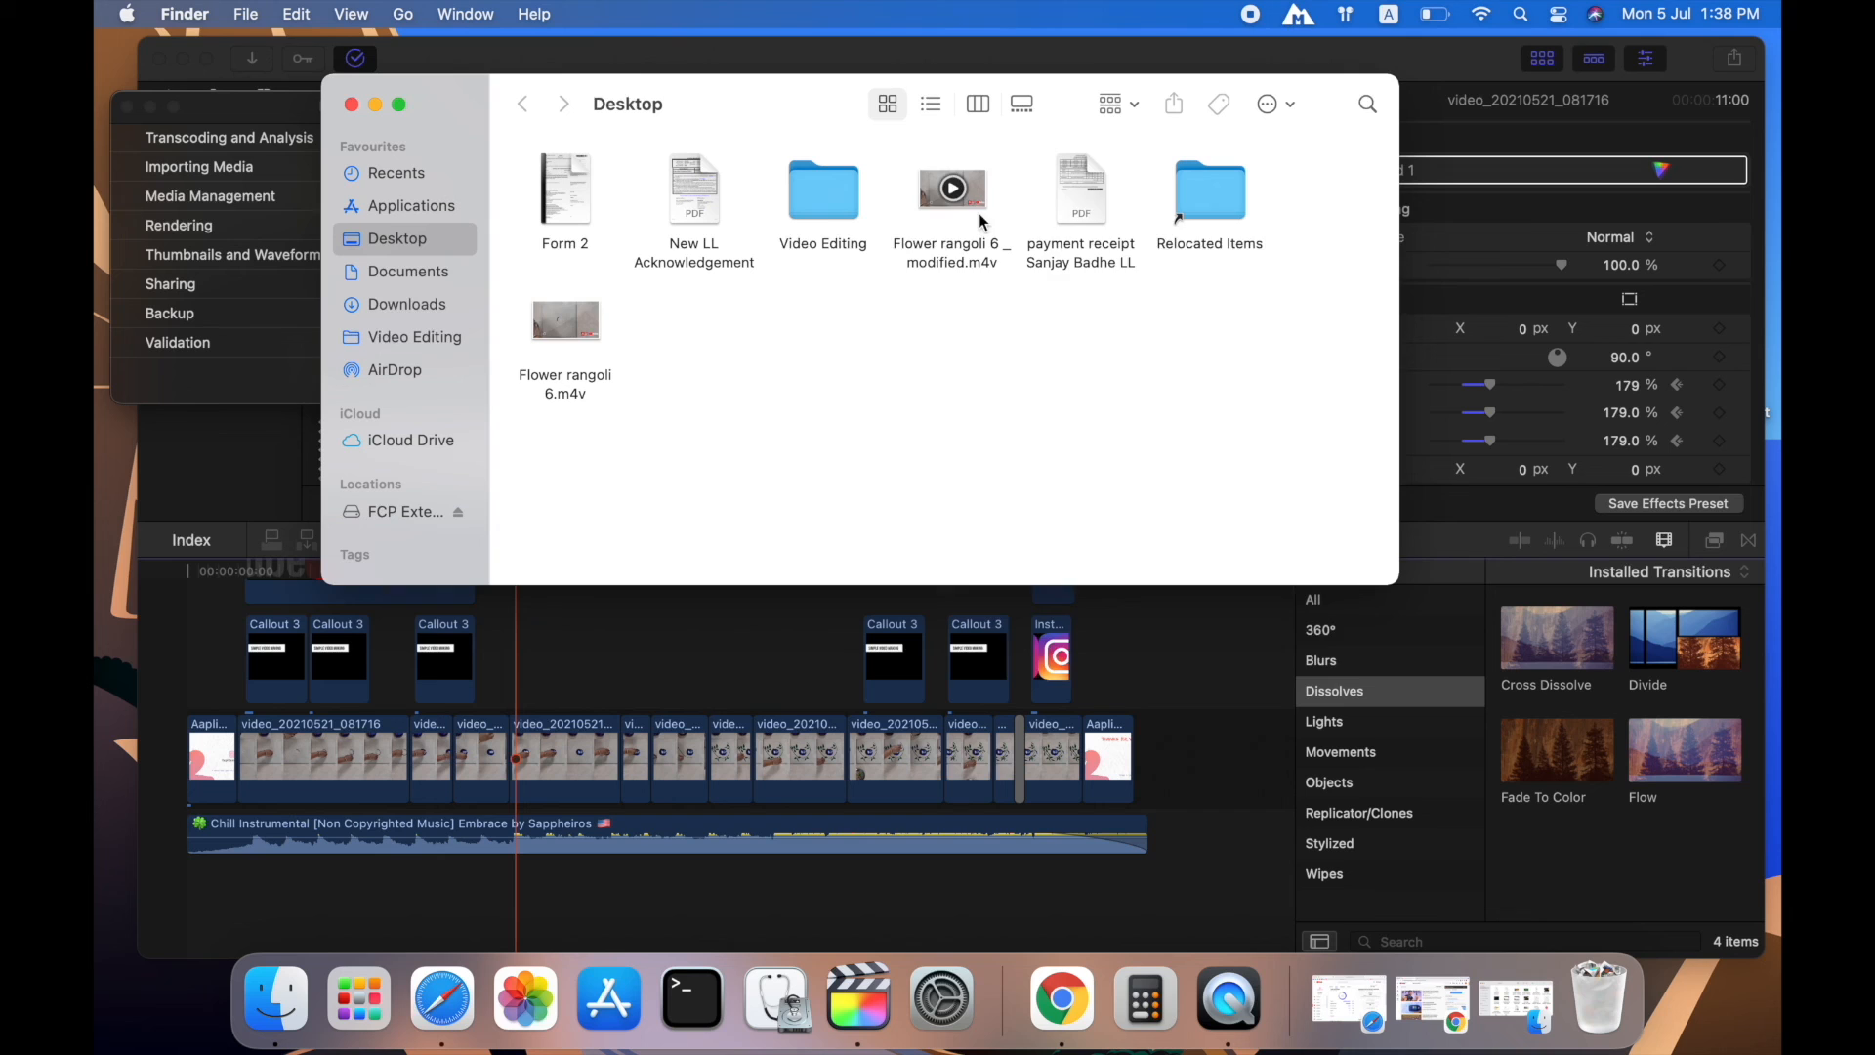
# - Play Flower rangoli 6 _ modified.m4v in Elmedia Player, skipping ahead along the progress bar
pyautogui.rightClick(952, 187)
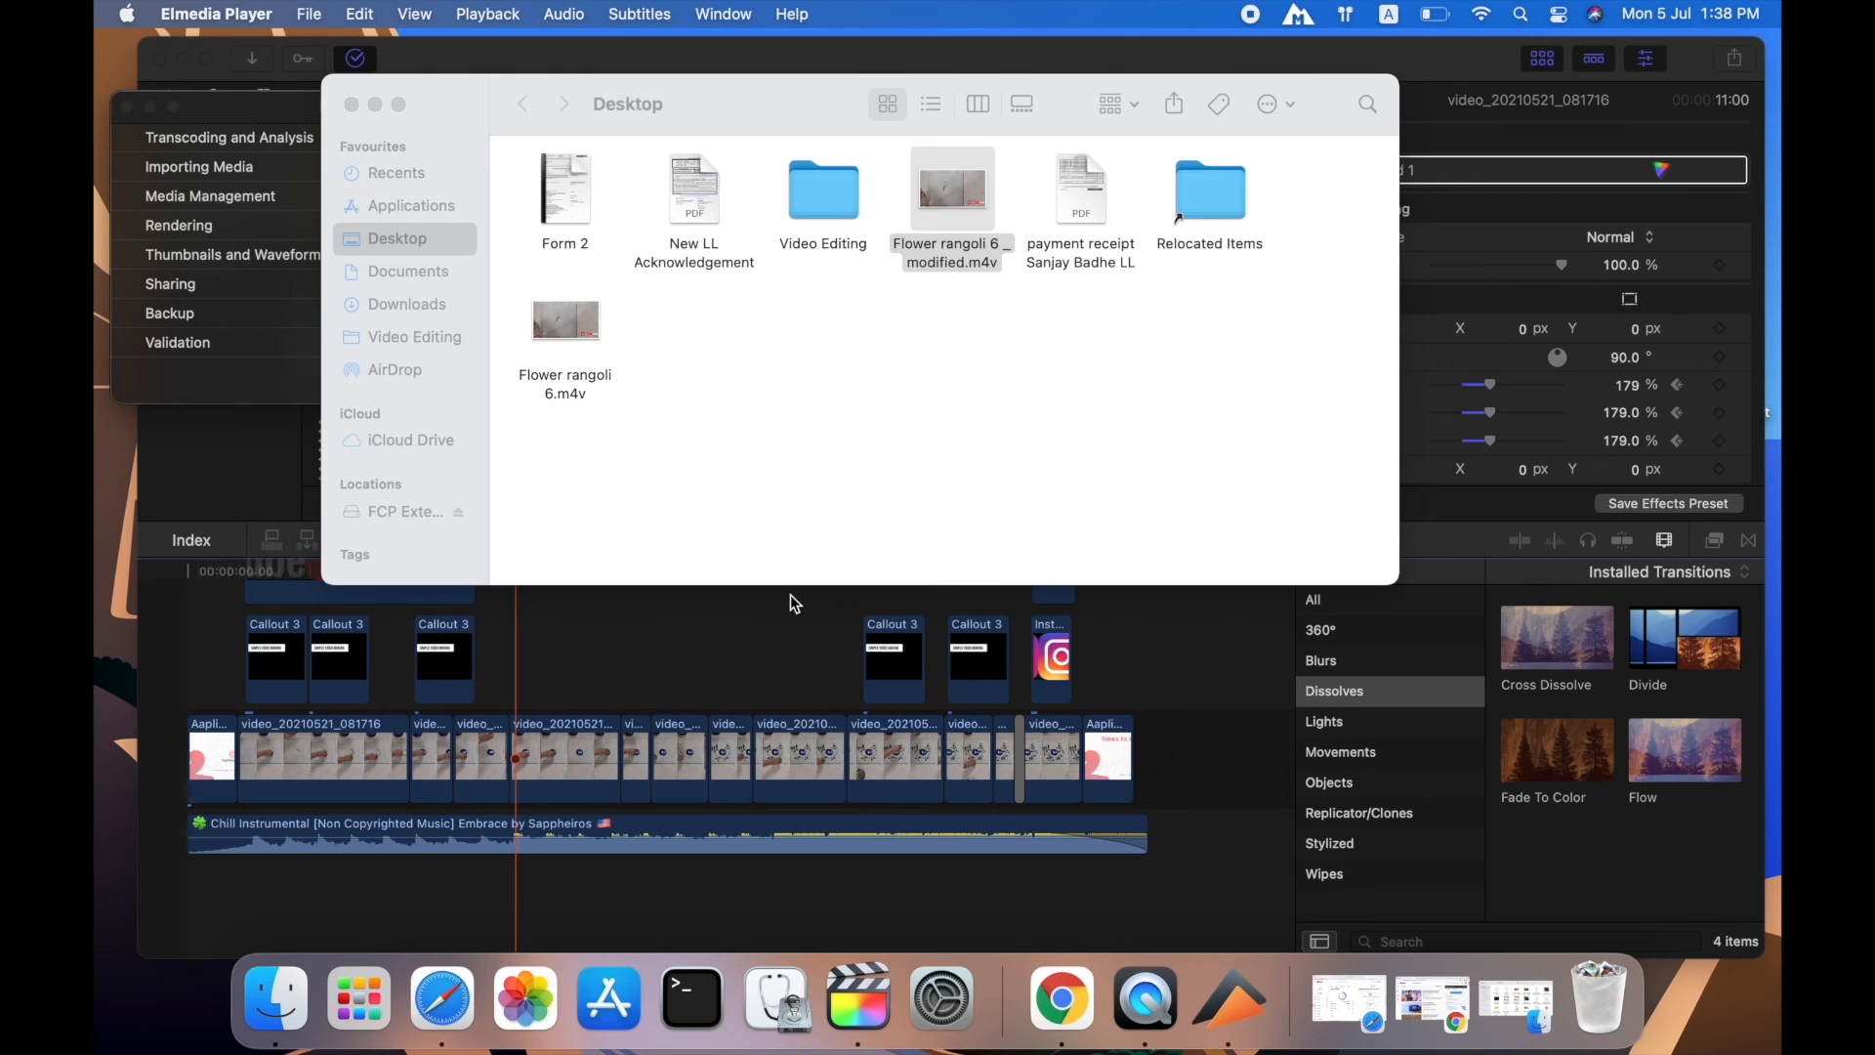
pyautogui.doubleClick(950, 188)
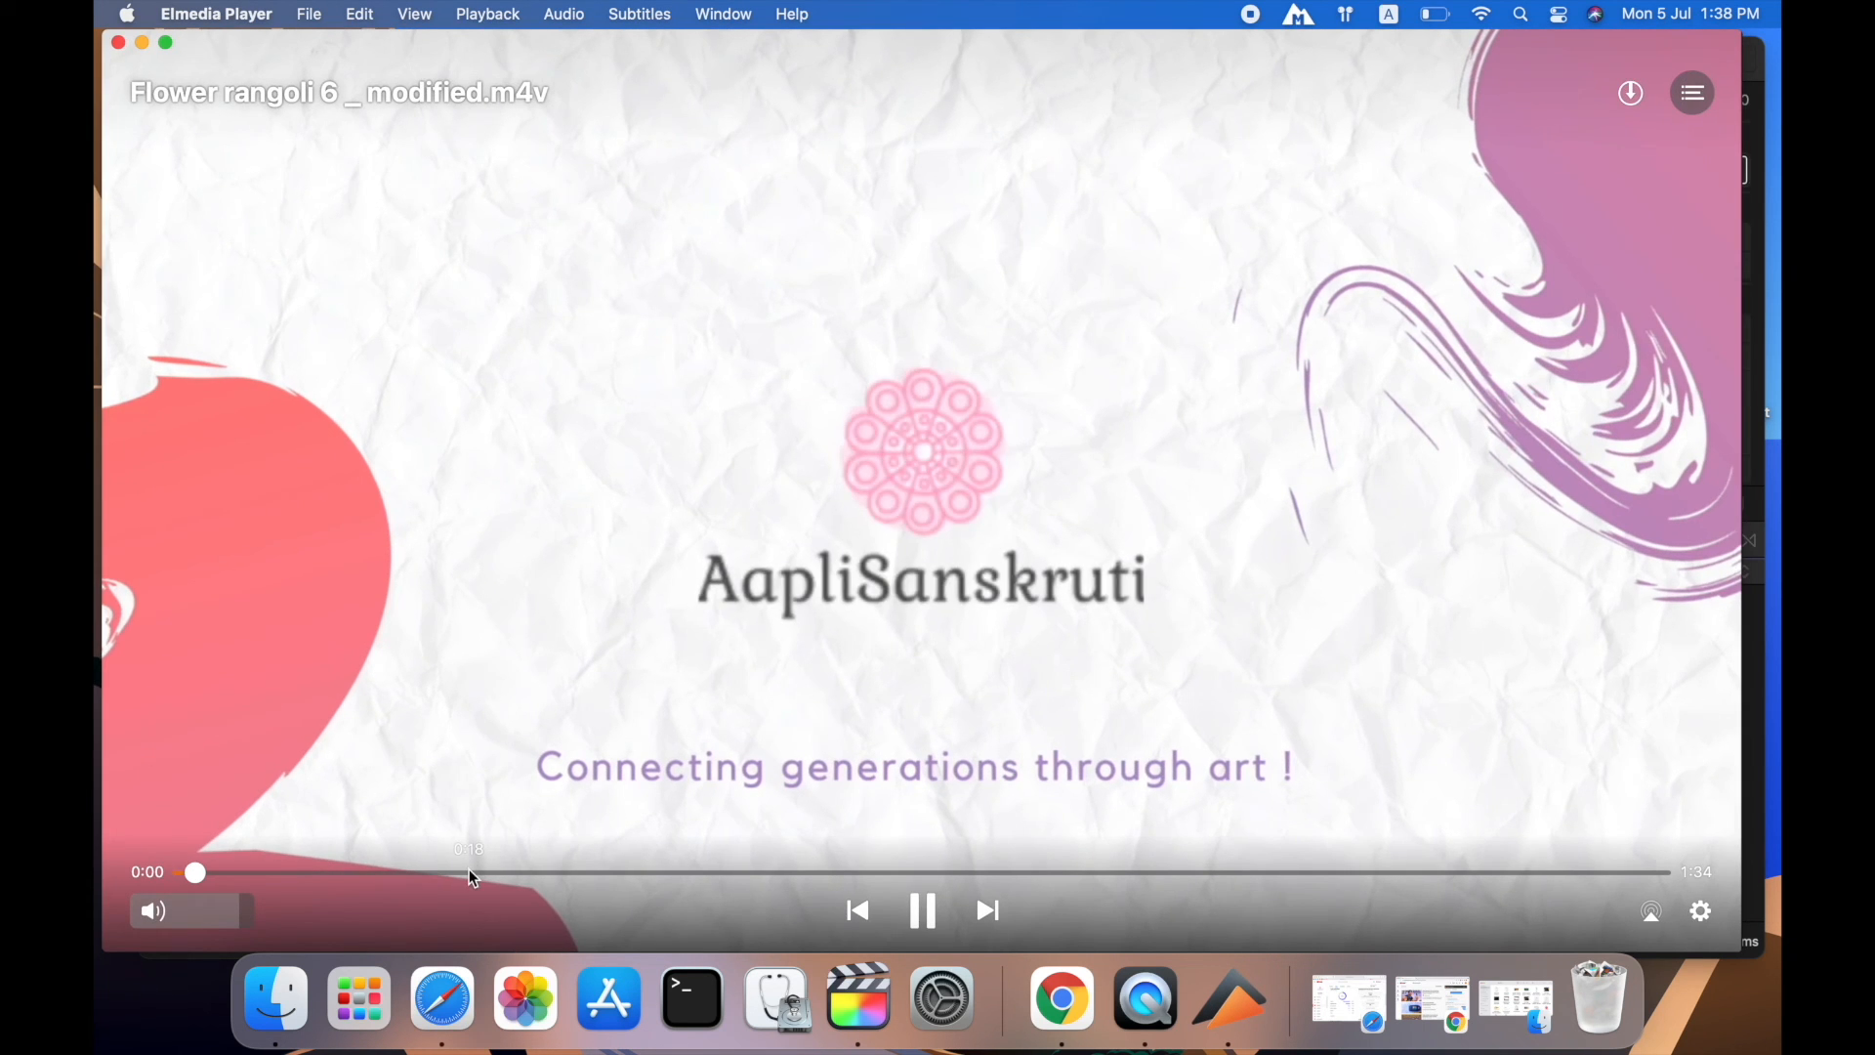
pyautogui.click(846, 872)
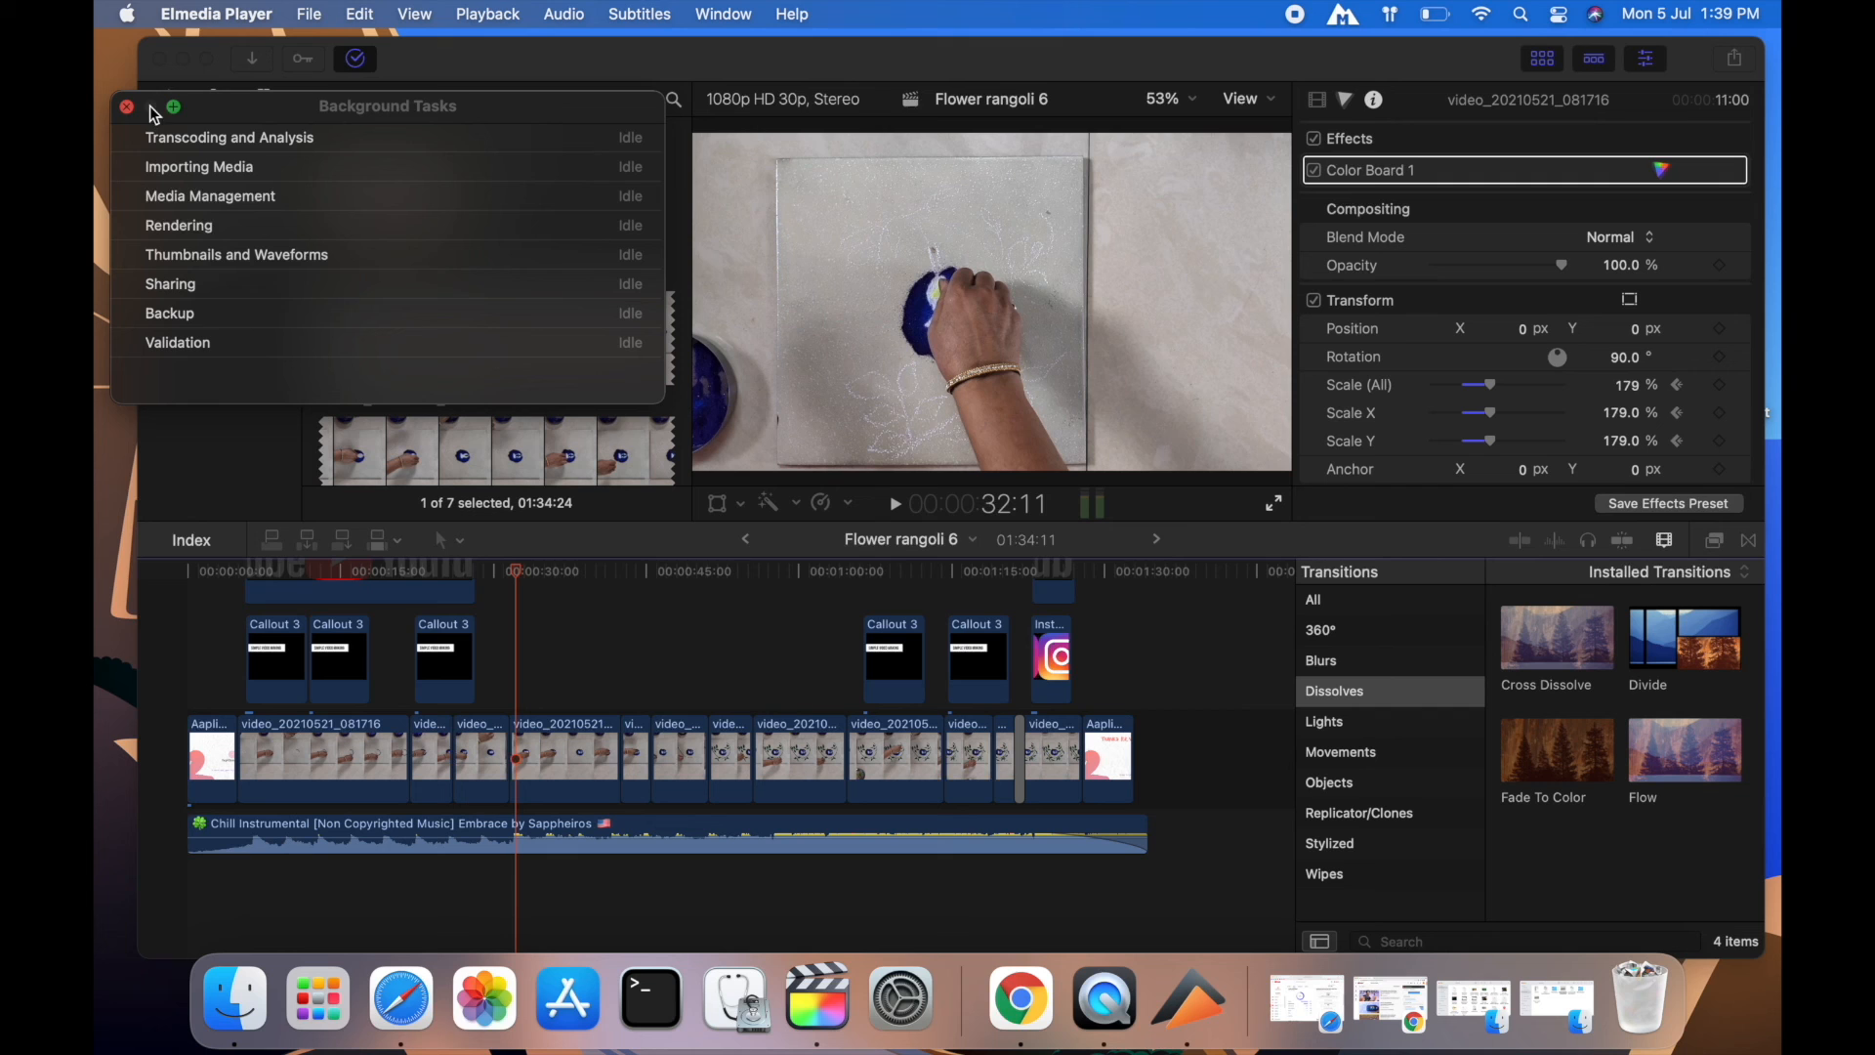
# - Close the Background Tasks window and cancel the leftover Open dialog
pyautogui.click(126, 107)
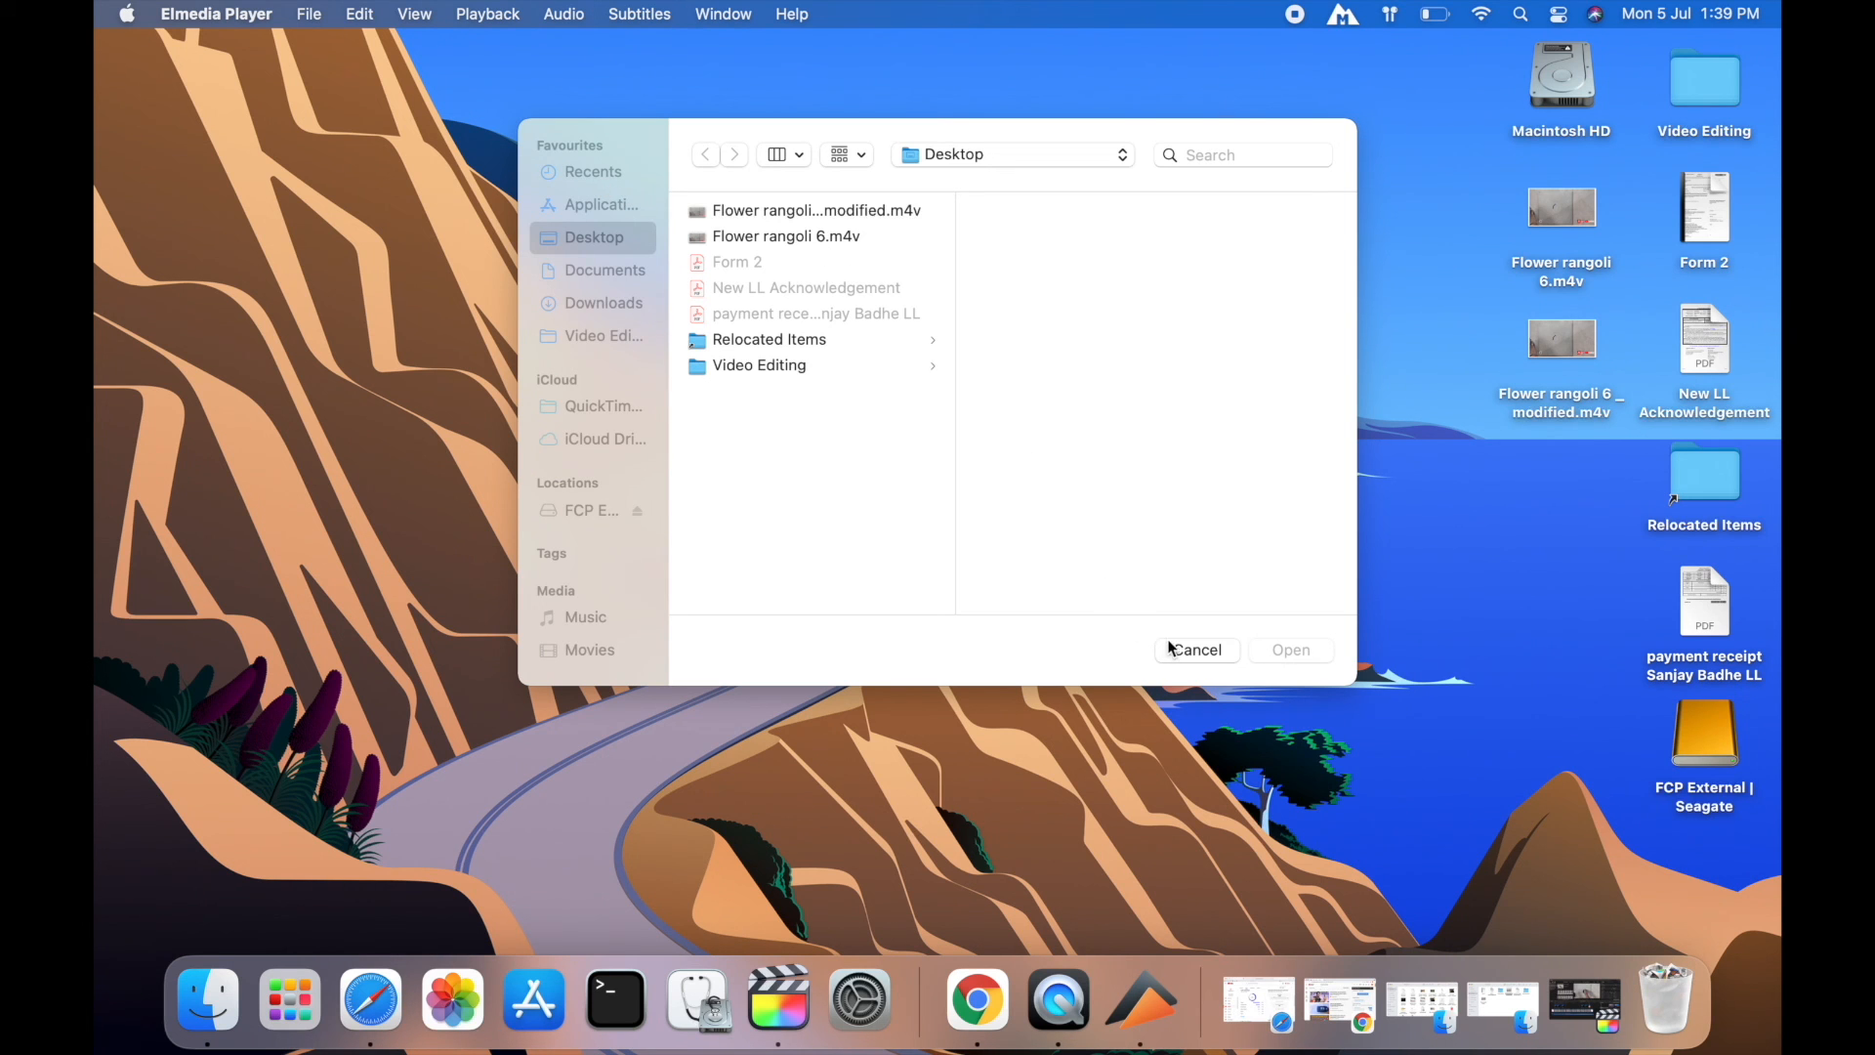
pyautogui.click(1196, 649)
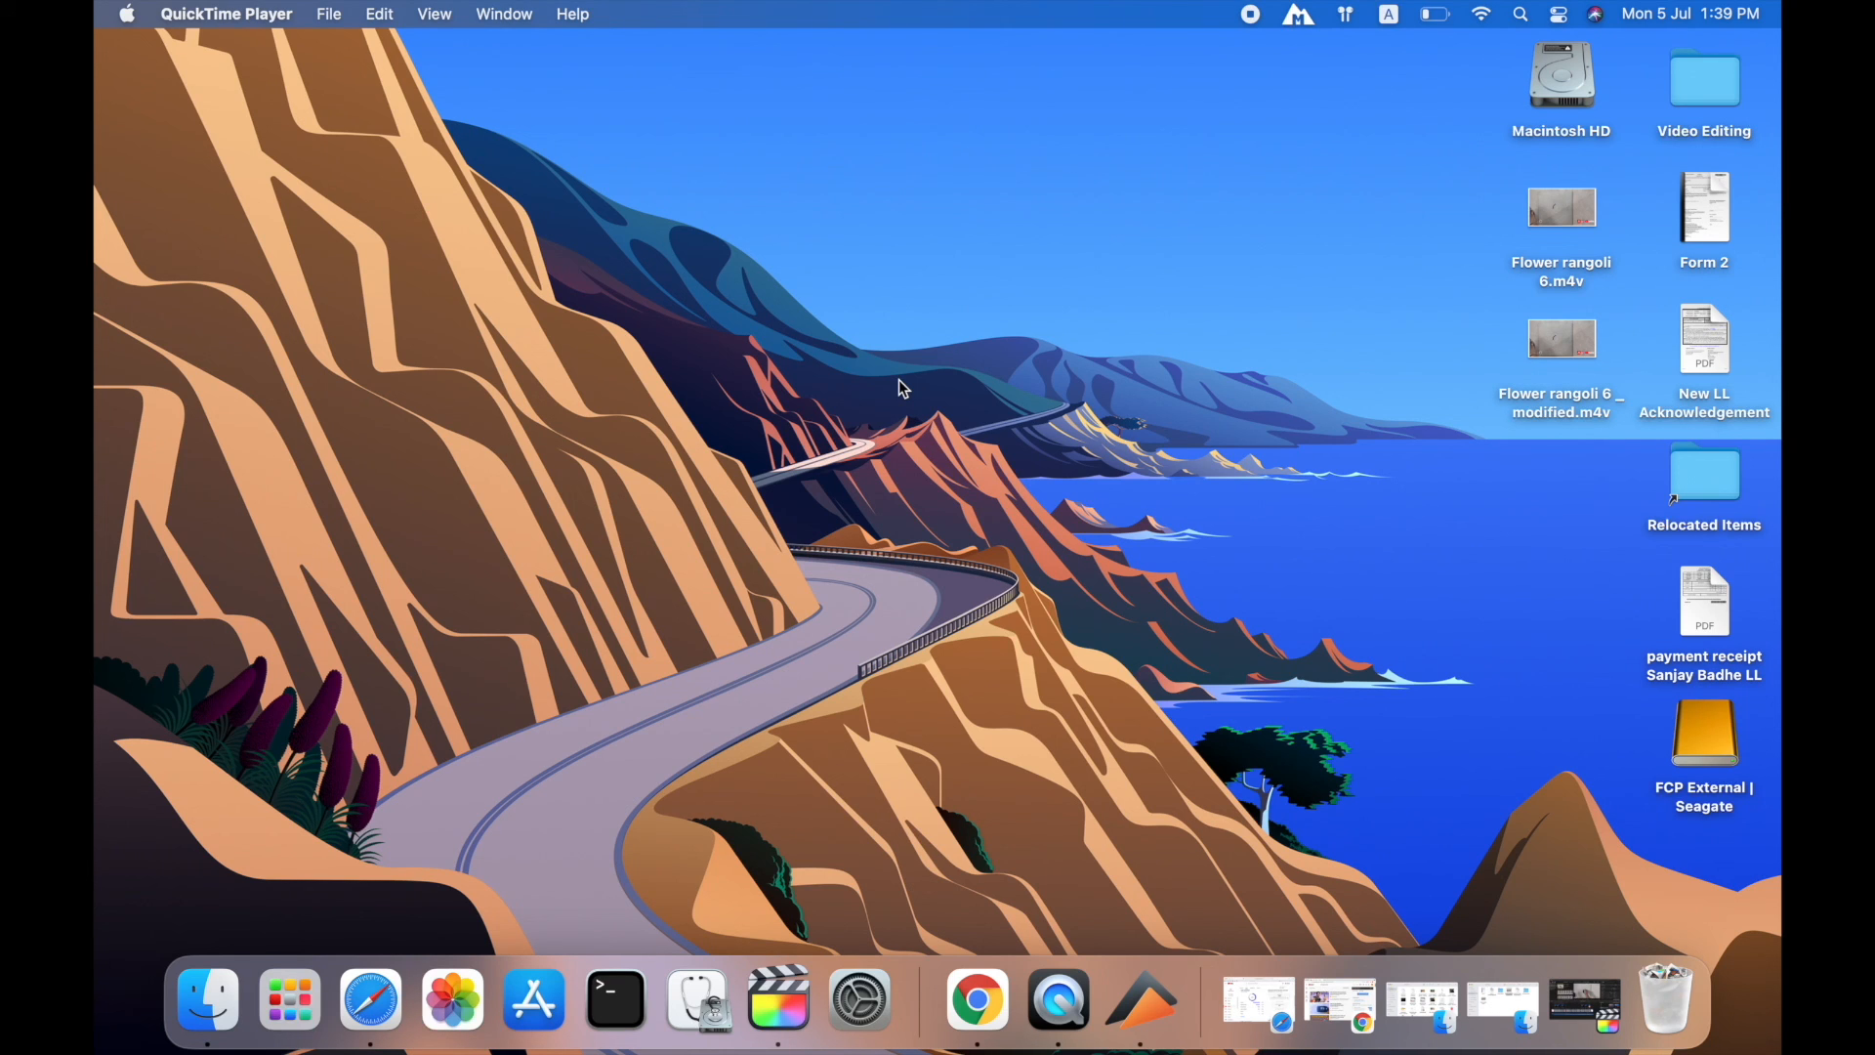
pyautogui.moveTo(858, 234)
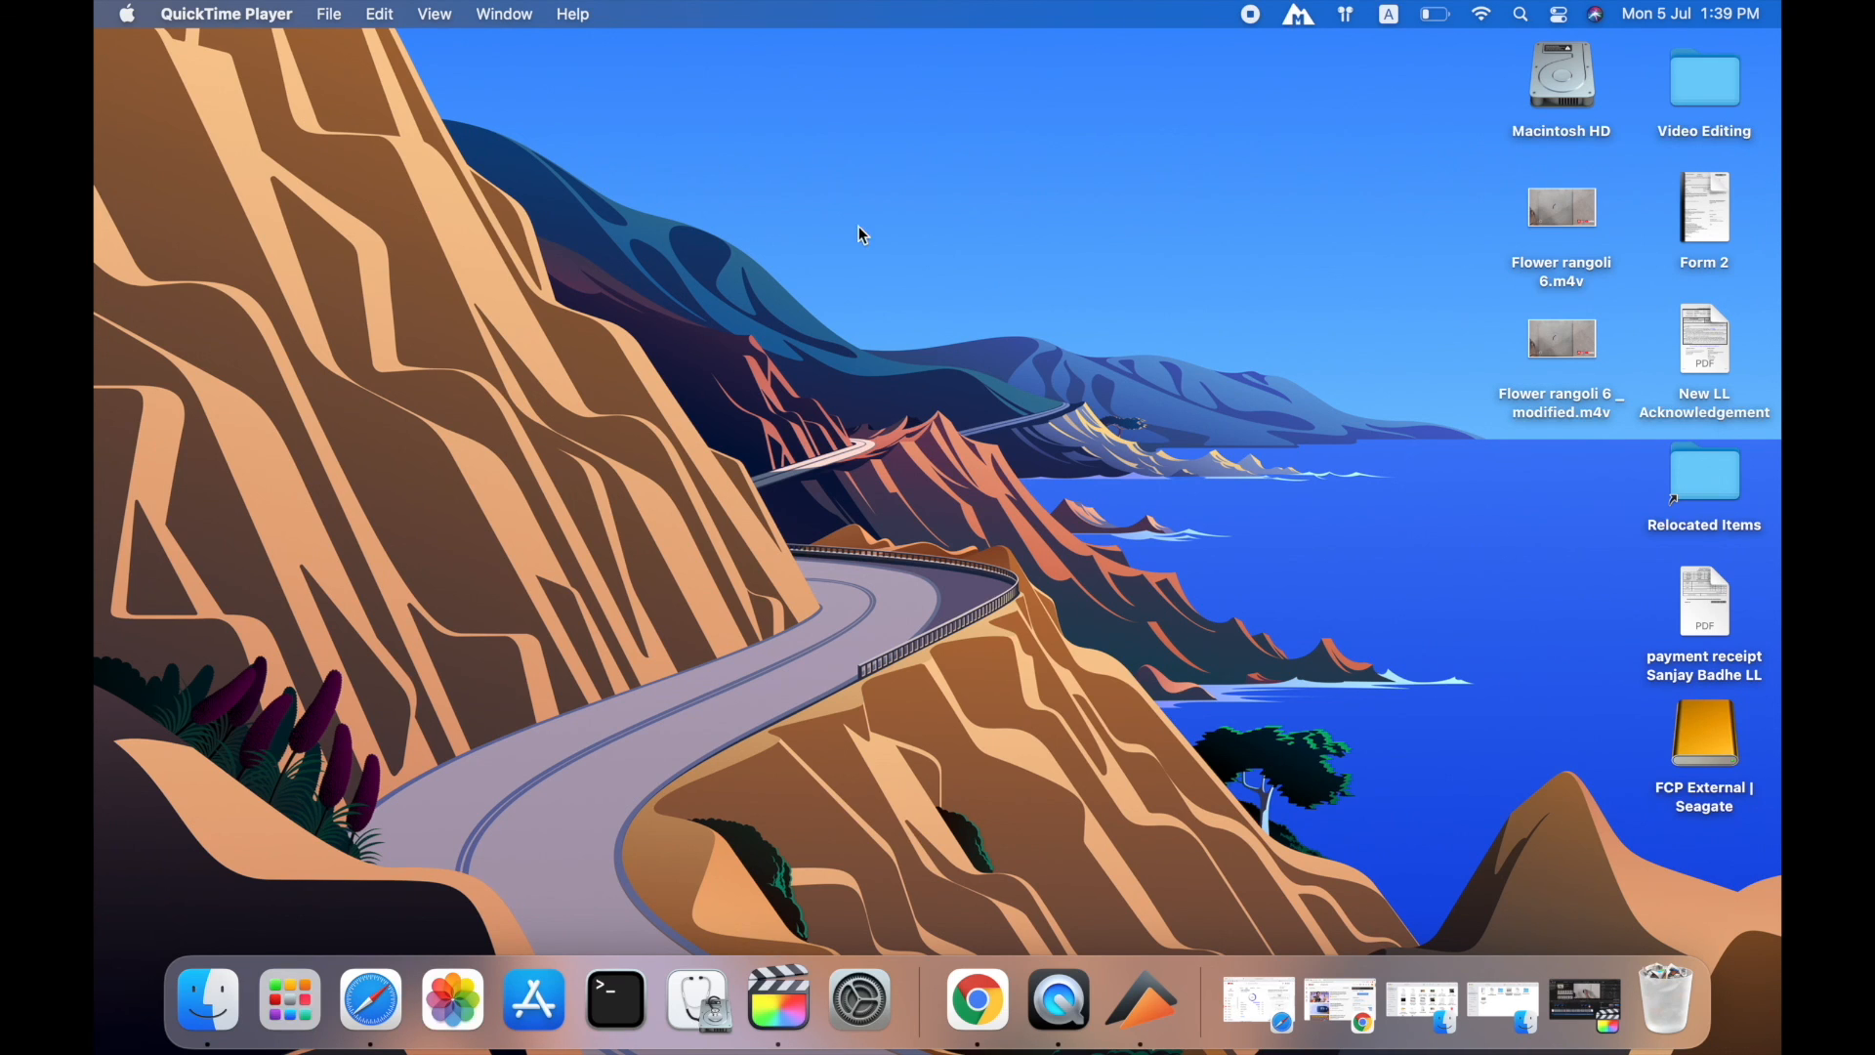
pyautogui.moveTo(800, 214)
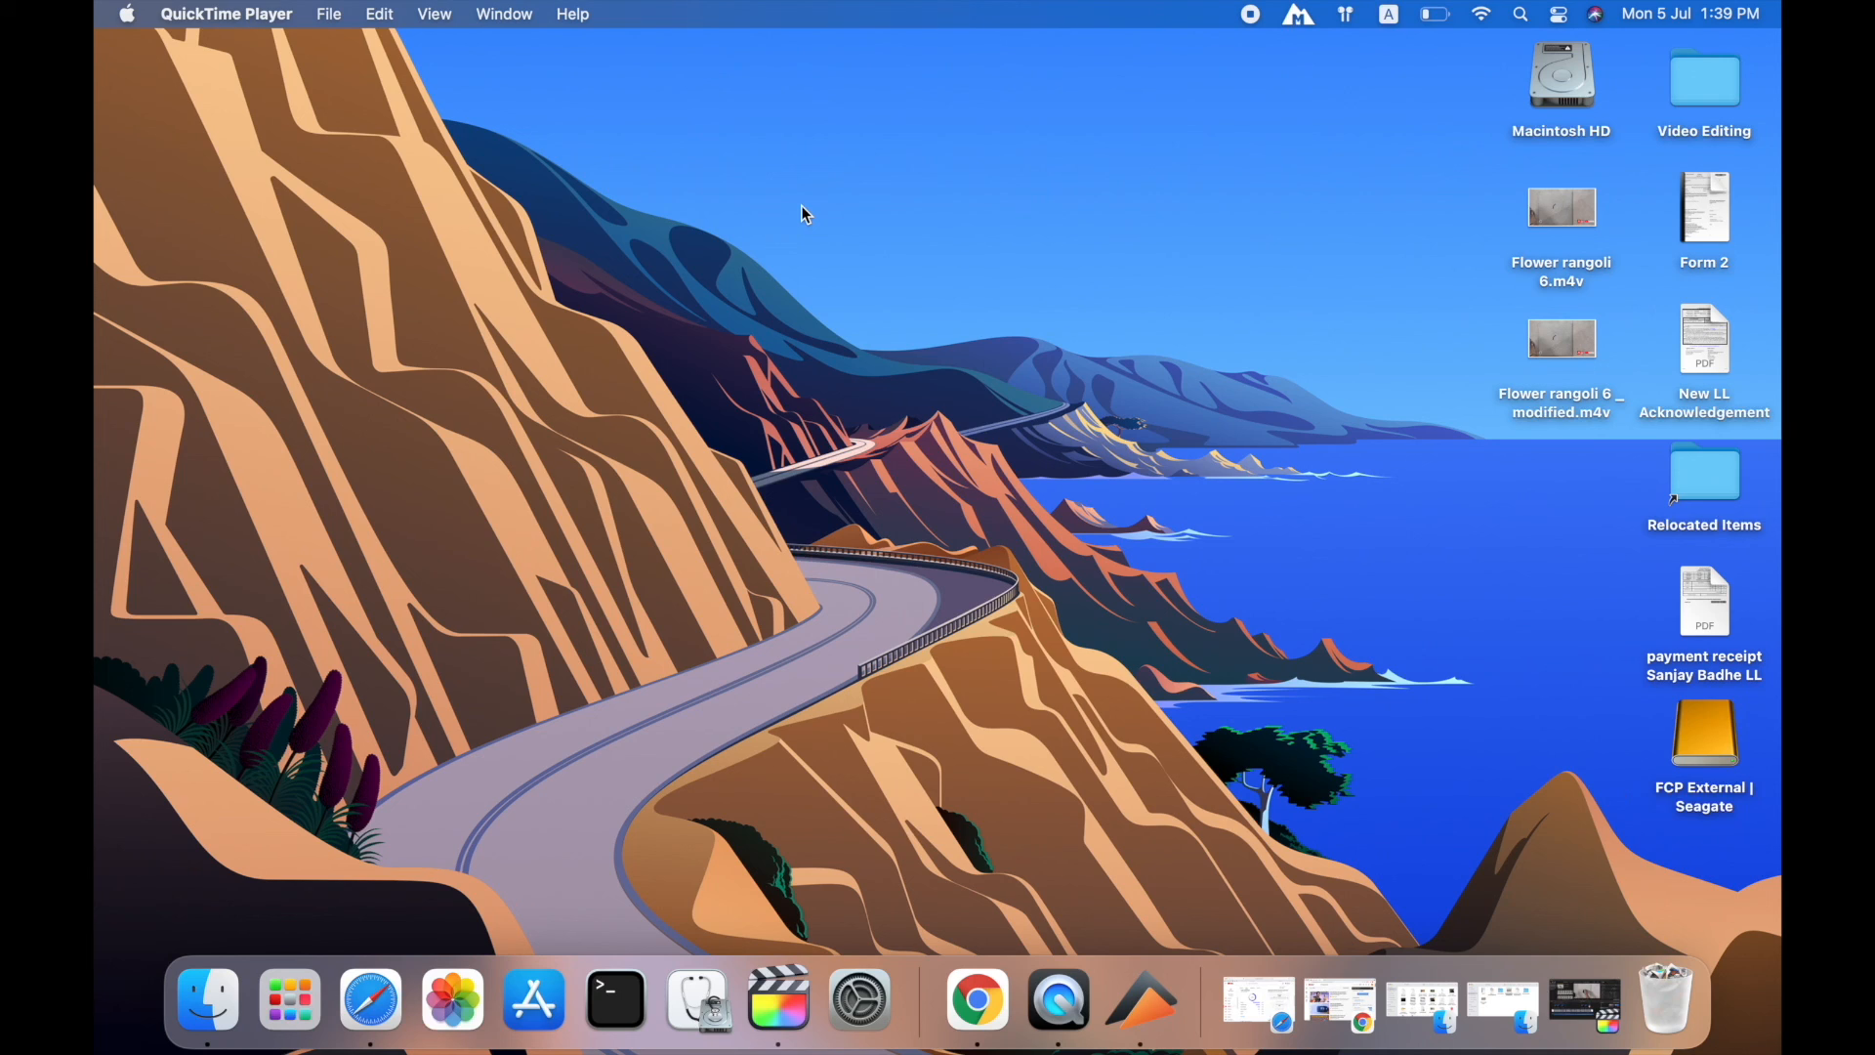